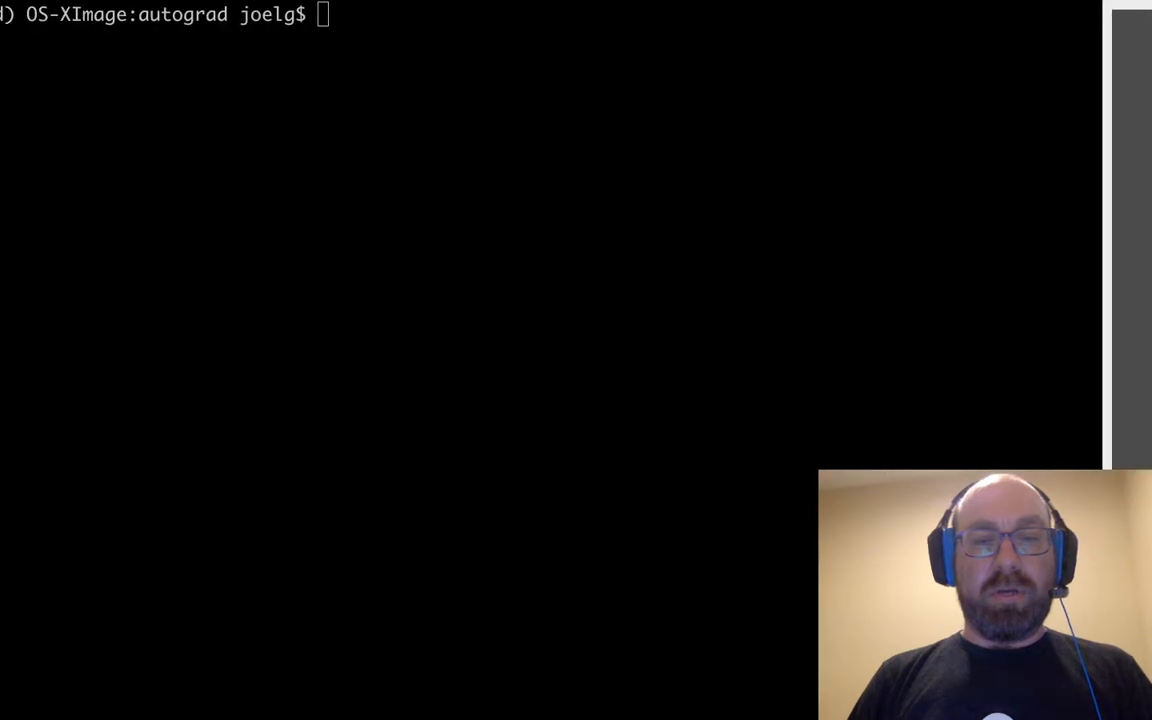
# Step: Create the part03 branch with git branch and check it out in the terminal
pyautogui.write('git branch')
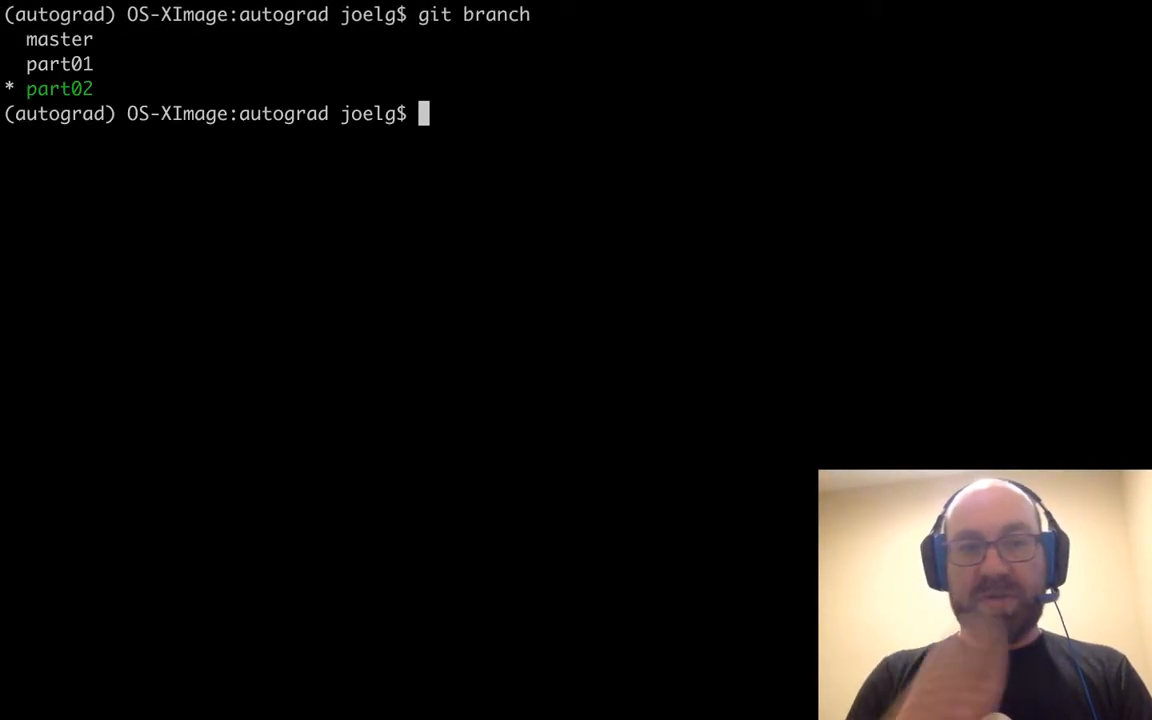
pyautogui.write('git branch')
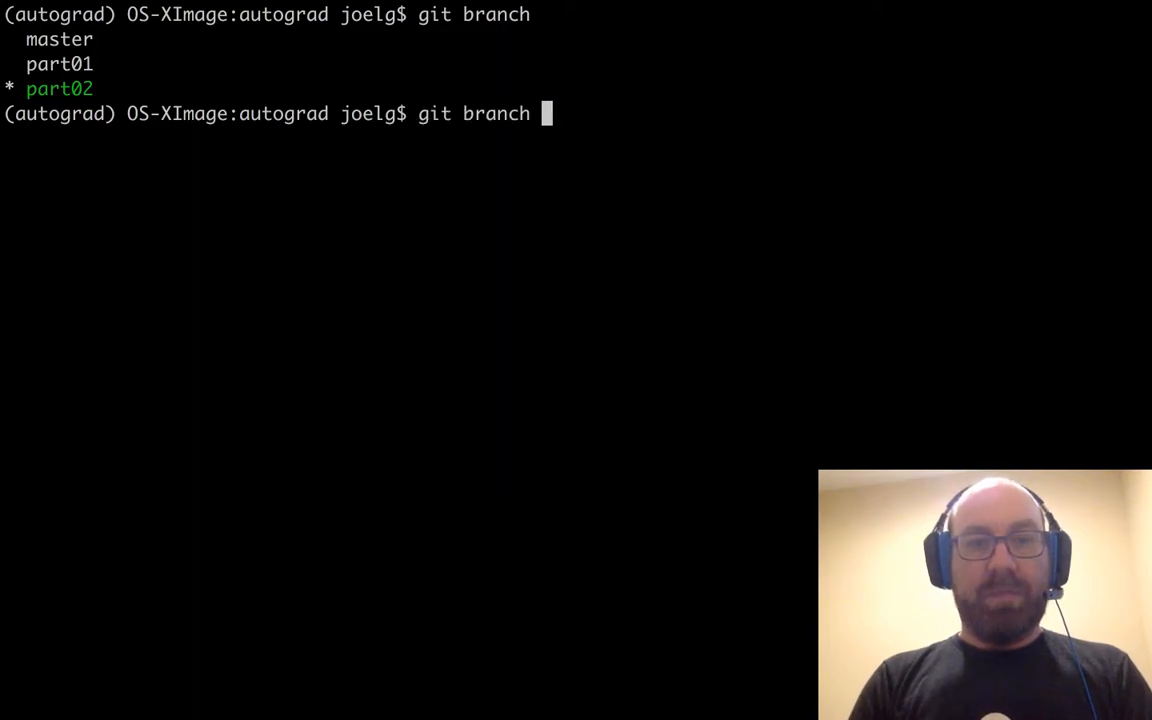
pyautogui.write('part03')
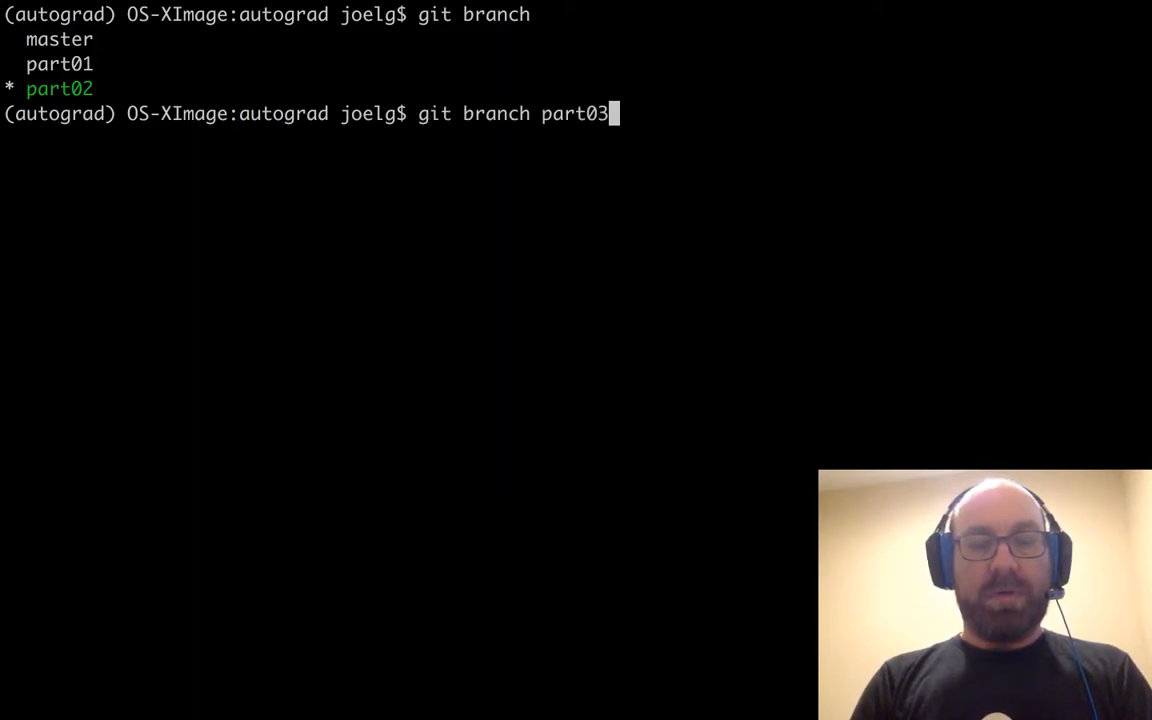
pyautogui.write('git checkout')
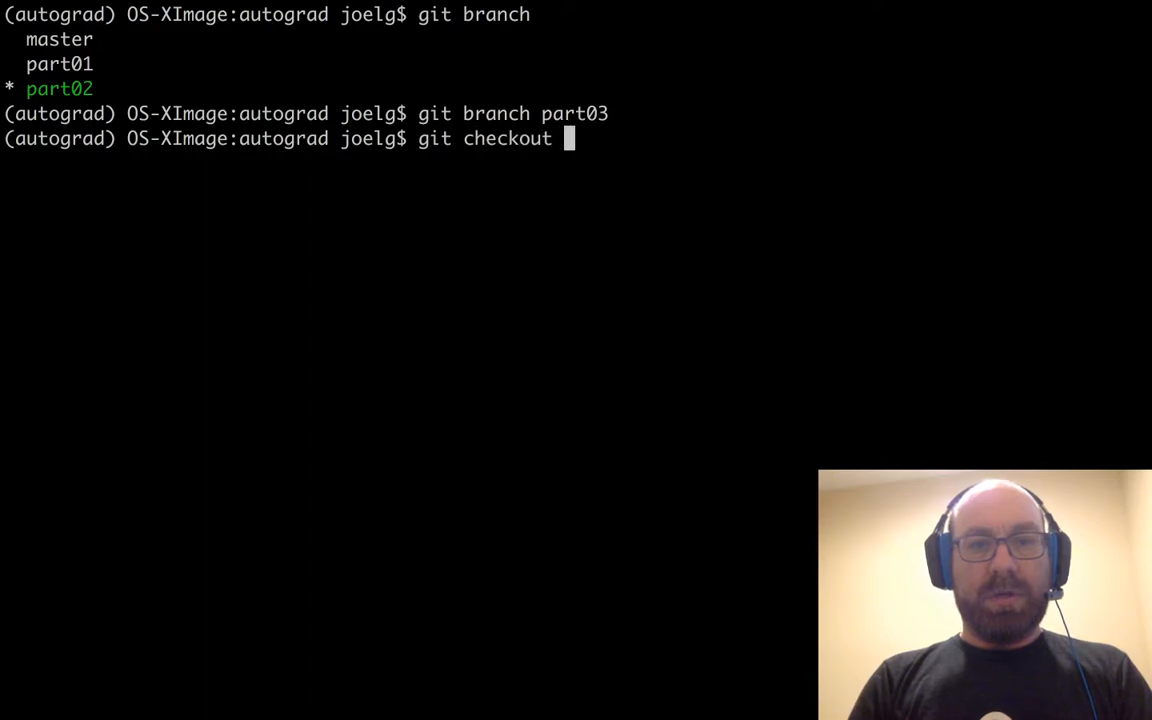
pyautogui.write('part03')
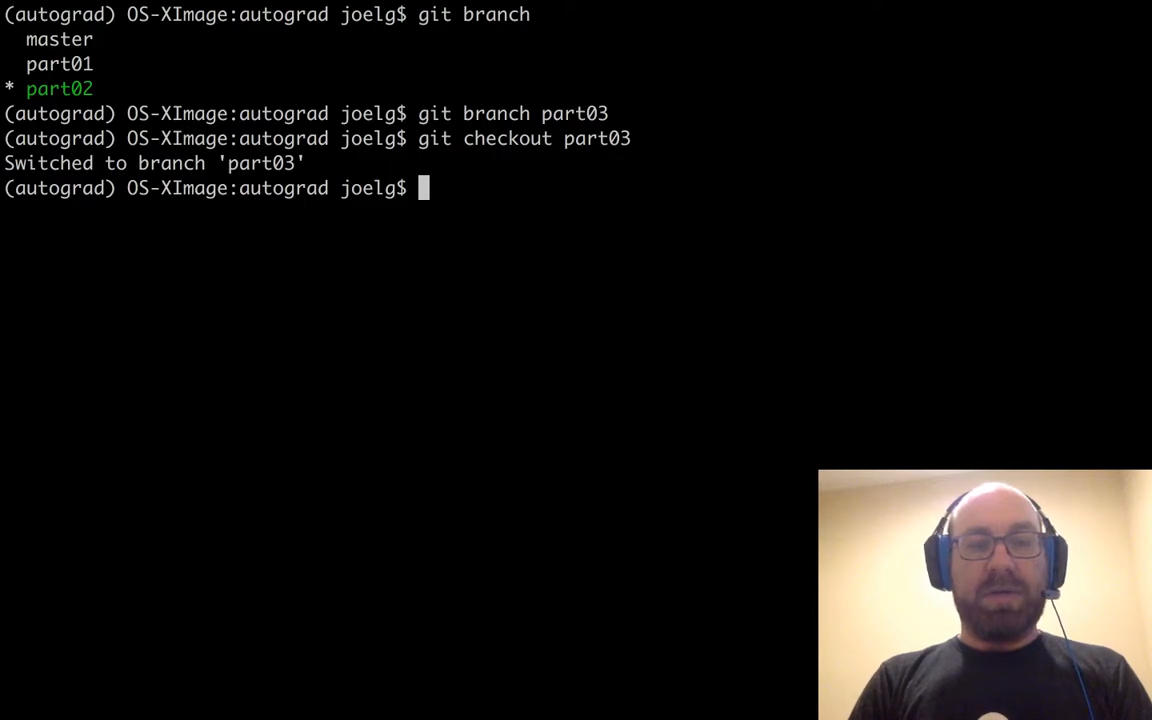
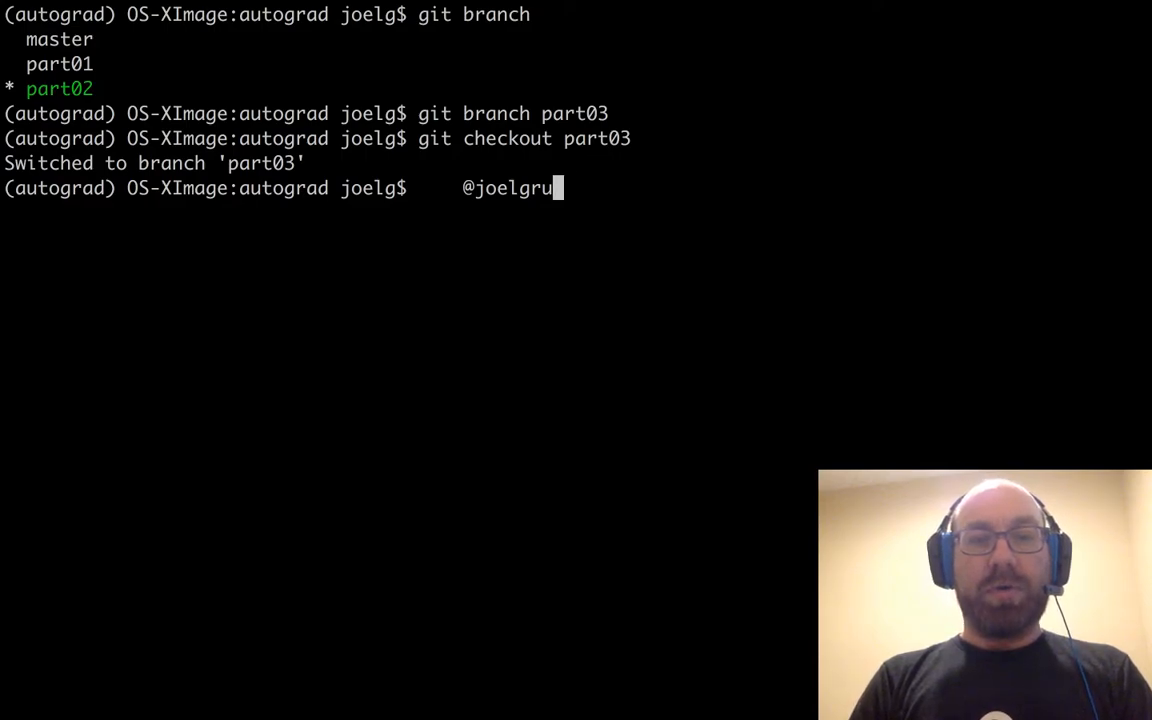
pyautogui.press('ctrl+u')
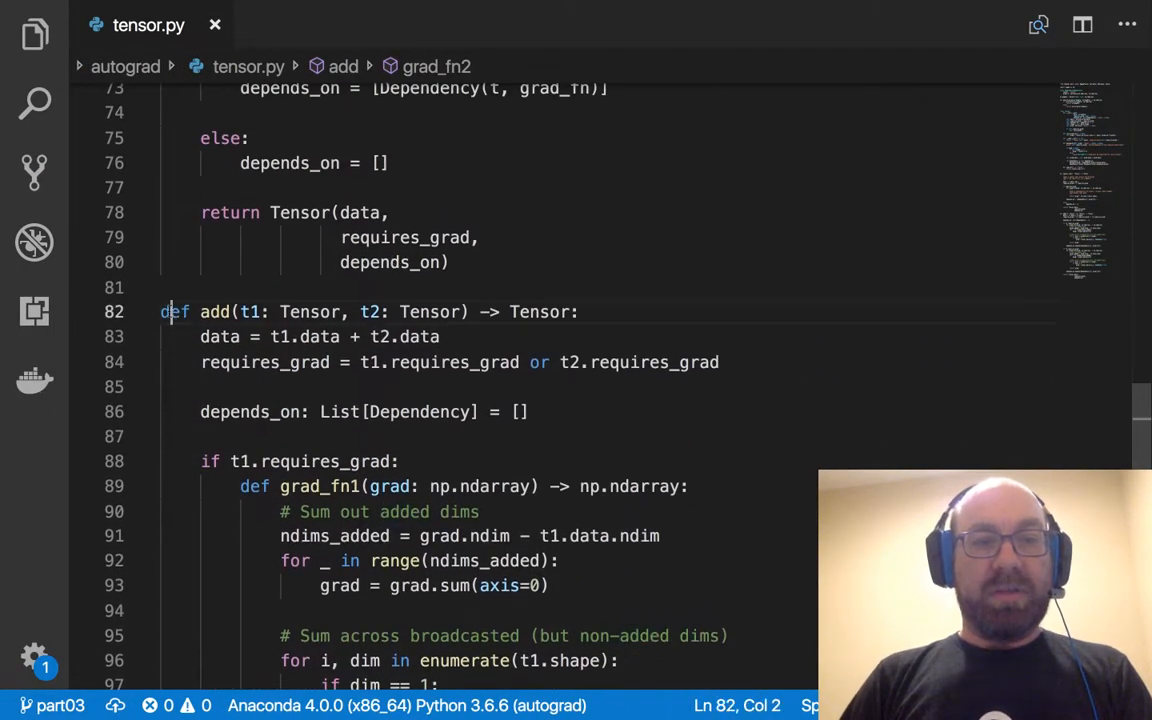
# Step: Add def mul() to tensor.py with add's copied body, computing t1.data * t2.data
pyautogui.scroll(-3)
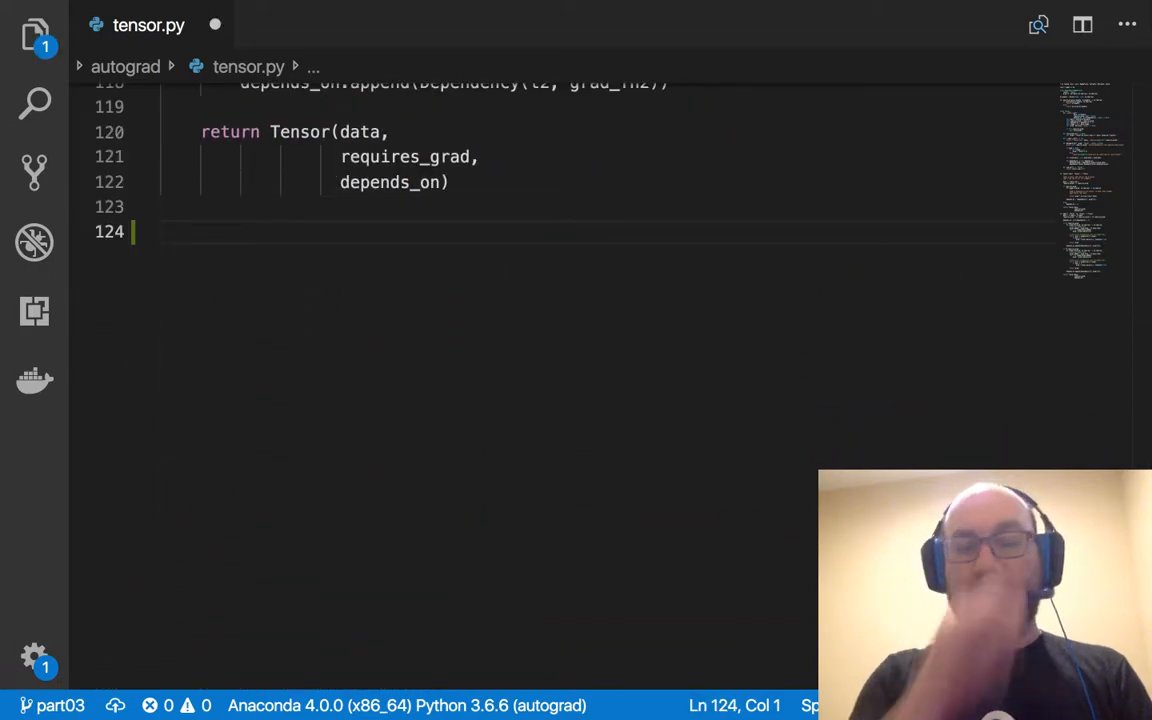
pyautogui.write('def mul()')
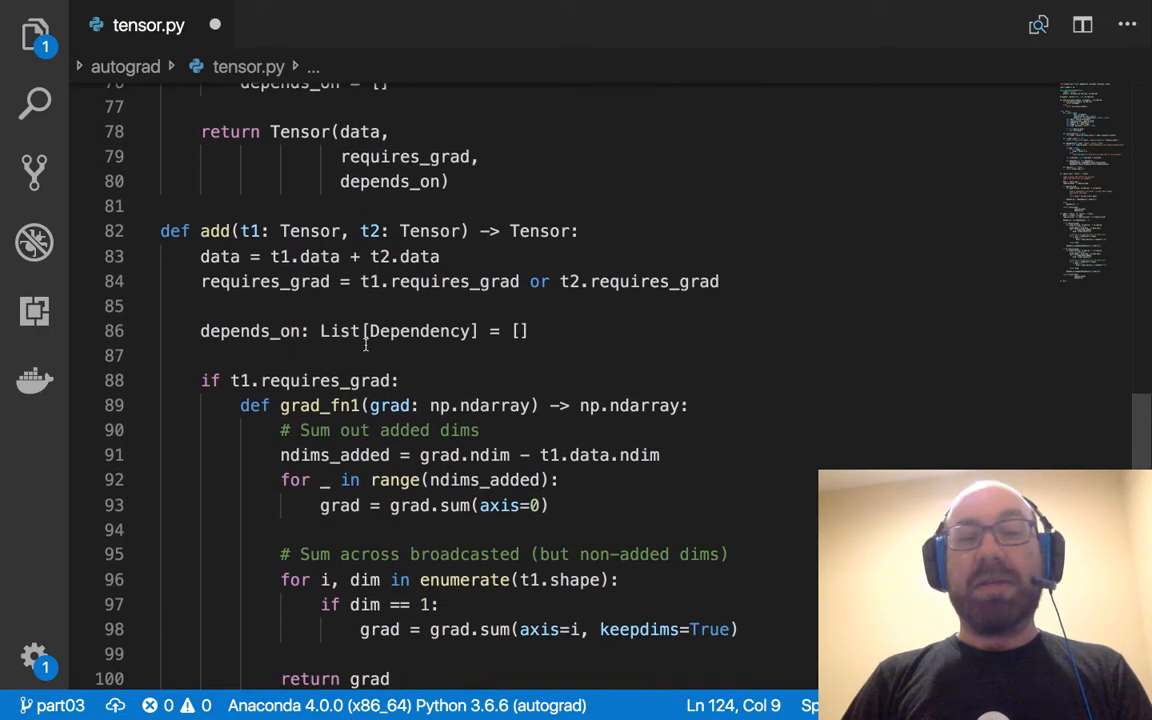
pyautogui.scroll(-3)
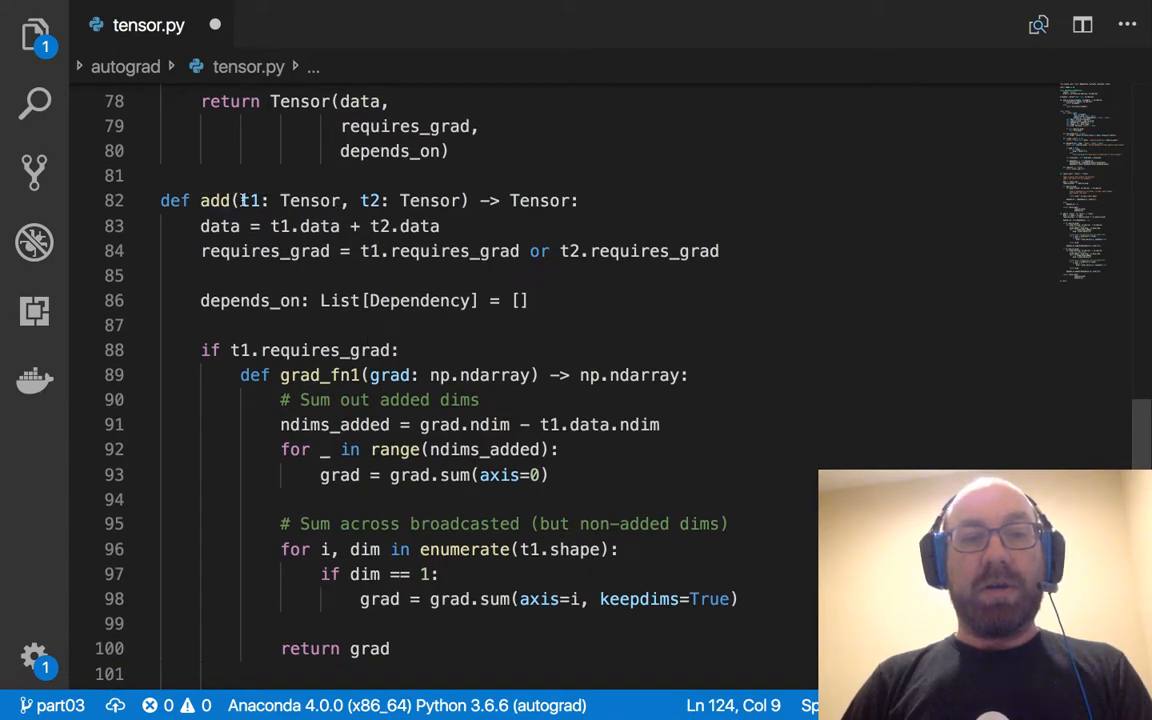
pyautogui.moveTo(243, 200); pyautogui.dragTo(532, 300)
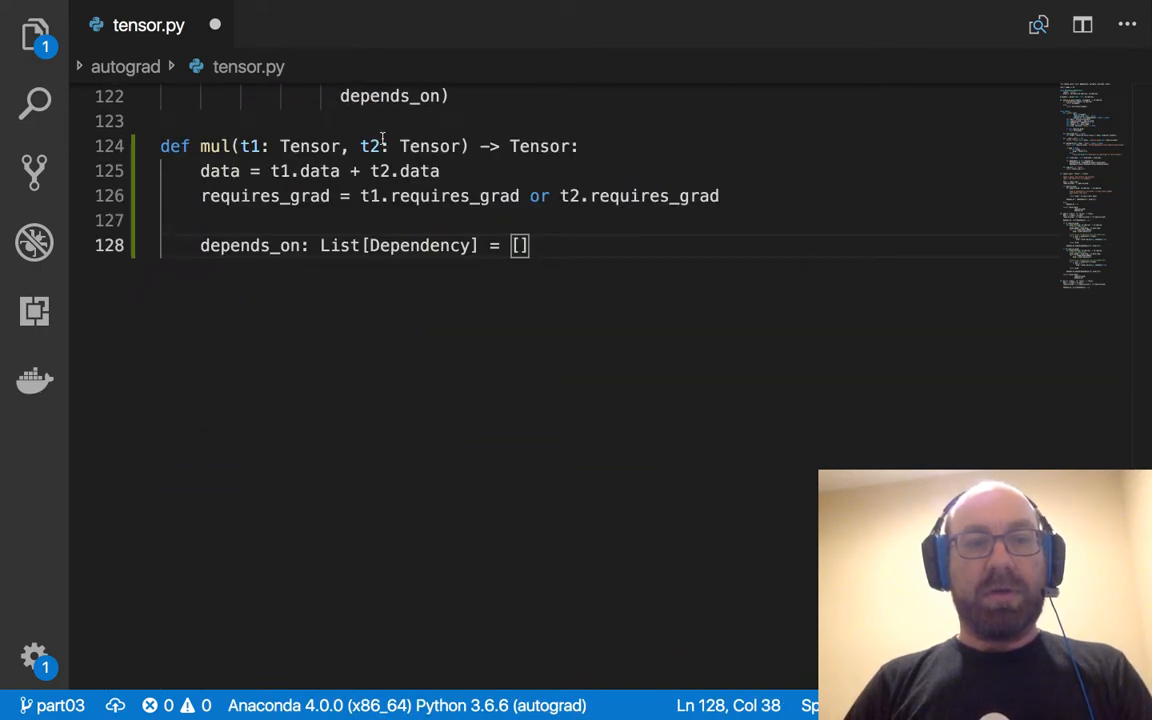
pyautogui.write('*')
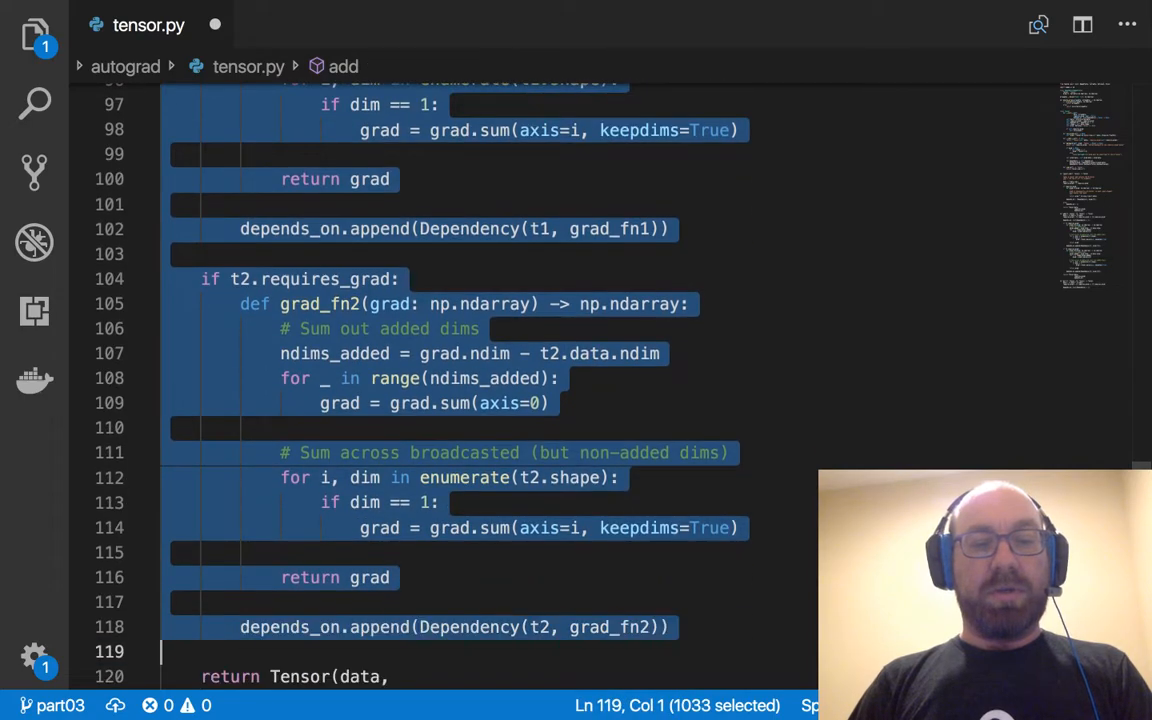
pyautogui.scroll(-3)
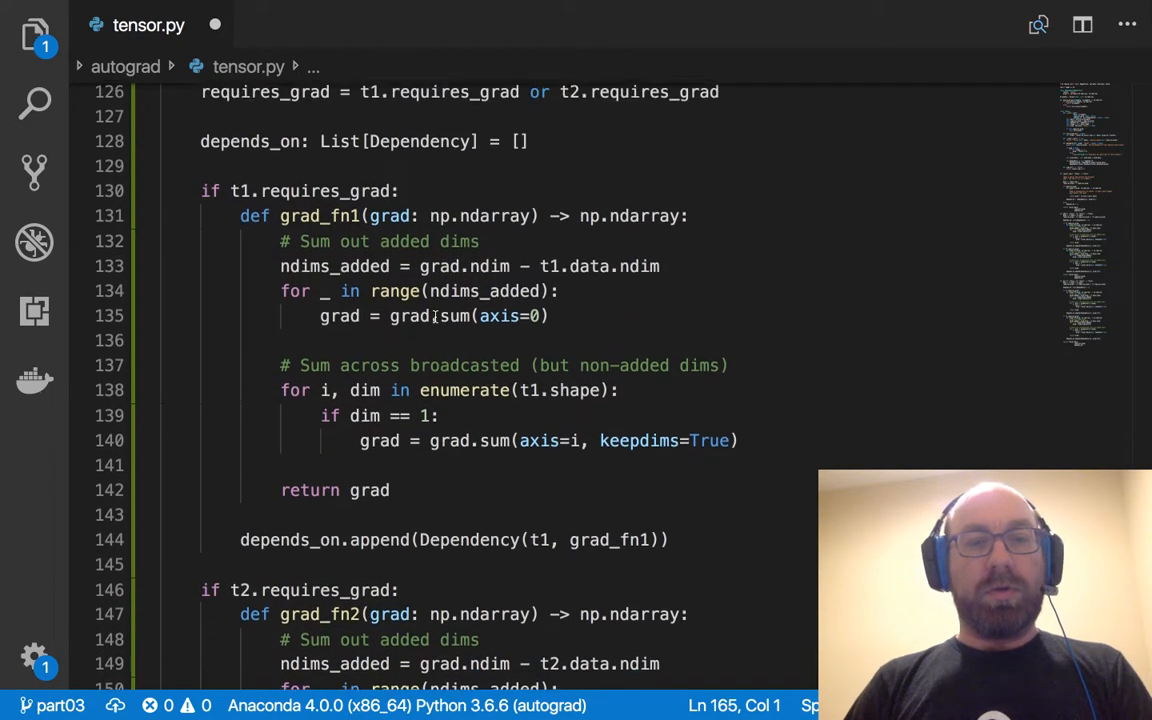
pyautogui.scroll(3)
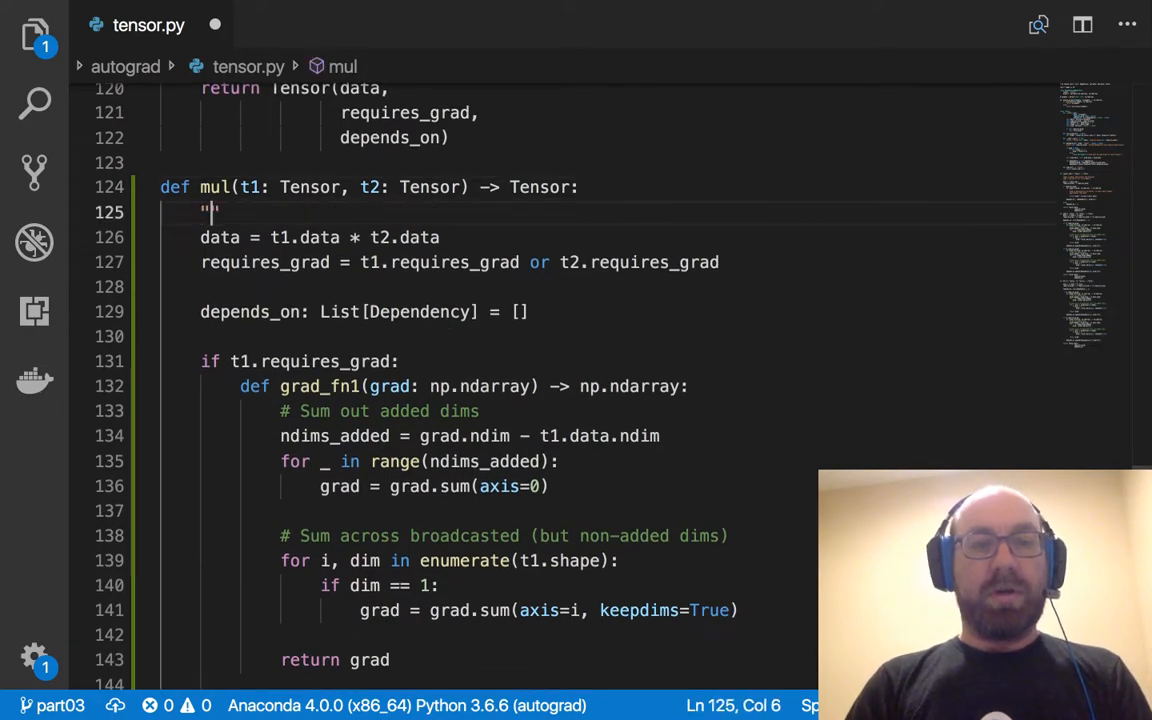
# Step: Begin a docstring in mul with y = a * b and a dL/dy note
pyautogui.press('enter')
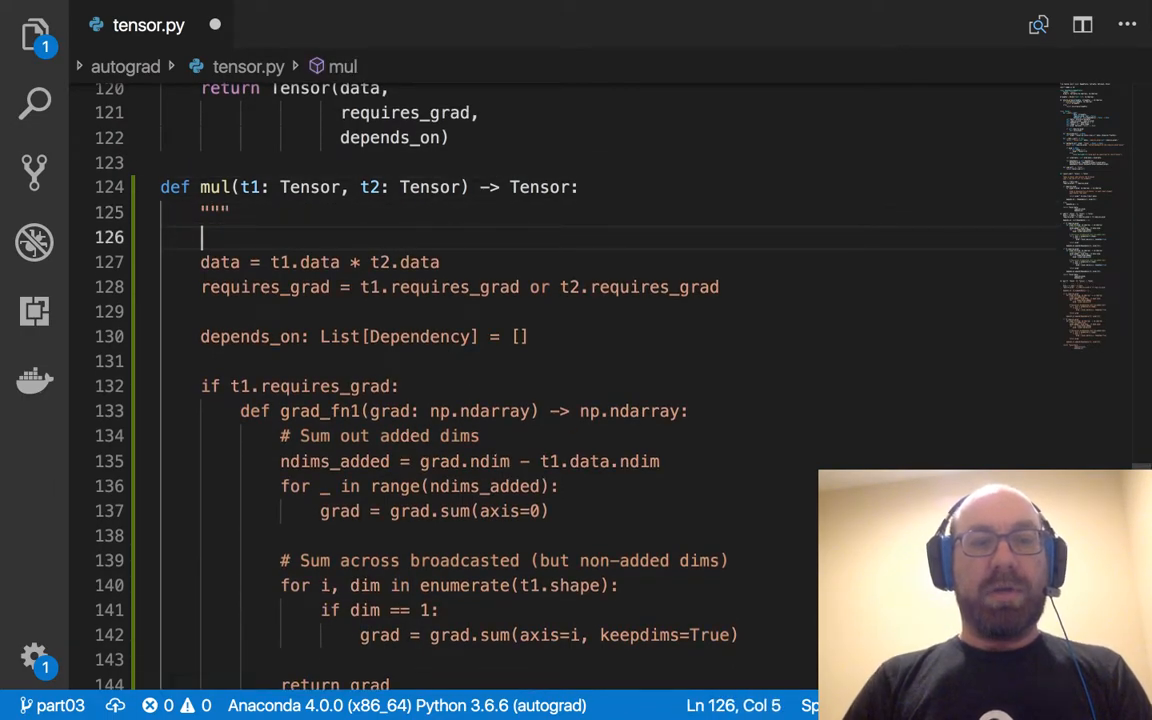
pyautogui.press('enter')
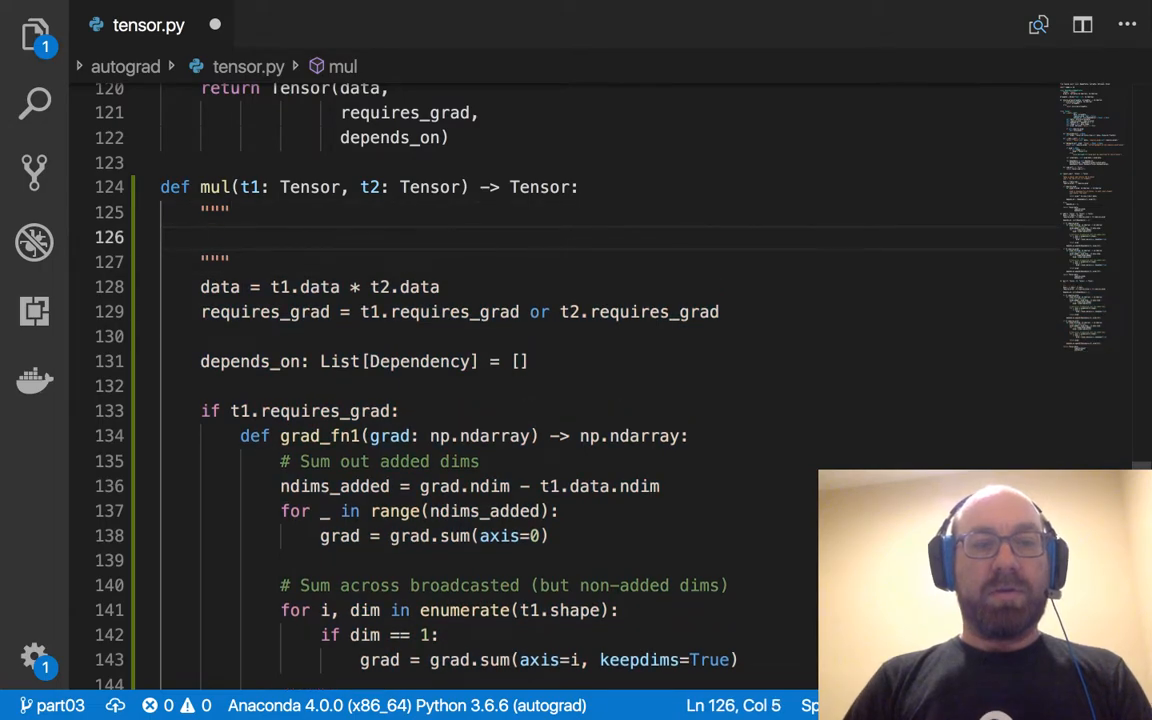
pyautogui.write('y')
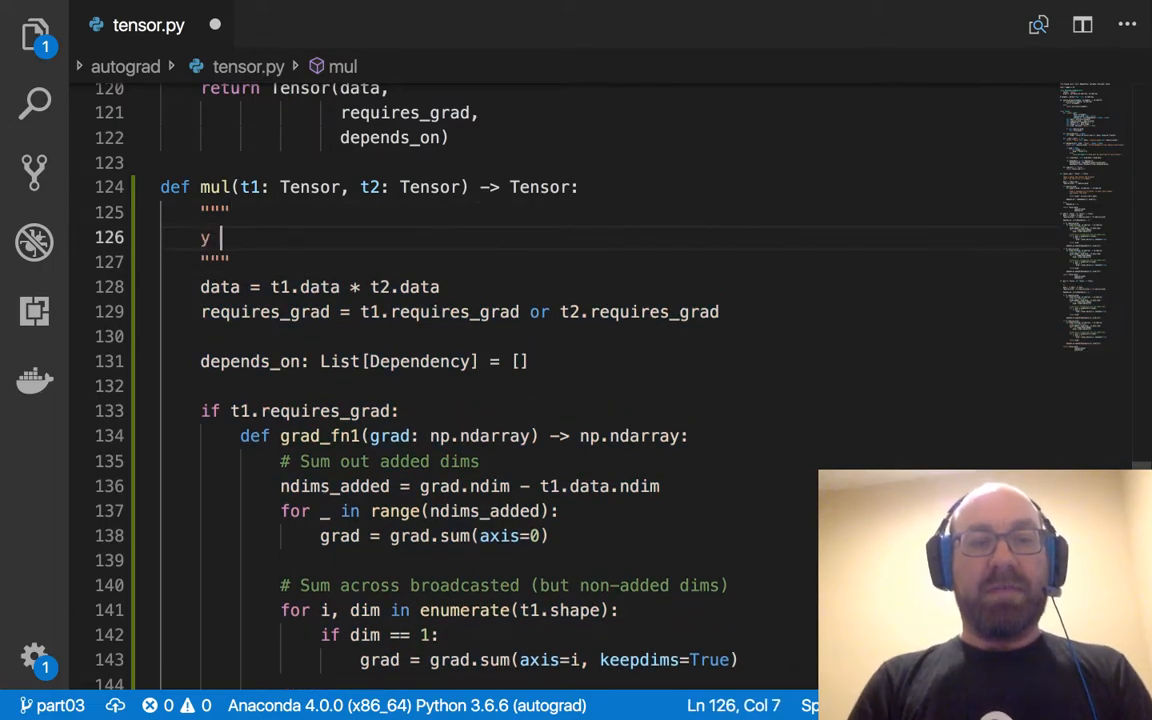
pyautogui.write('= a * b')
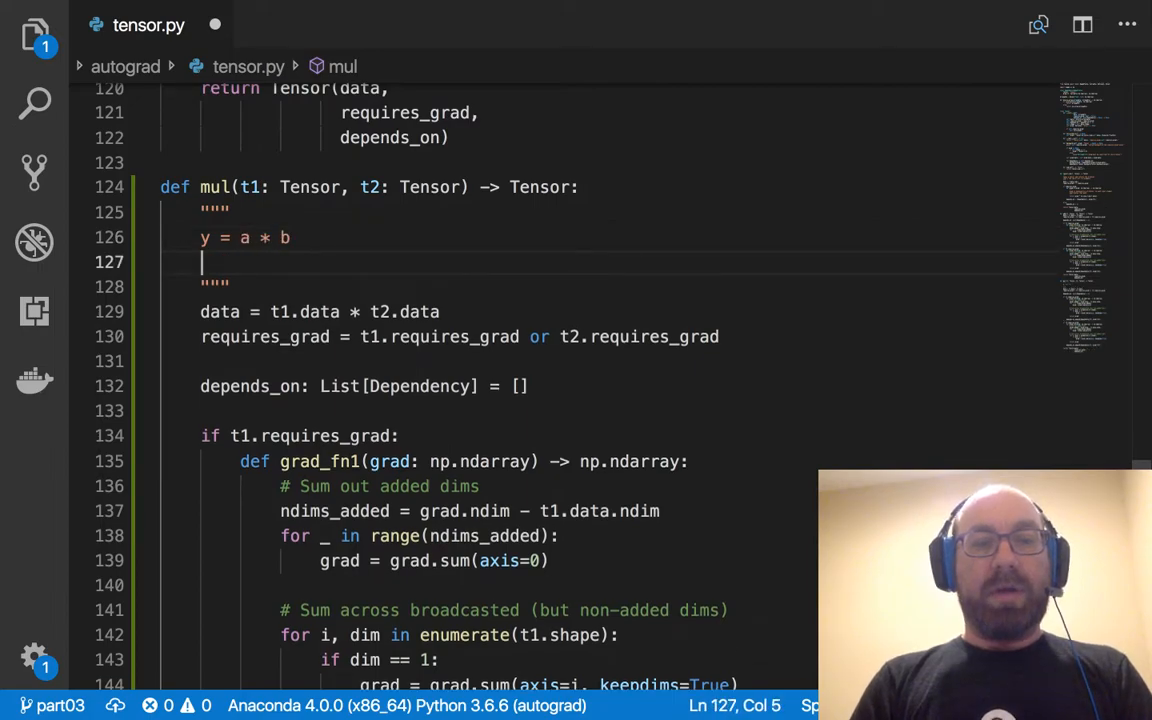
pyautogui.write('dL')
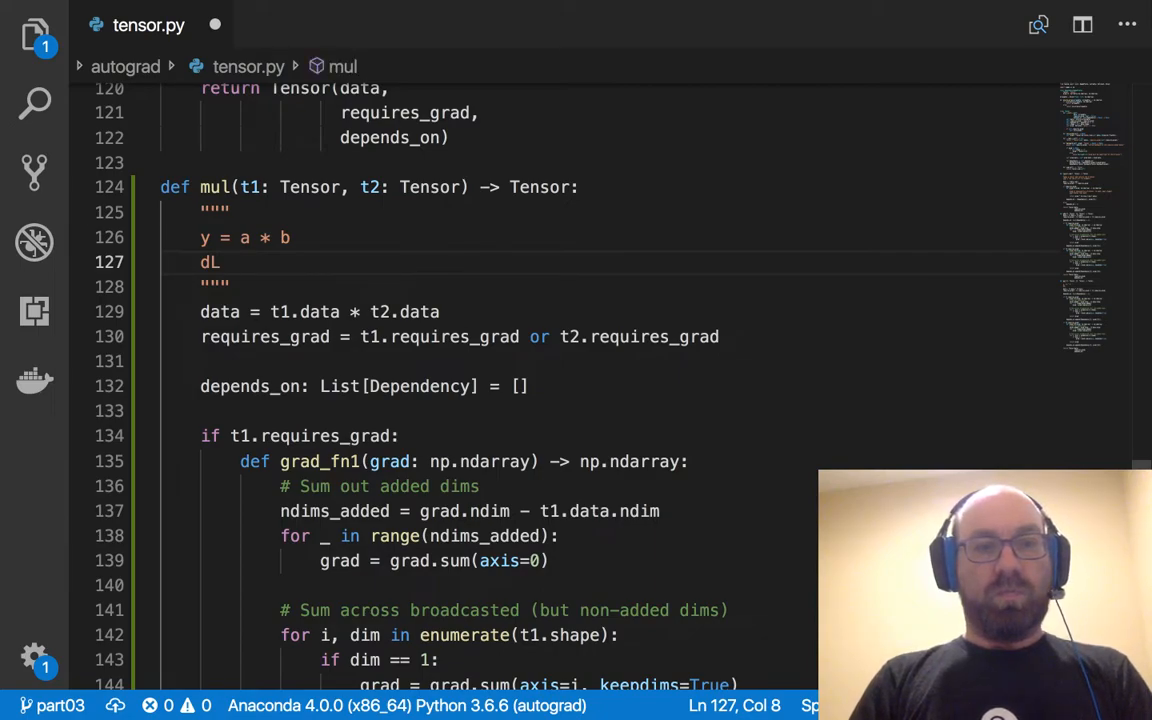
pyautogui.press('BackSpace')
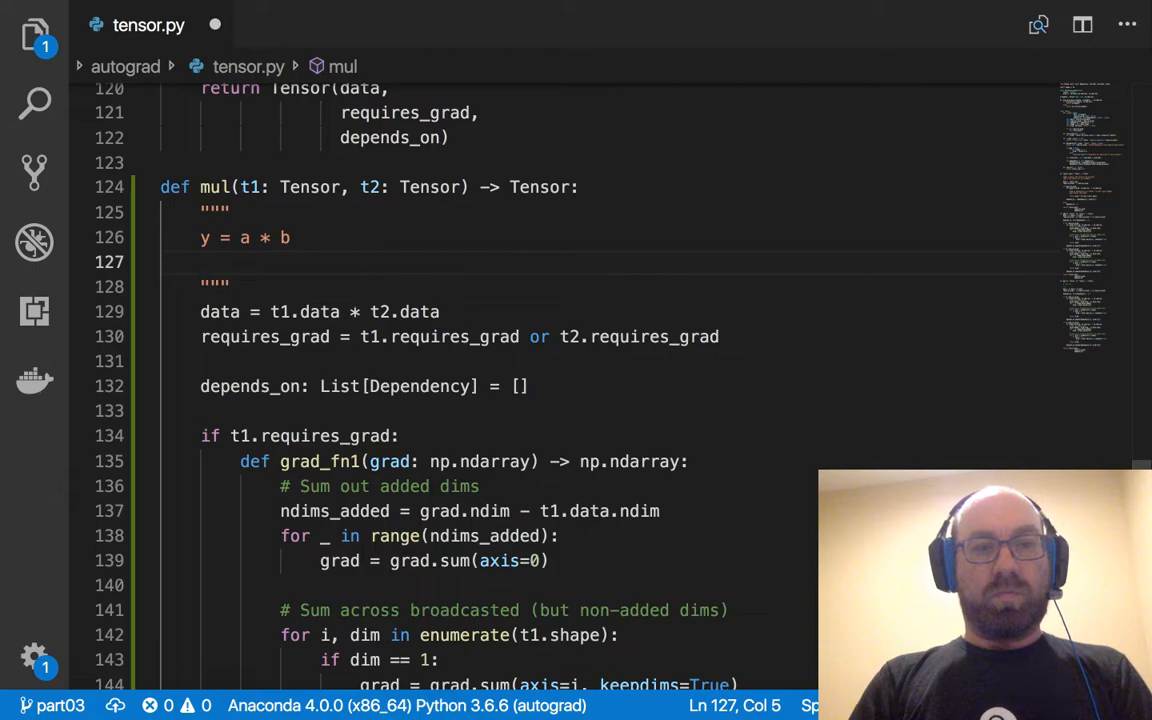
pyautogui.write('dL')
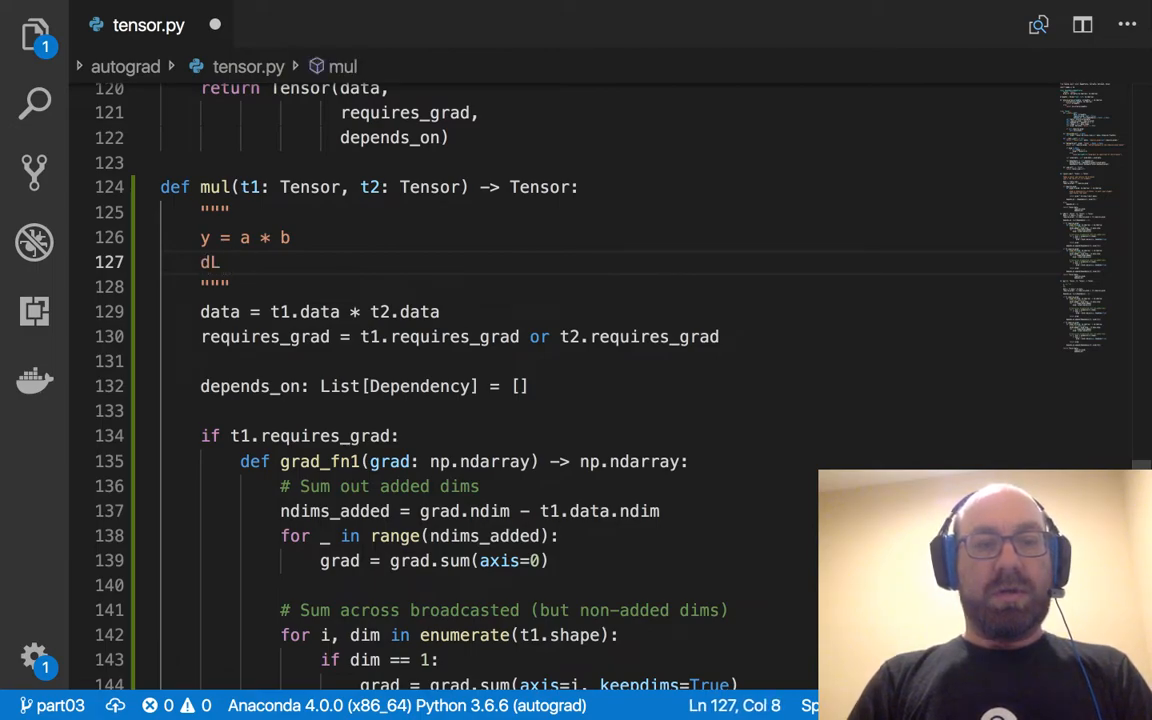
pyautogui.write('/dy')
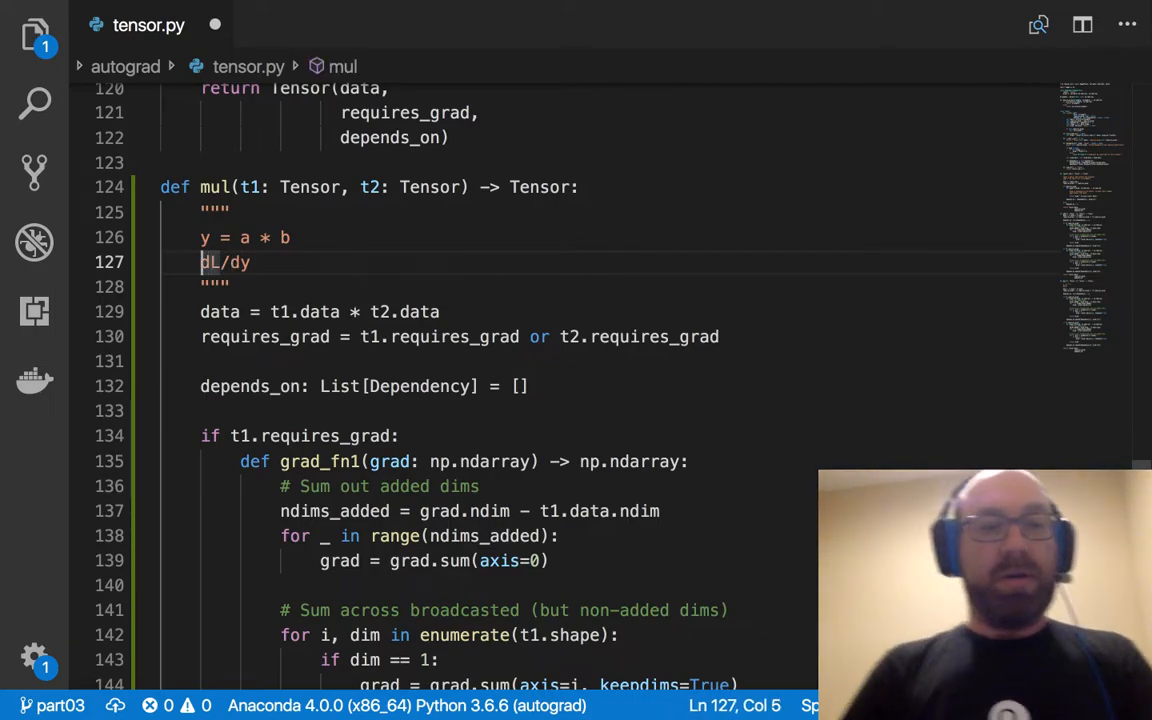
# Step: Add the 'have dL/dy' and 'dL/da = dL/dy * dy/da' lines to mul's docstring
pyautogui.write('have')
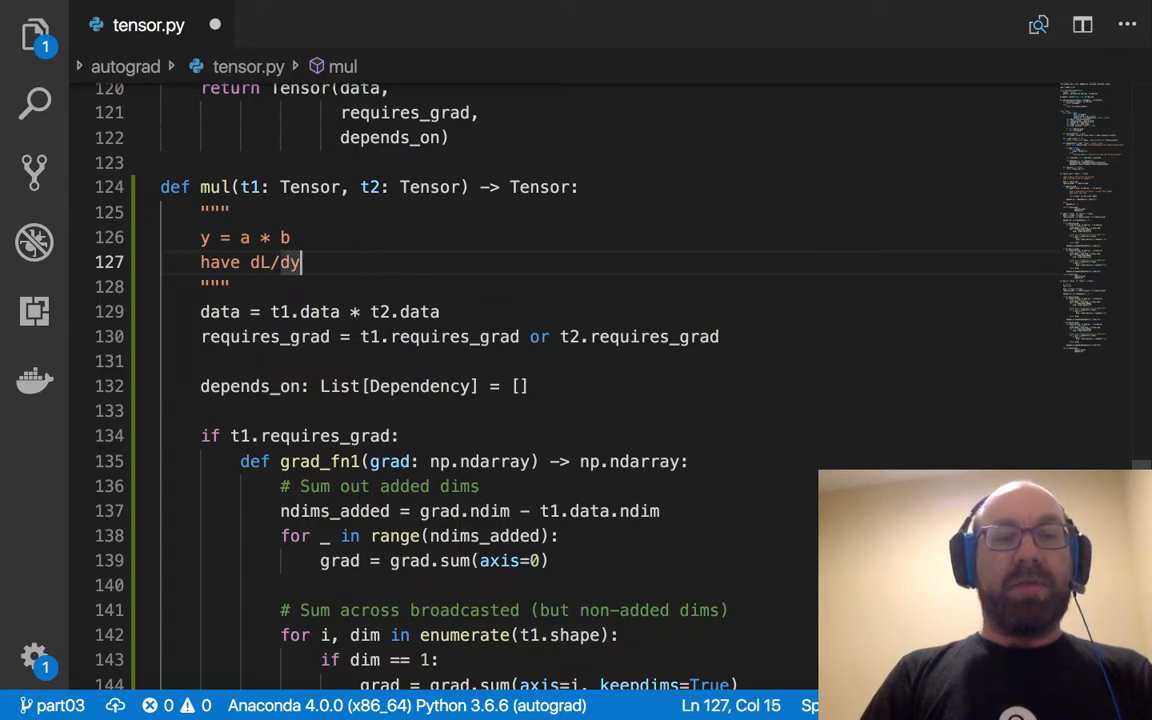
pyautogui.press('Enter')
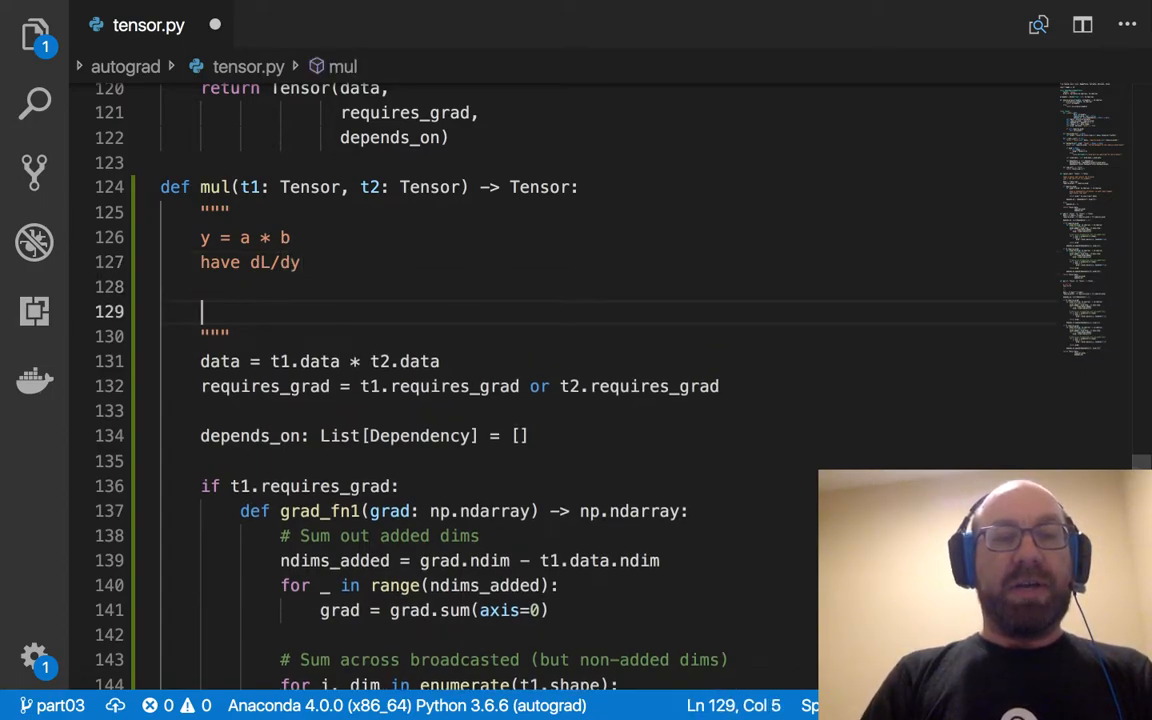
pyautogui.write('dl')
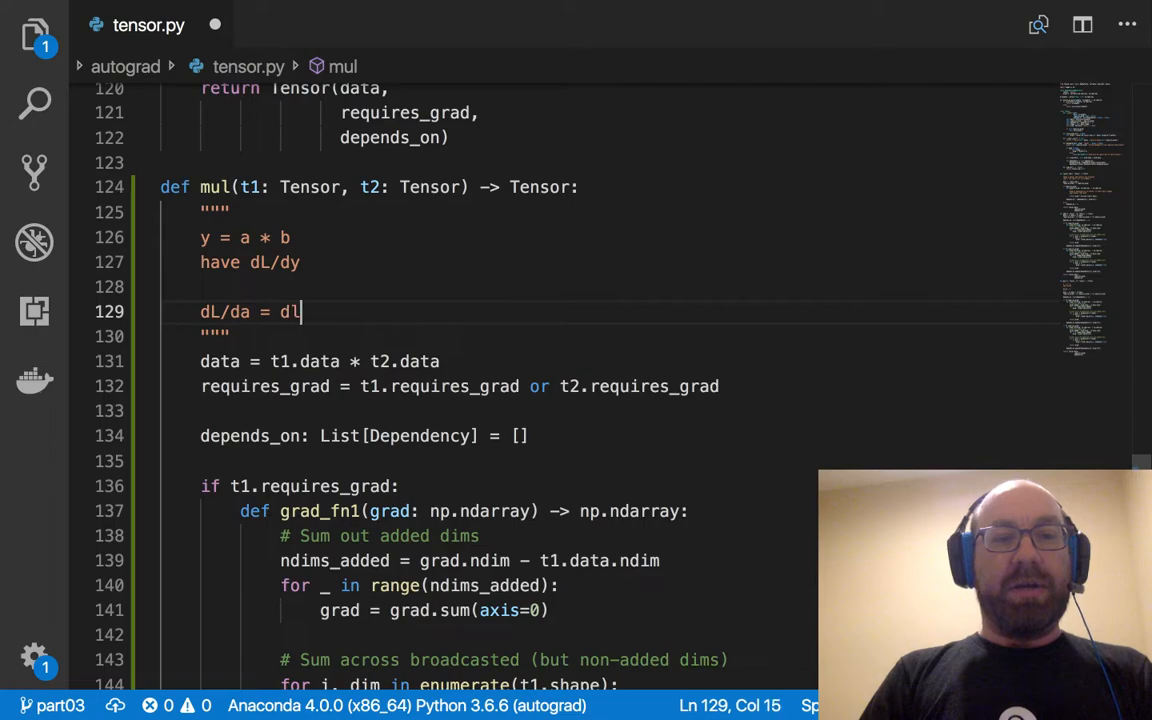
pyautogui.write('/dy *')
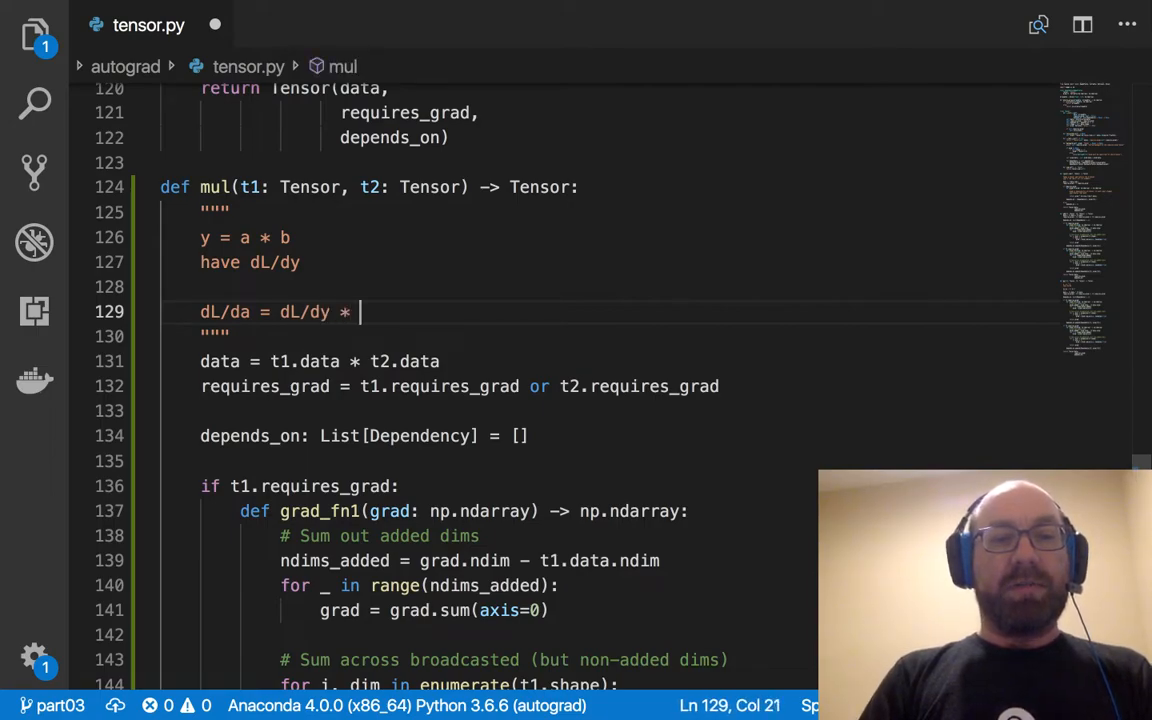
pyautogui.write('dy/da')
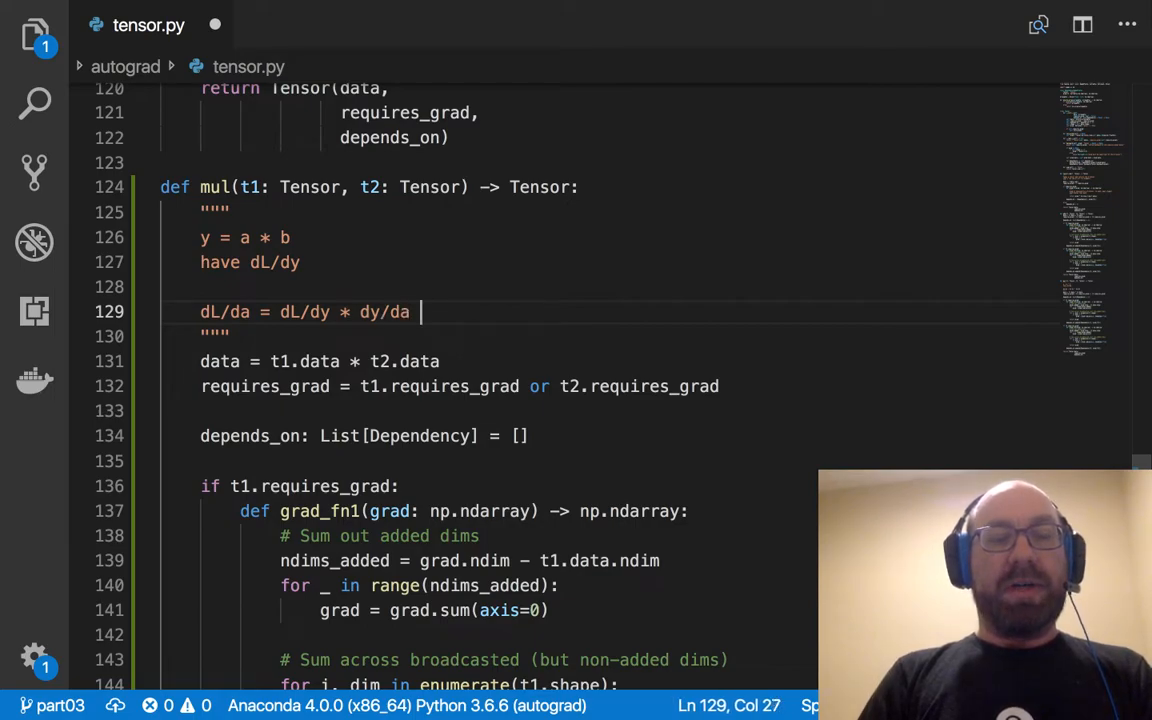
pyautogui.write('=')
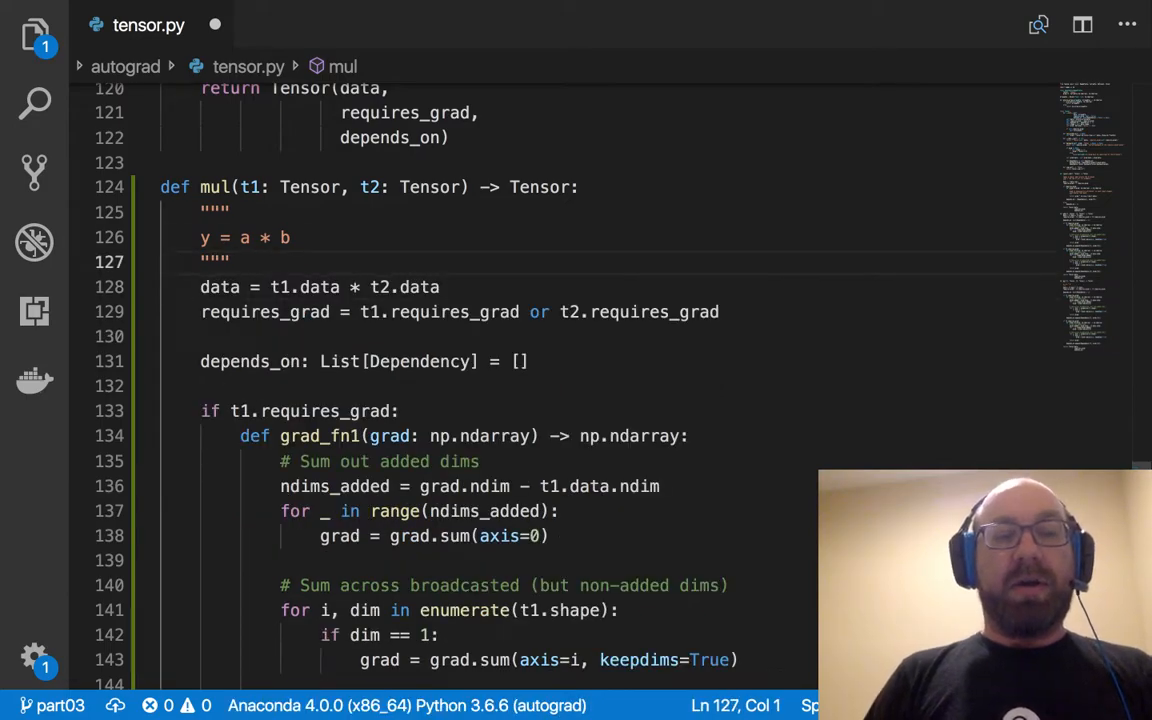
# Step: Work through the (a + eps) * b = a * b + eps * b derivation in mul's docstring
pyautogui.click(288, 237)
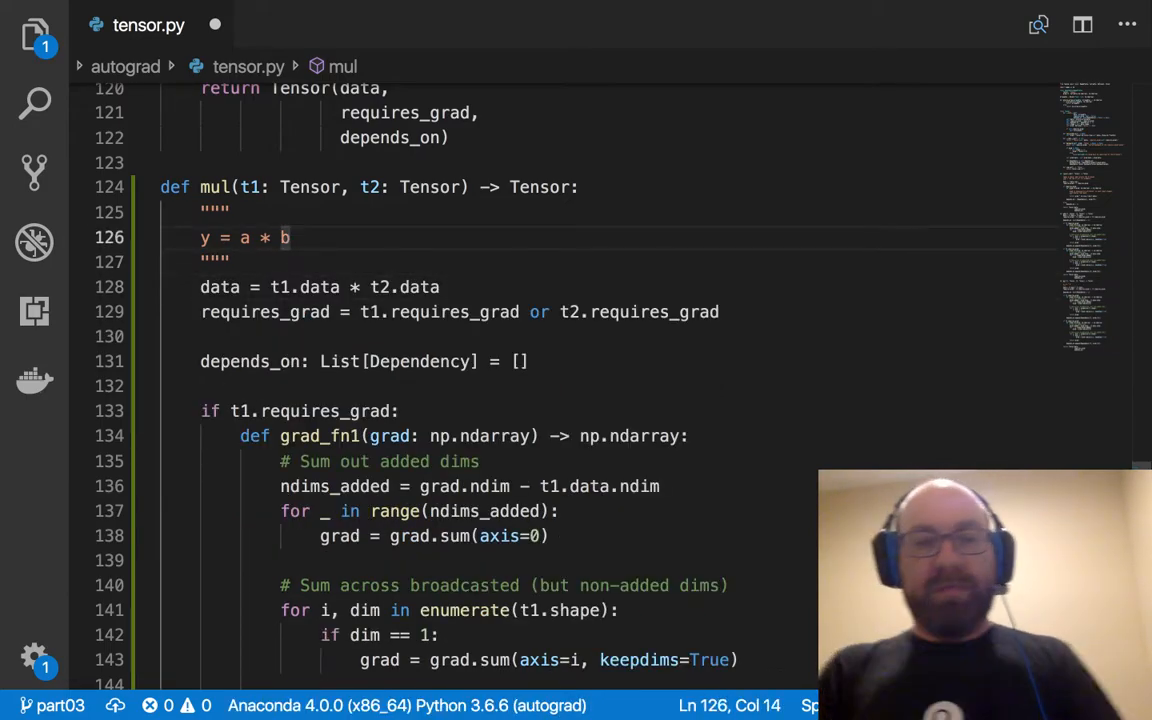
pyautogui.write('d')
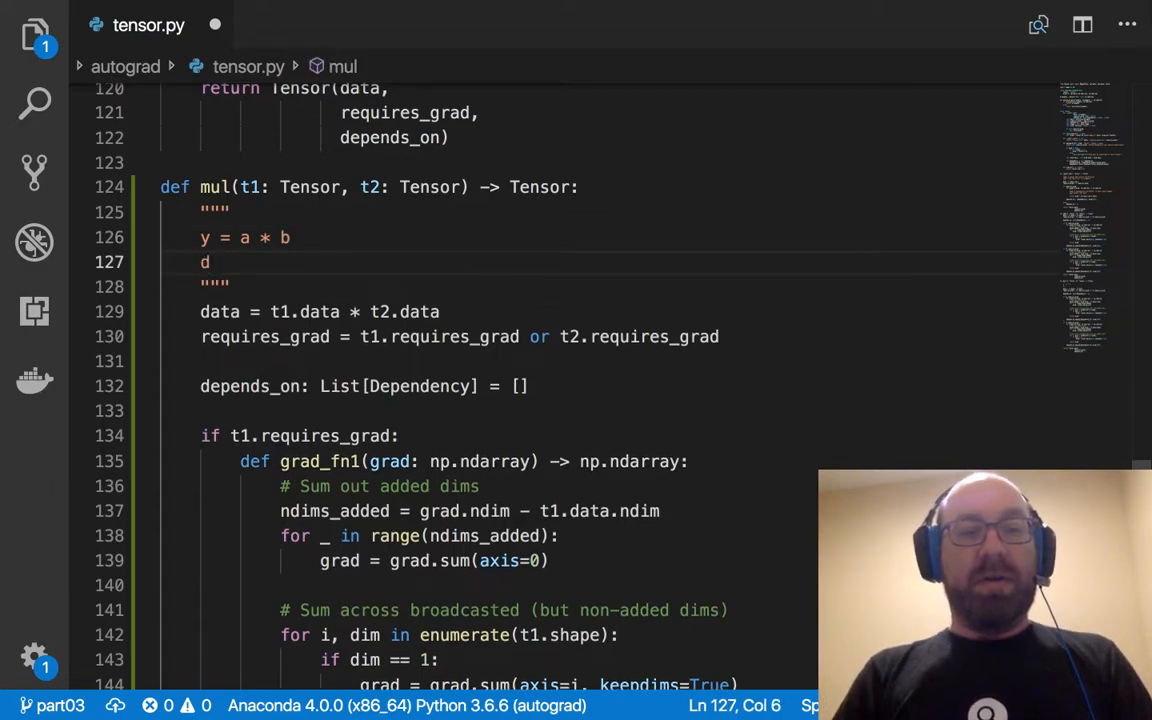
pyautogui.write('radient')
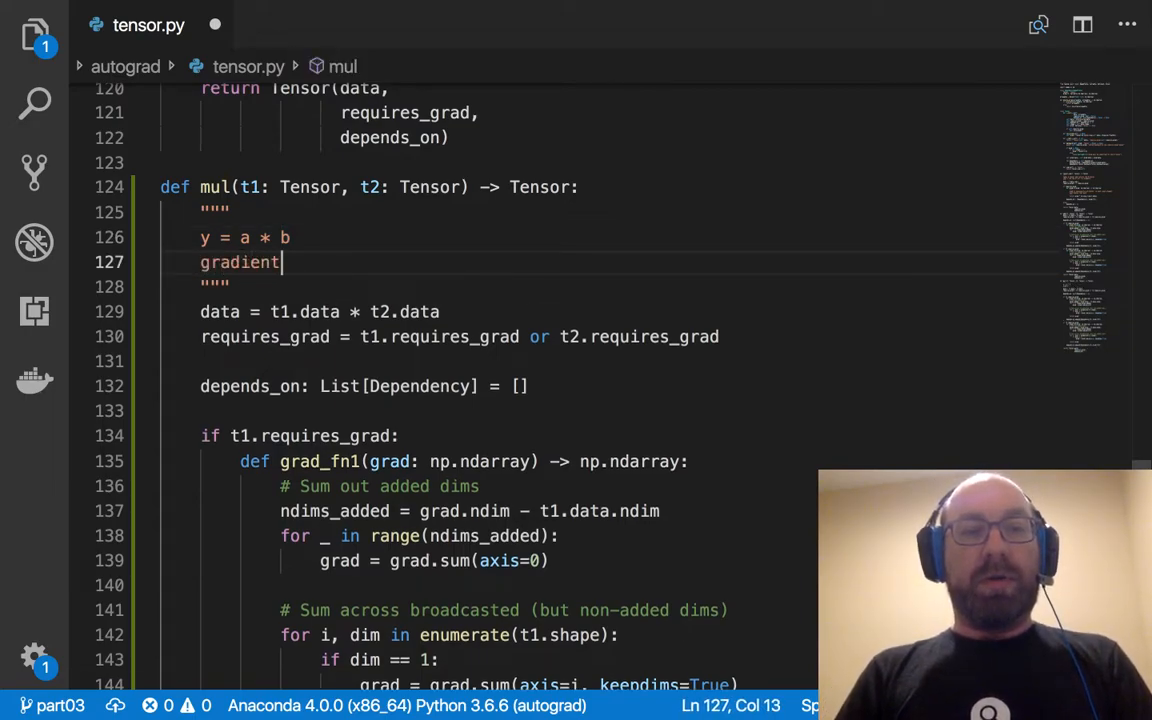
pyautogui.write('_y = 5')
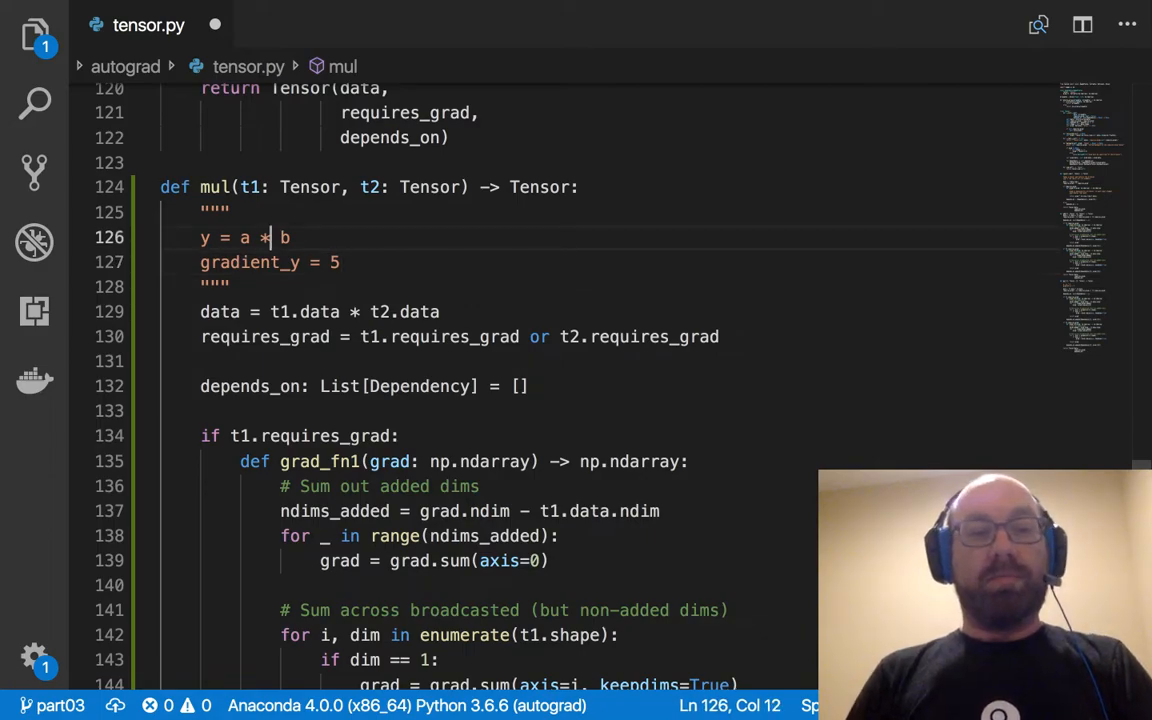
pyautogui.write('(a')
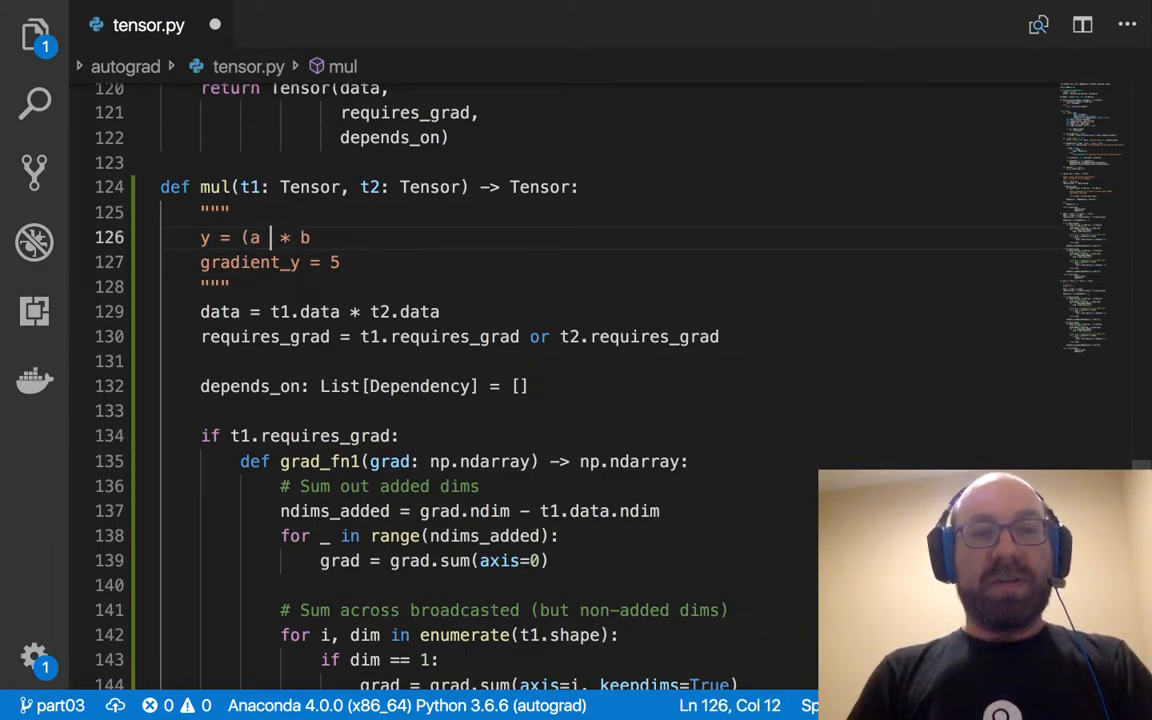
pyautogui.write('+ eps')
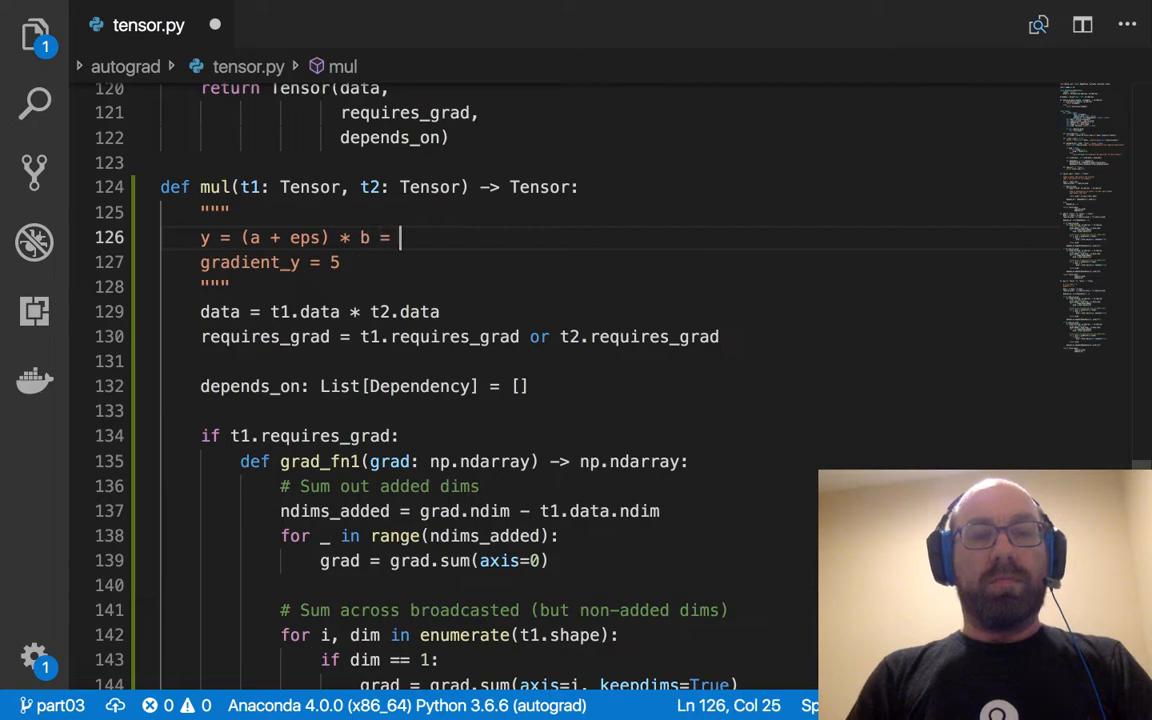
pyautogui.write('a')
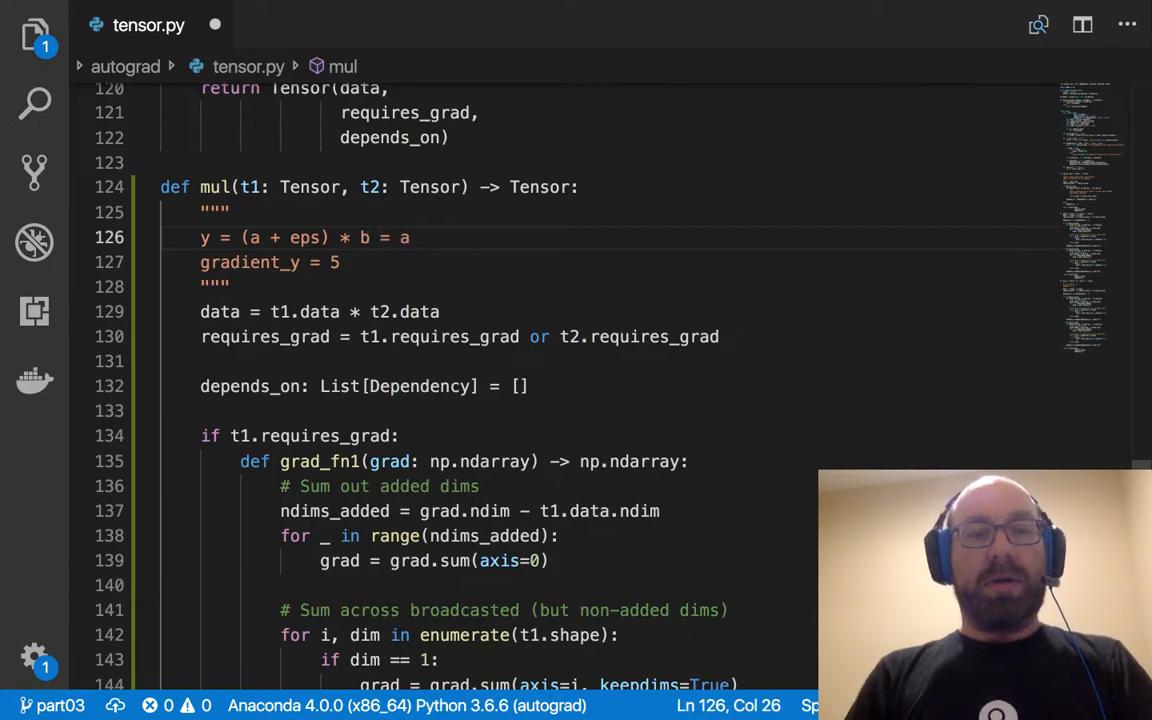
pyautogui.write('* b +')
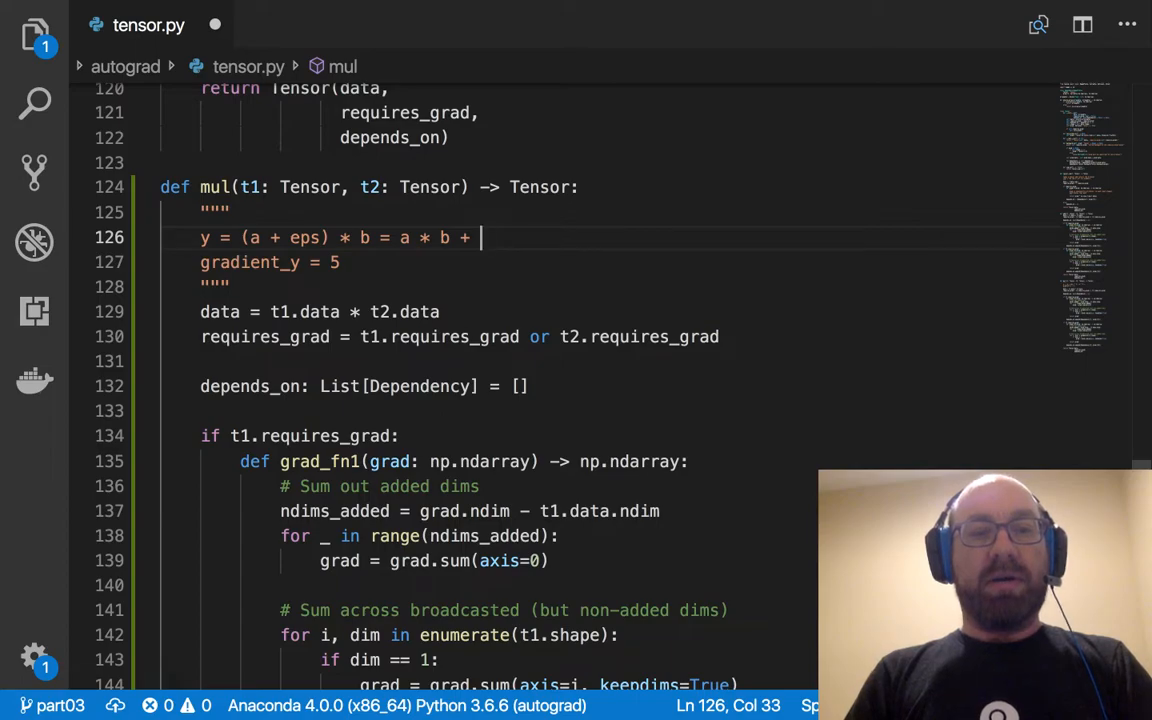
pyautogui.write('eps * b')
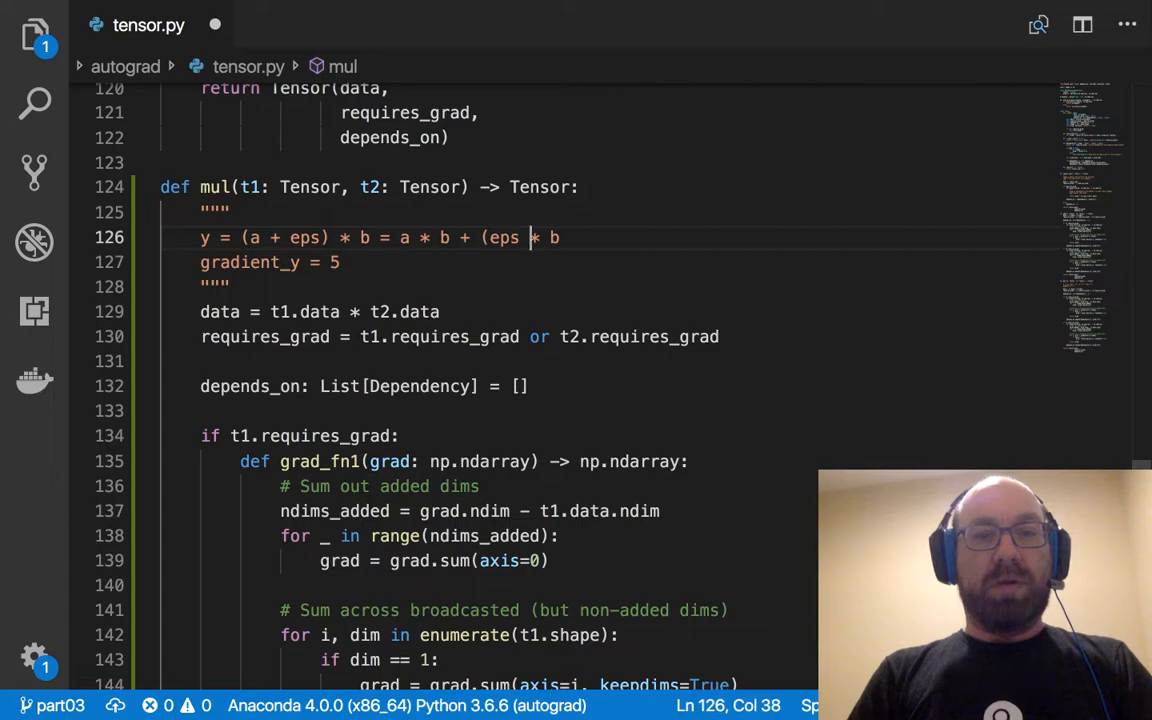
pyautogui.write('b)')
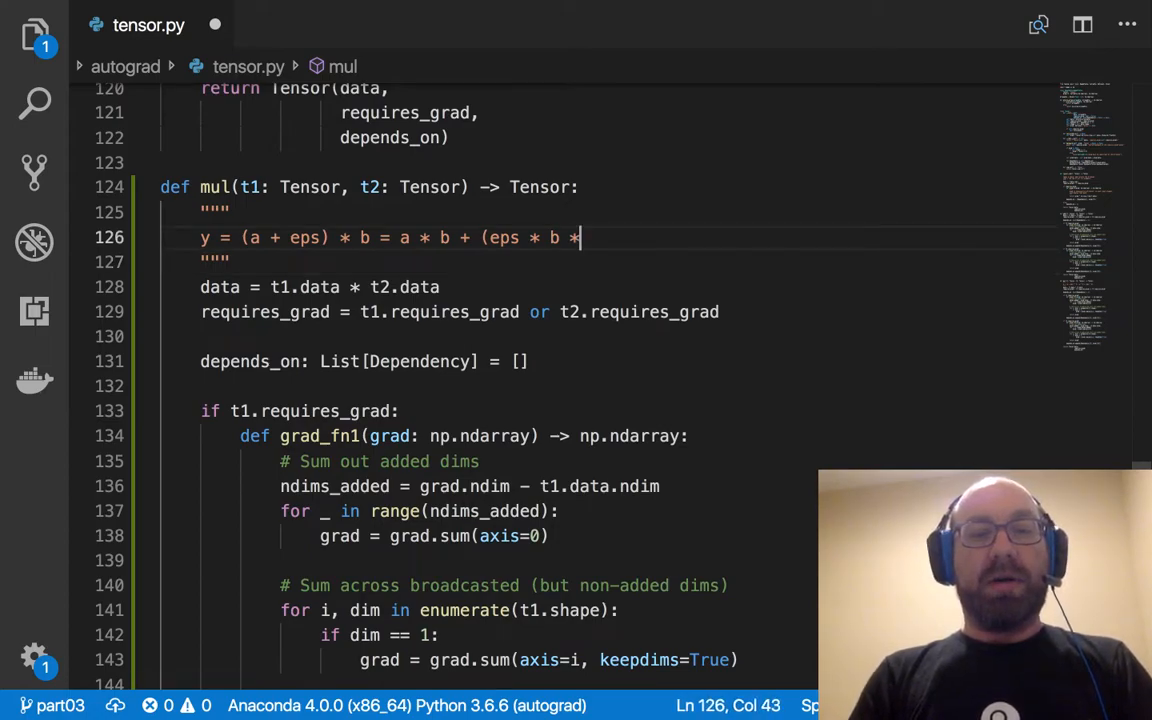
pyautogui.write('dL/')
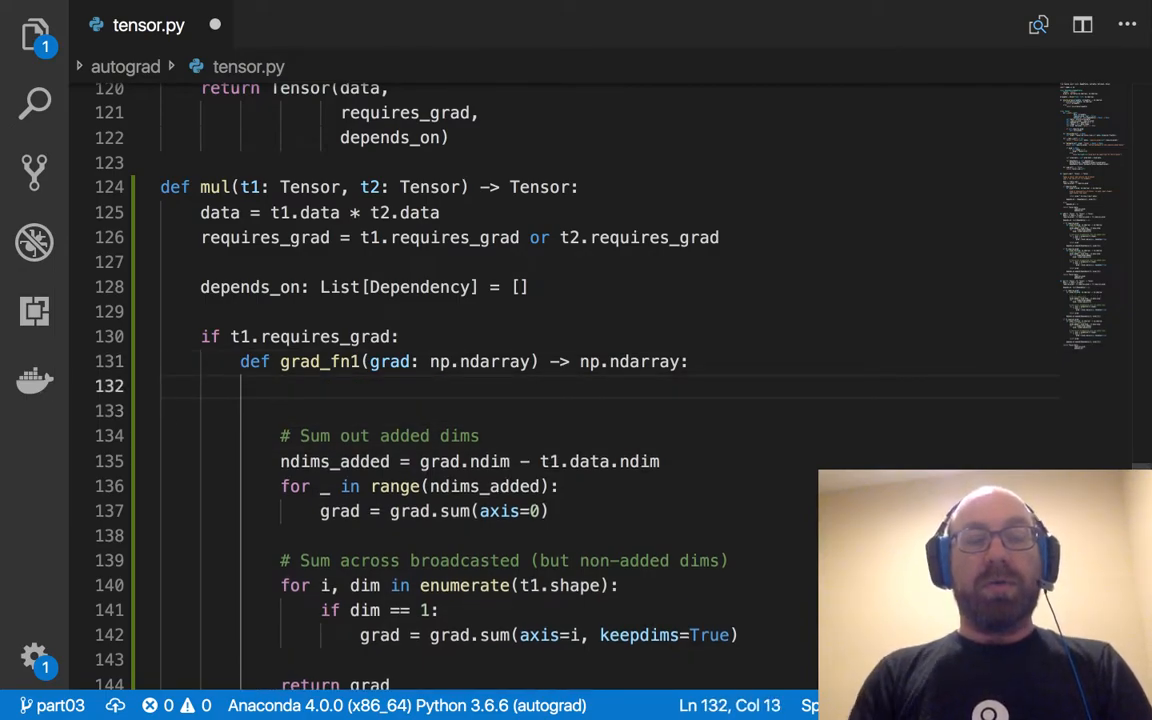
# Step: Set grad = grad * t2 in grad_fn1 and grad = grad * t1.data in grad_fn2, saving tensor.py
pyautogui.write('grad = grad * t2')
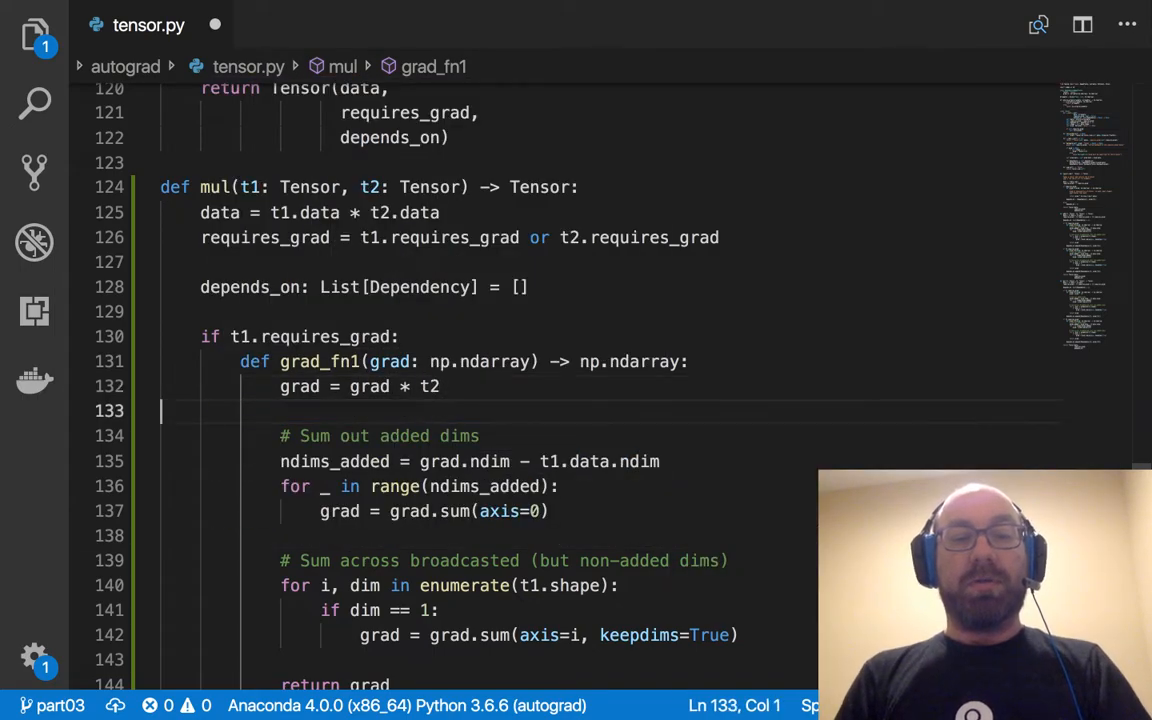
pyautogui.scroll(-3)
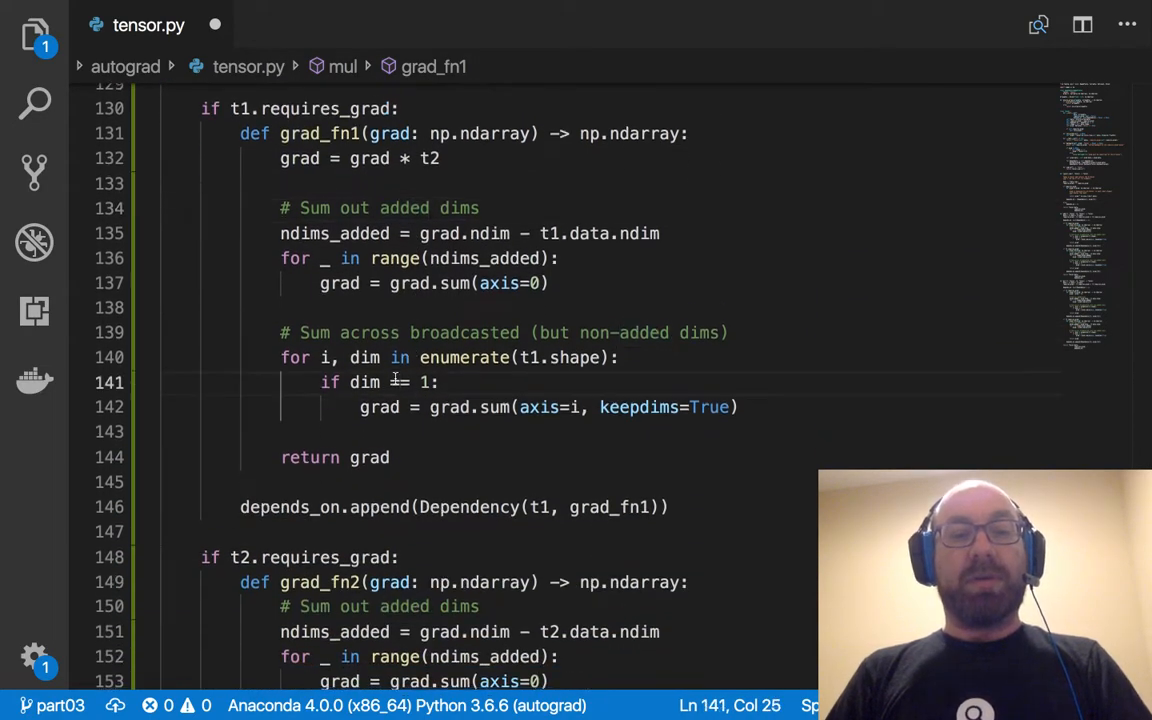
pyautogui.scroll(-3)
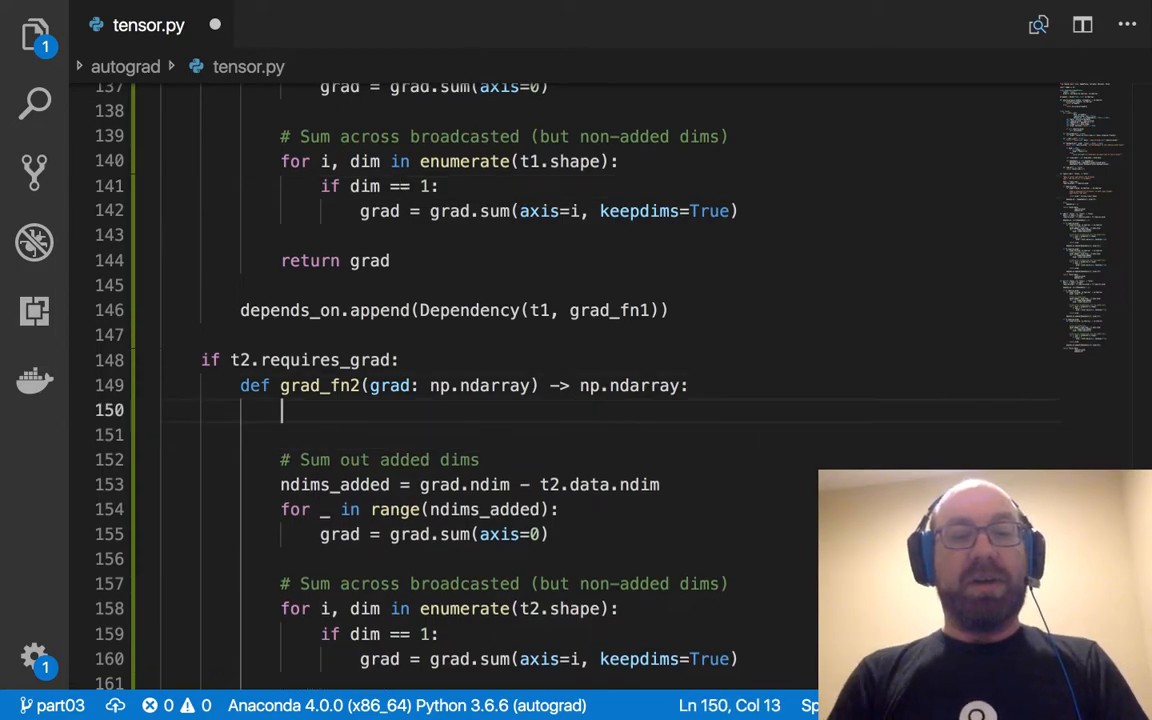
pyautogui.write('grad = grad *')
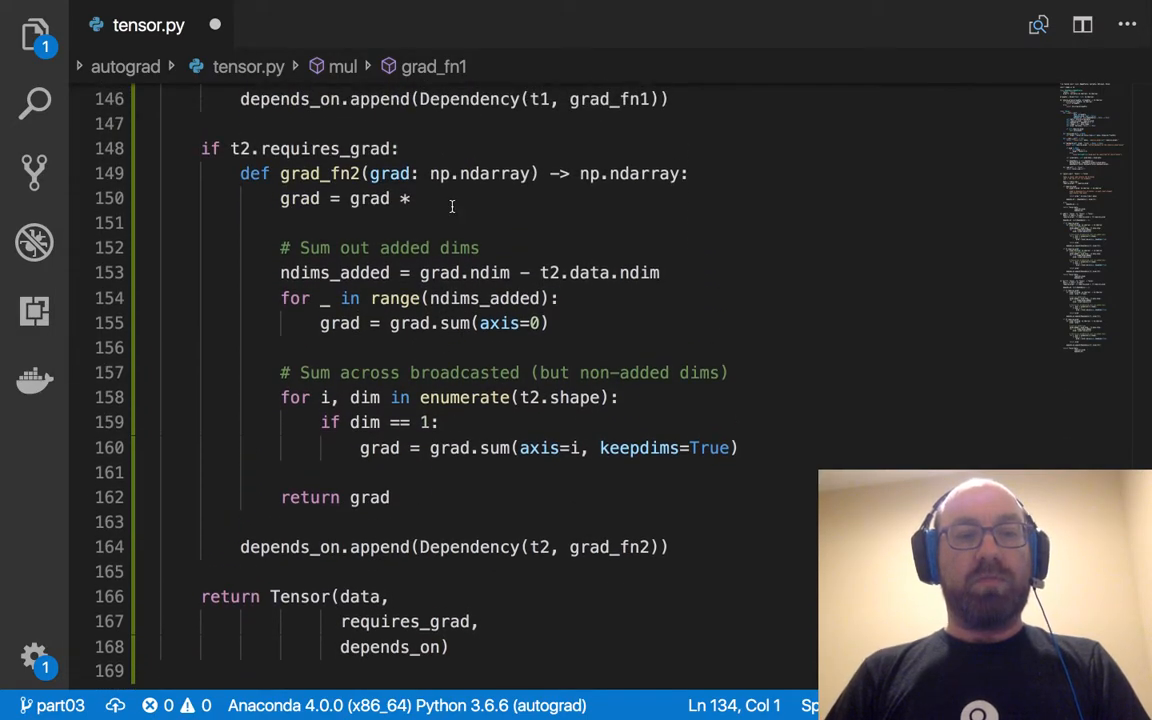
pyautogui.write('t1.data')
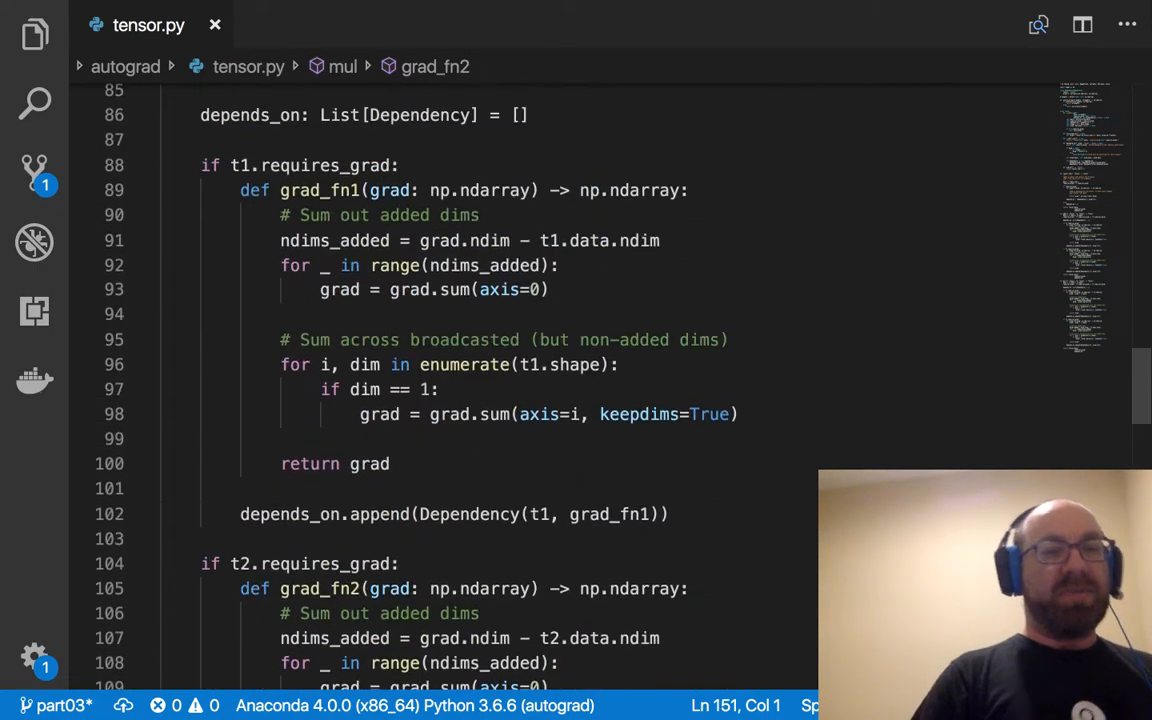
# Step: Create test_tensor_mul.py in the tests folder and open test_tensor_add.py
pyautogui.scroll(3)
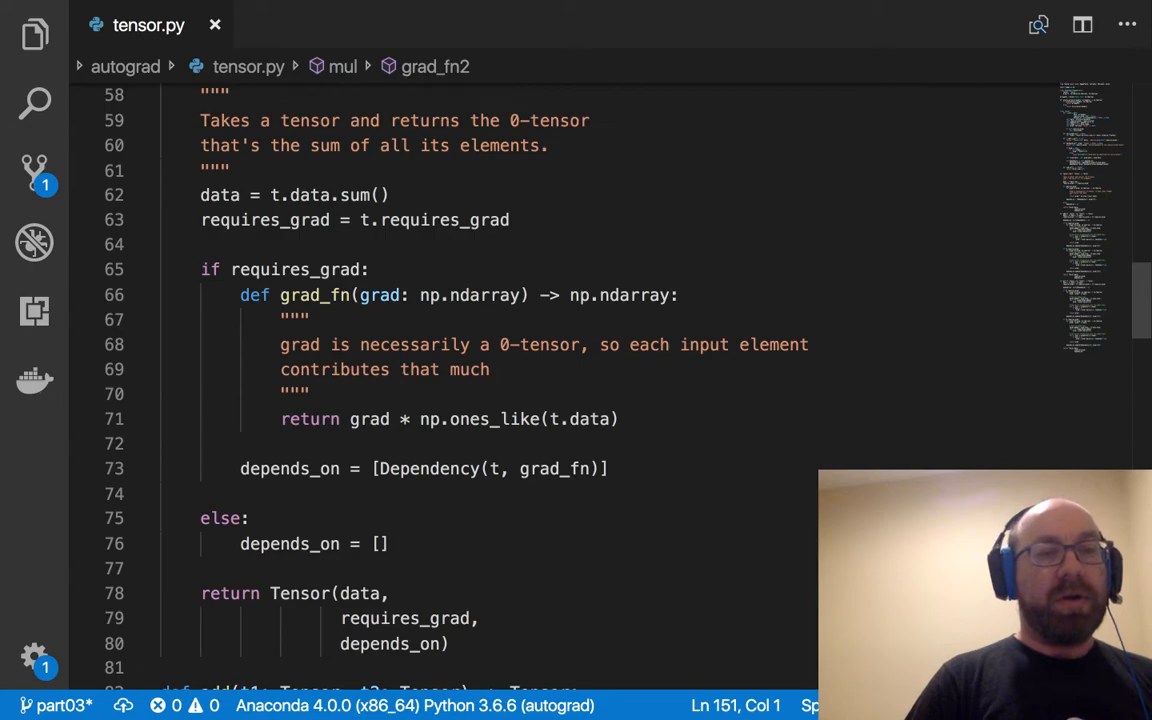
pyautogui.scroll(-3)
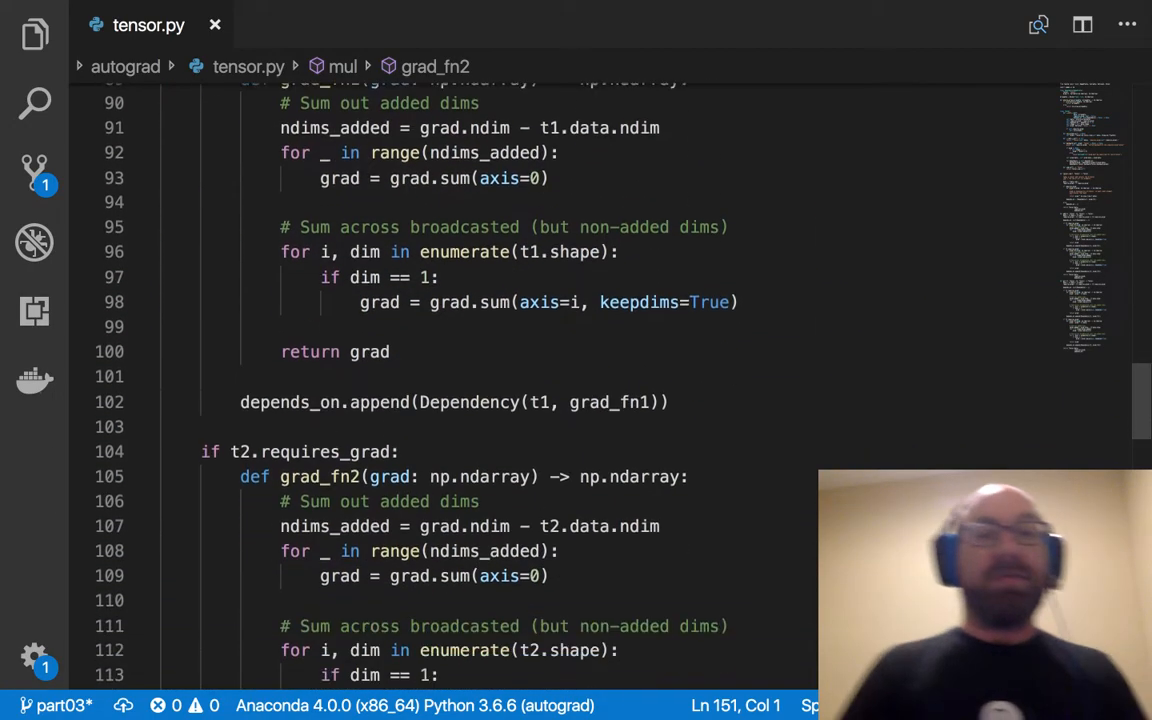
pyautogui.scroll(-3)
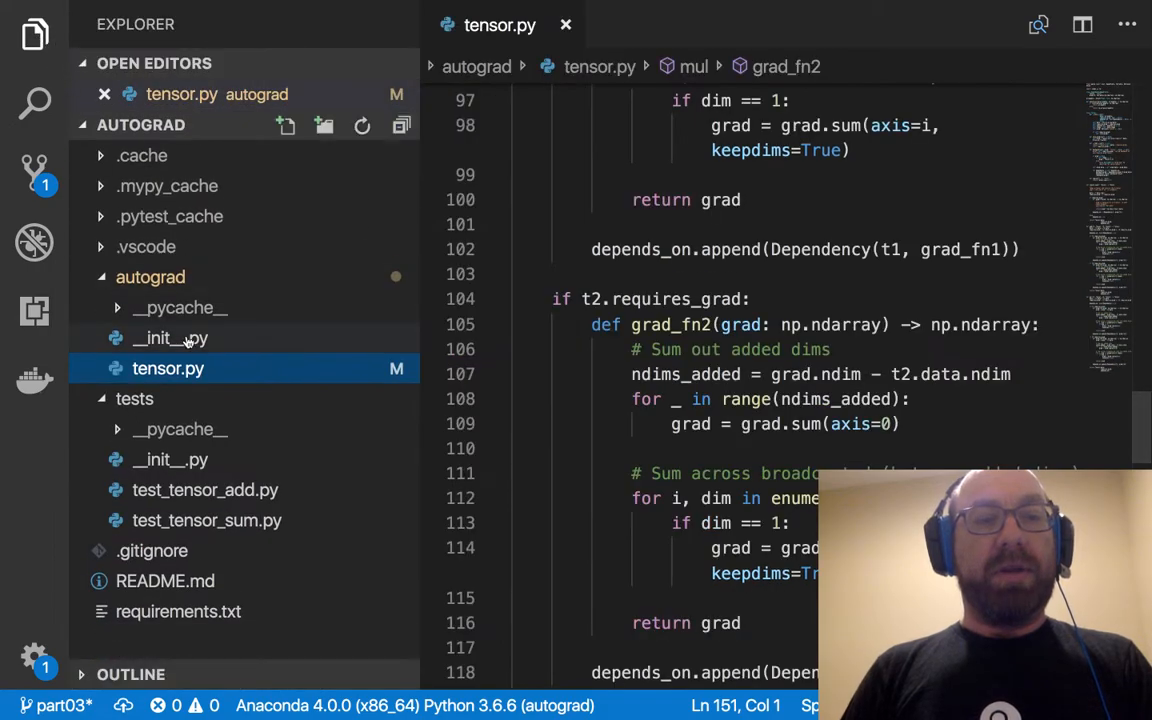
pyautogui.click(205, 490)
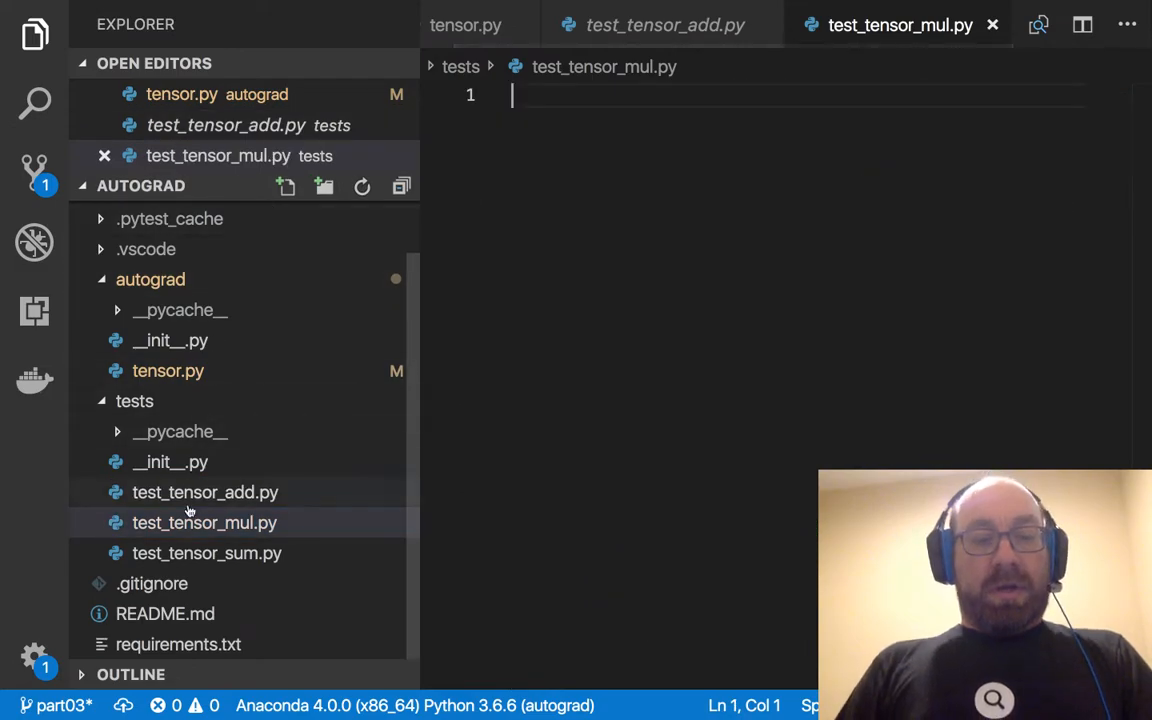
pyautogui.click(205, 492)
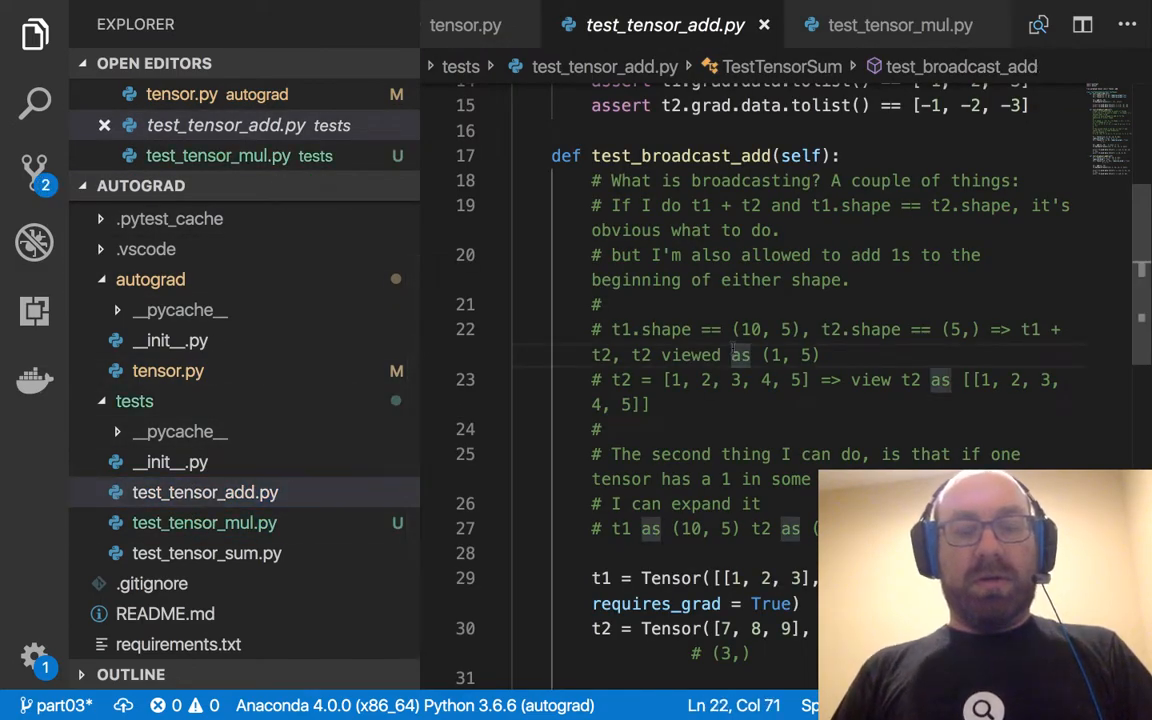
# Step: Copy the add tests into test_tensor_mul.py as TestTensorMul calling mul, clearing expected gradients
pyautogui.click(897, 25)
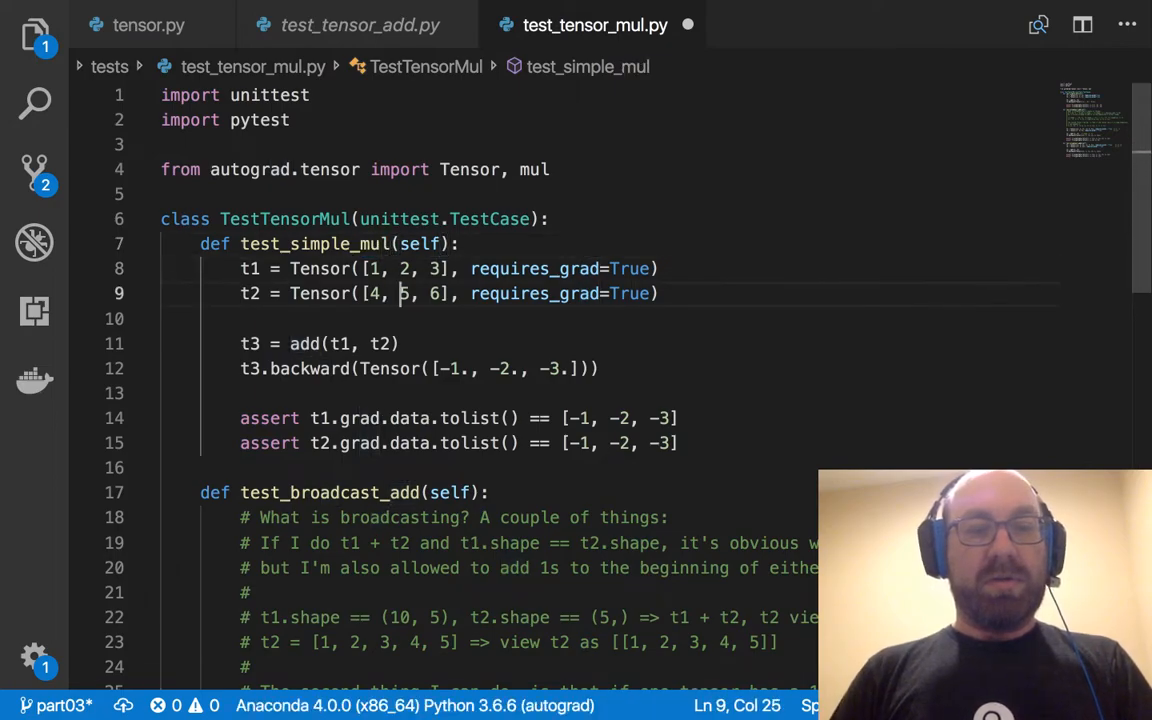
pyautogui.scroll(-3)
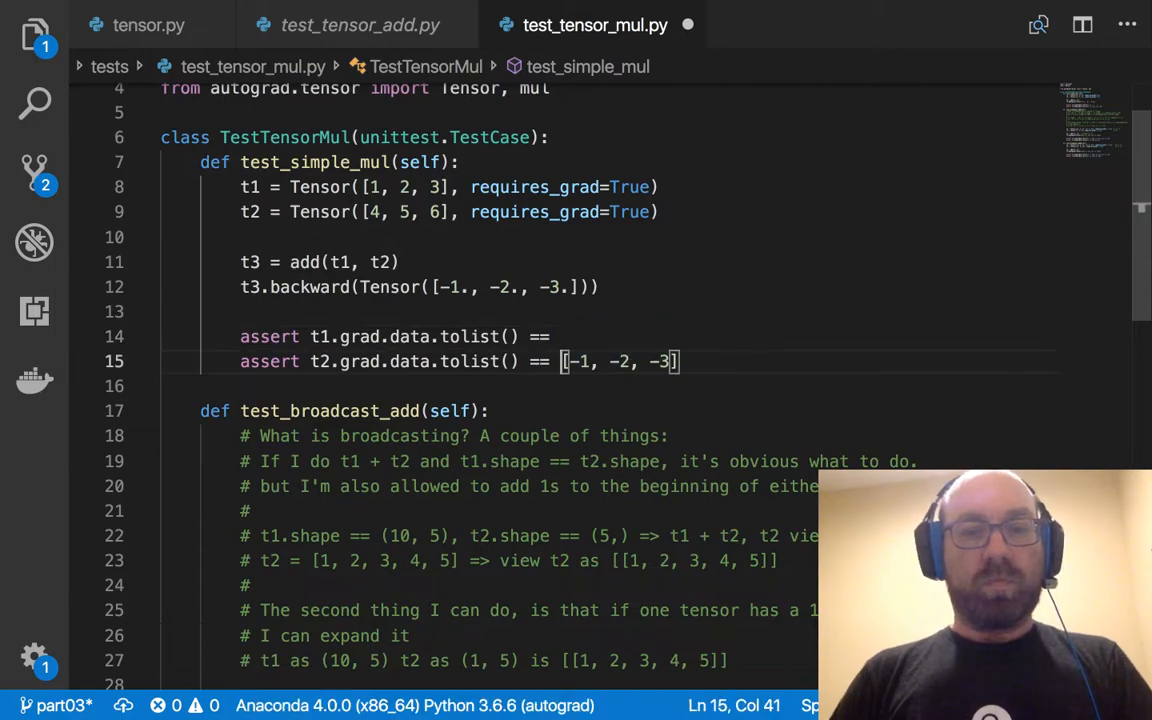
pyautogui.press('Backspace')
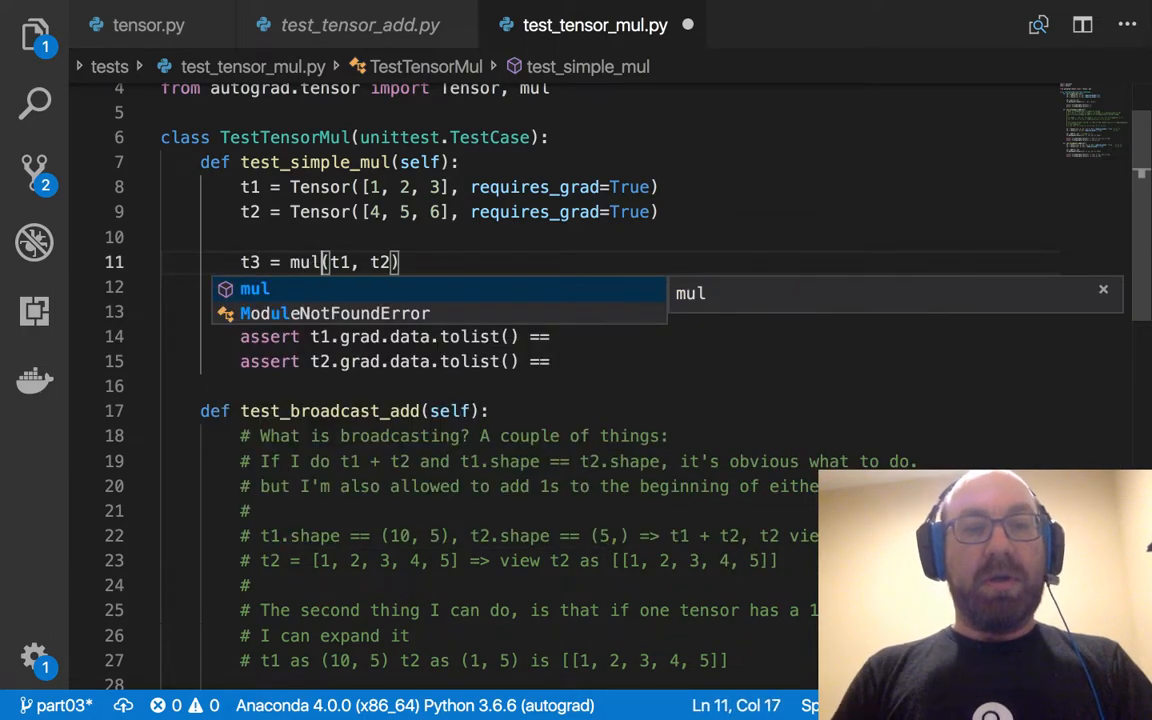
# Step: Backpropagate [-1, -2, -3] and expect gradients [-4, -10, -18] and [-1, -4, -9]
pyautogui.write('t3.backward(Tensor([-1., -2., -3.]))')
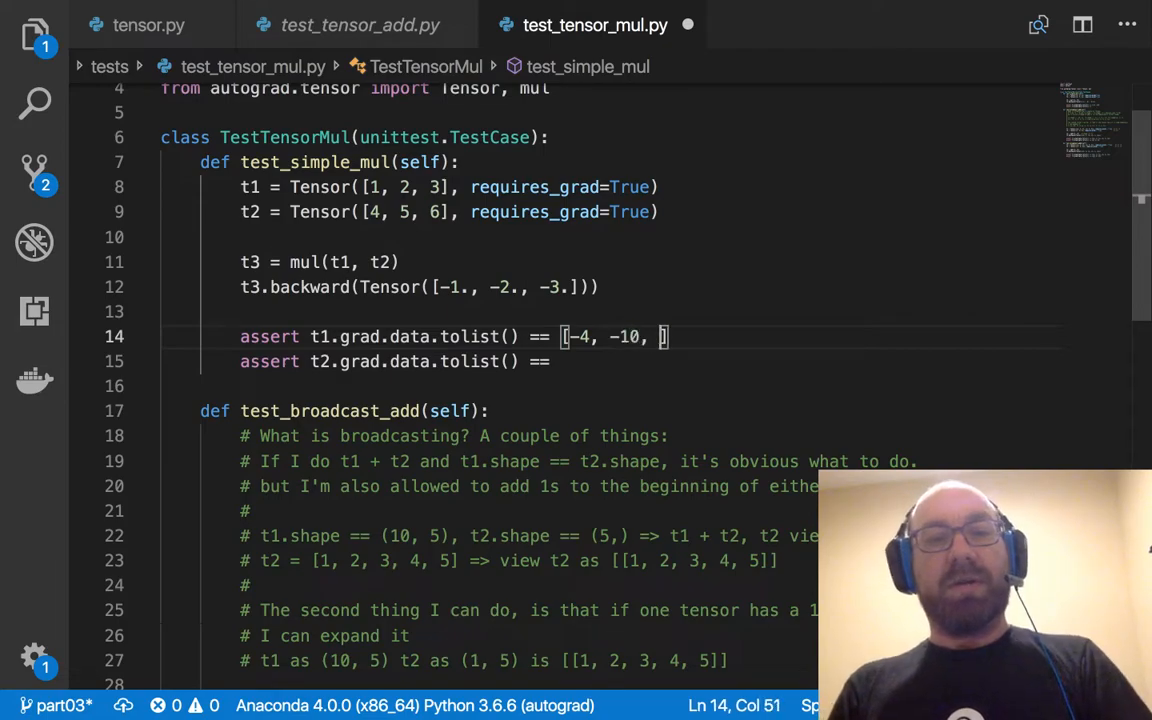
pyautogui.write('-18')
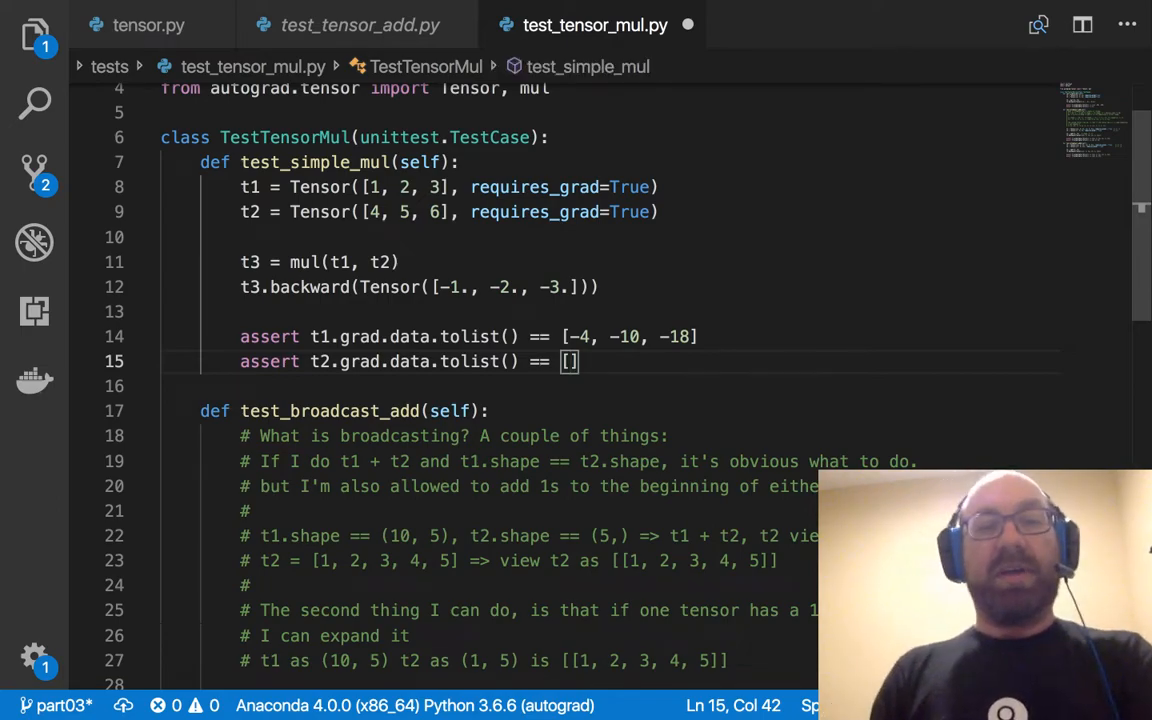
pyautogui.write('-1,')
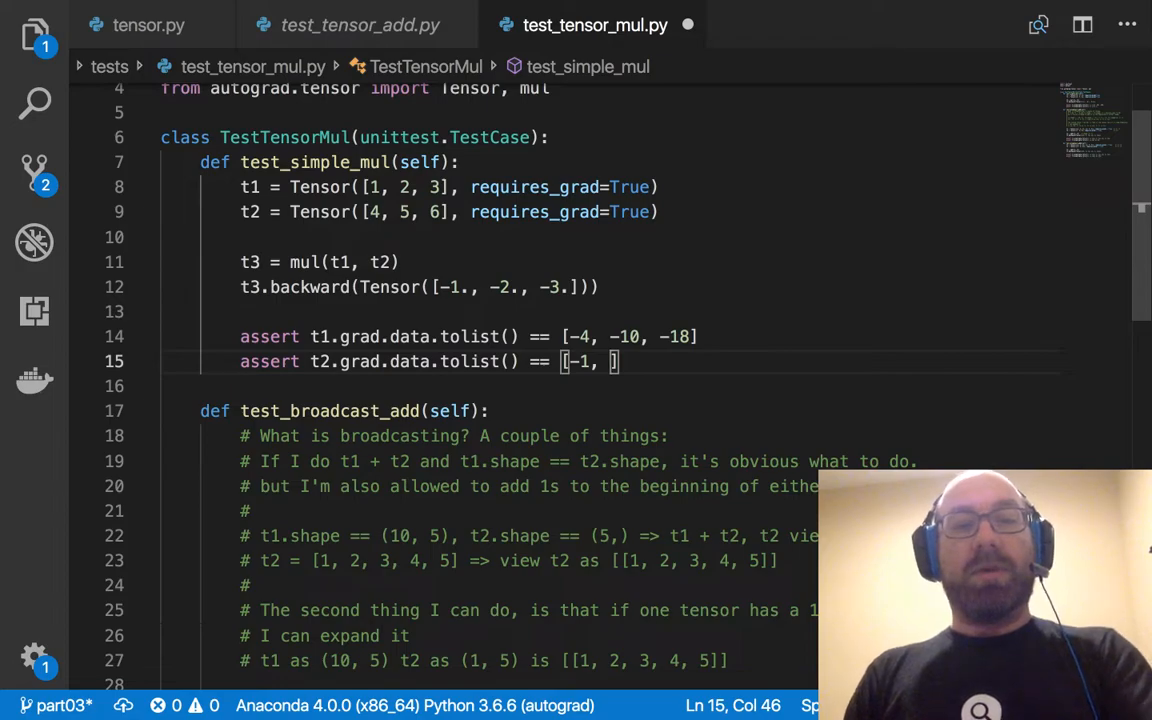
pyautogui.write('-')
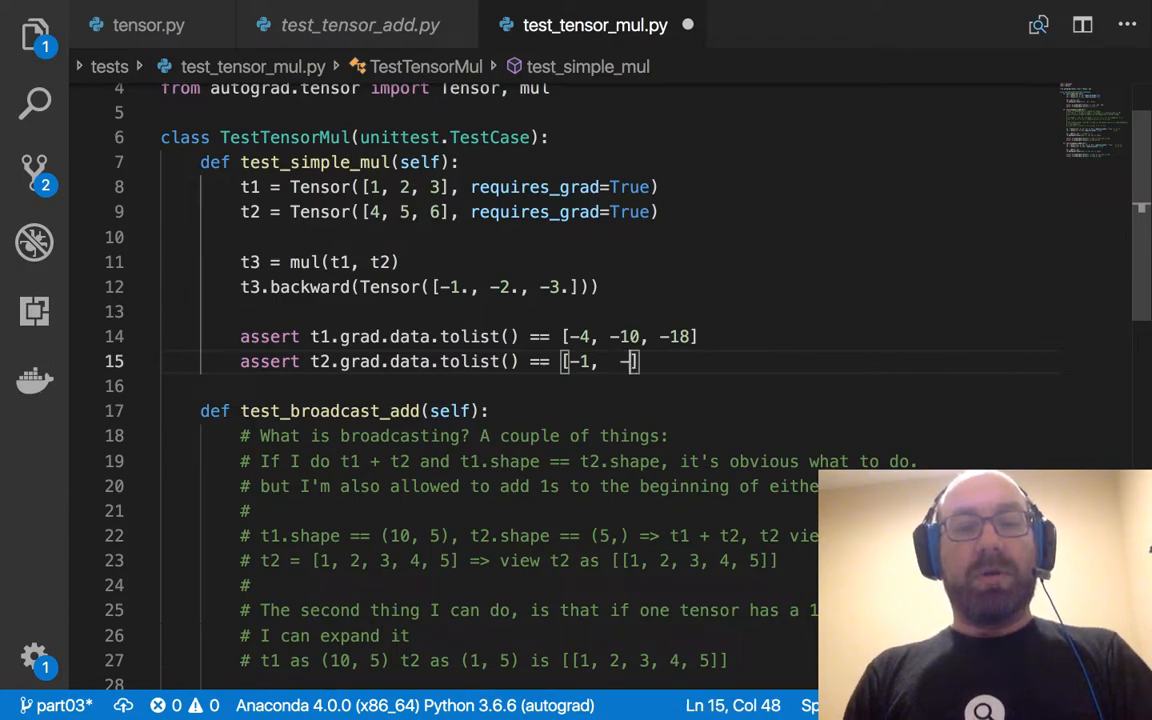
pyautogui.write('4,  -9')
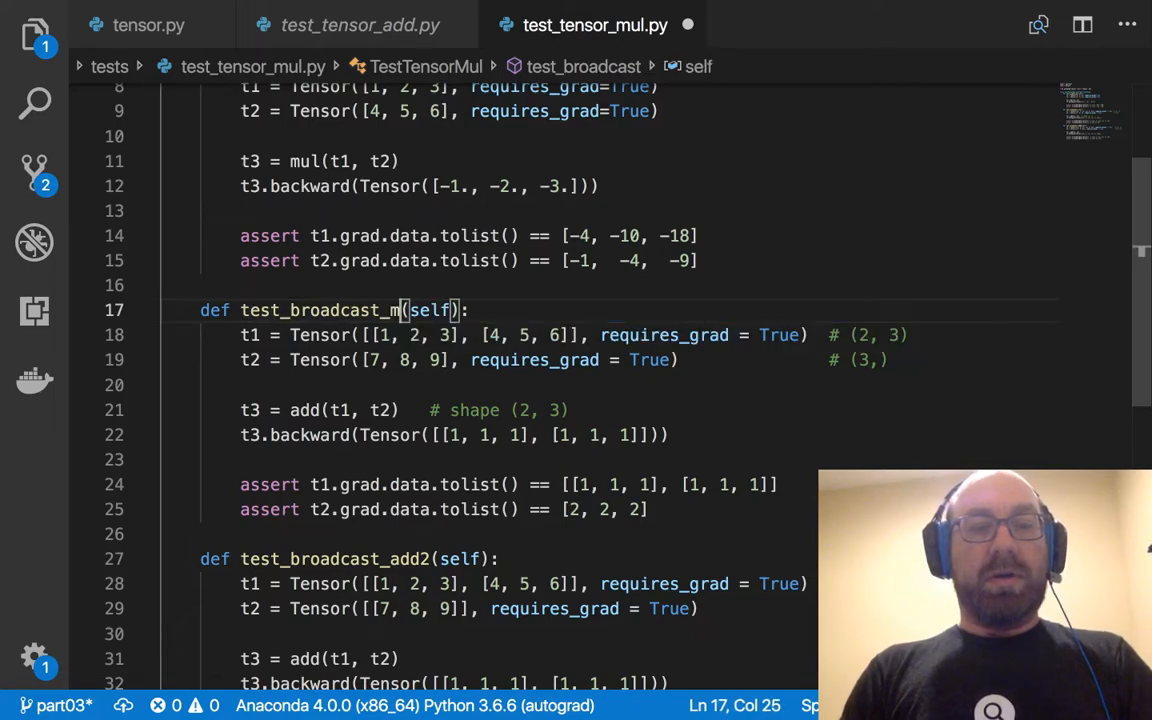
# Step: Rename the test to test_broadcast_mul, expecting [[7, 8, 9], [7, 8, 9]] and [5, 7, 9]
pyautogui.write('ul')
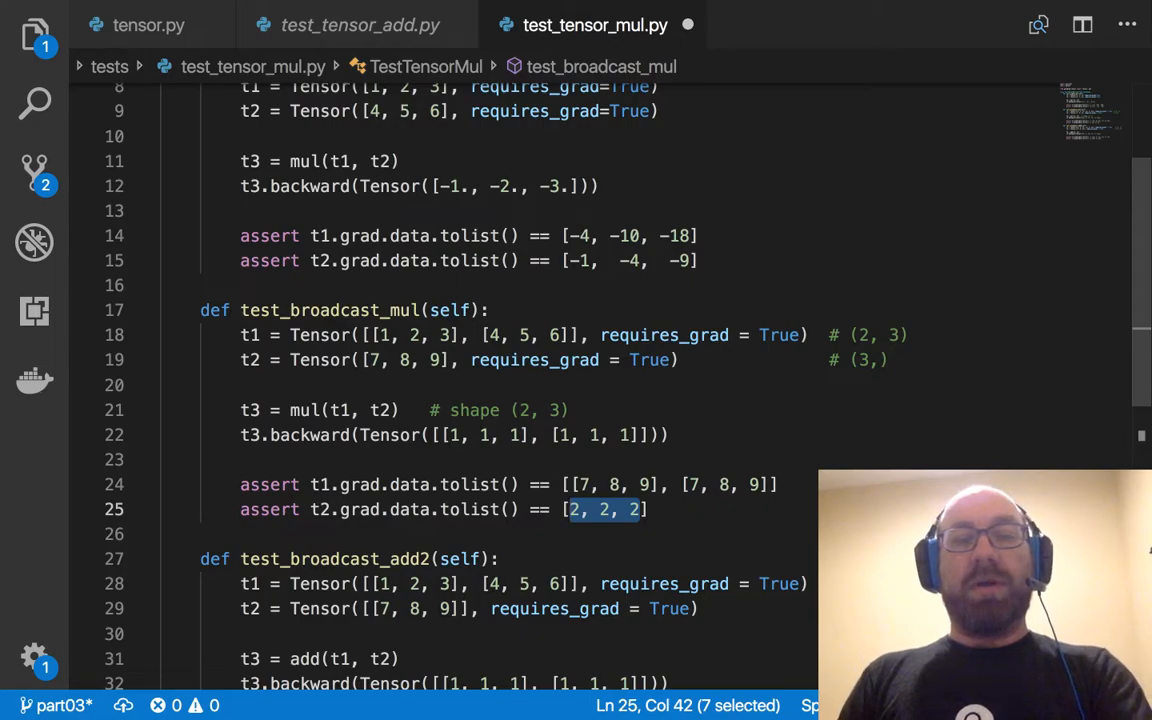
pyautogui.press('Delete')
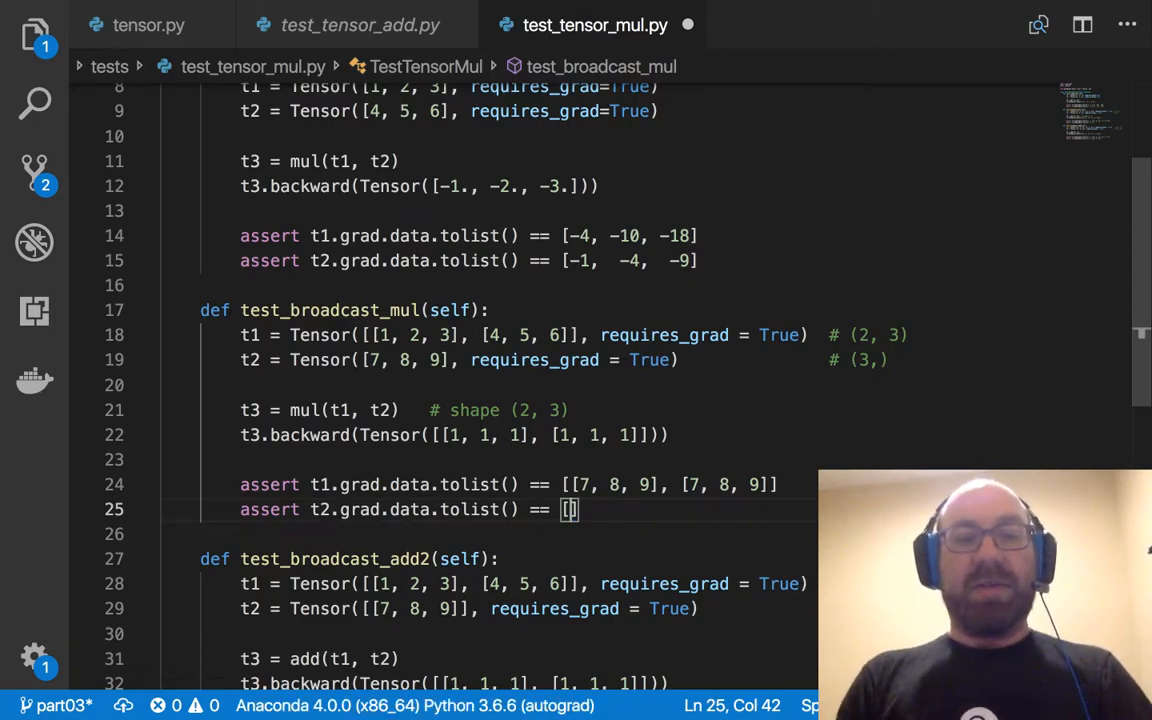
pyautogui.write('5, 7, 9')
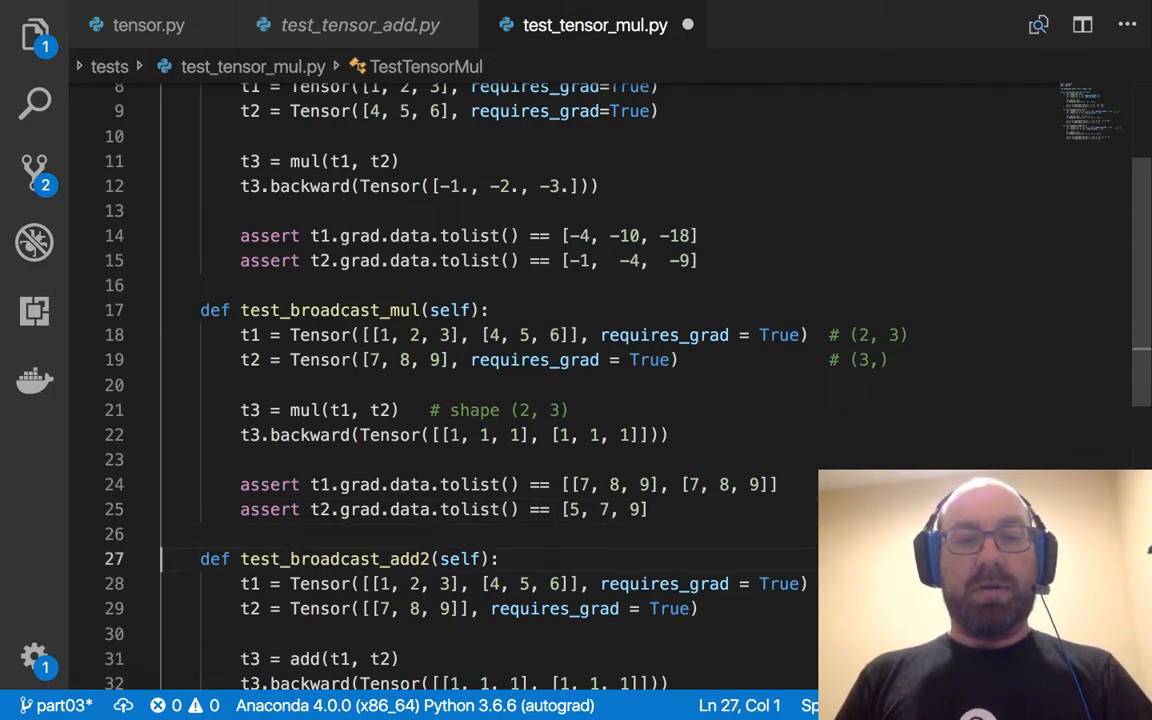
pyautogui.scroll(-3)
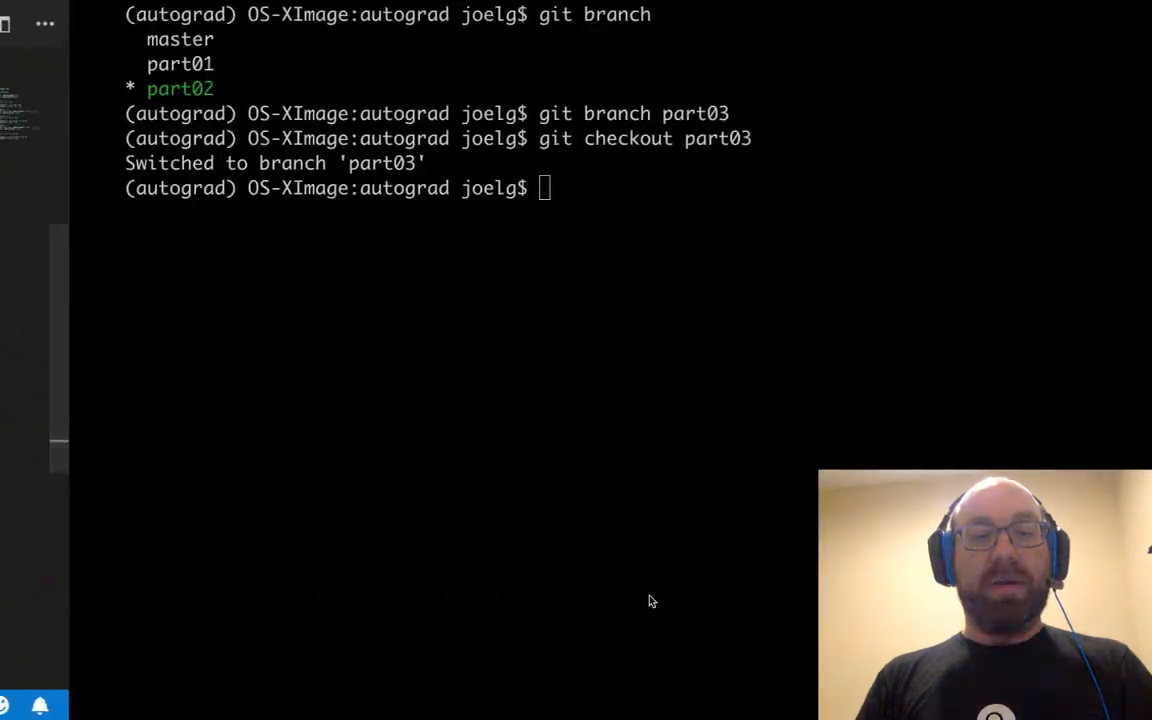
# Step: Run pytest in the terminal, then return to tensor.py
pyautogui.write('pytest')
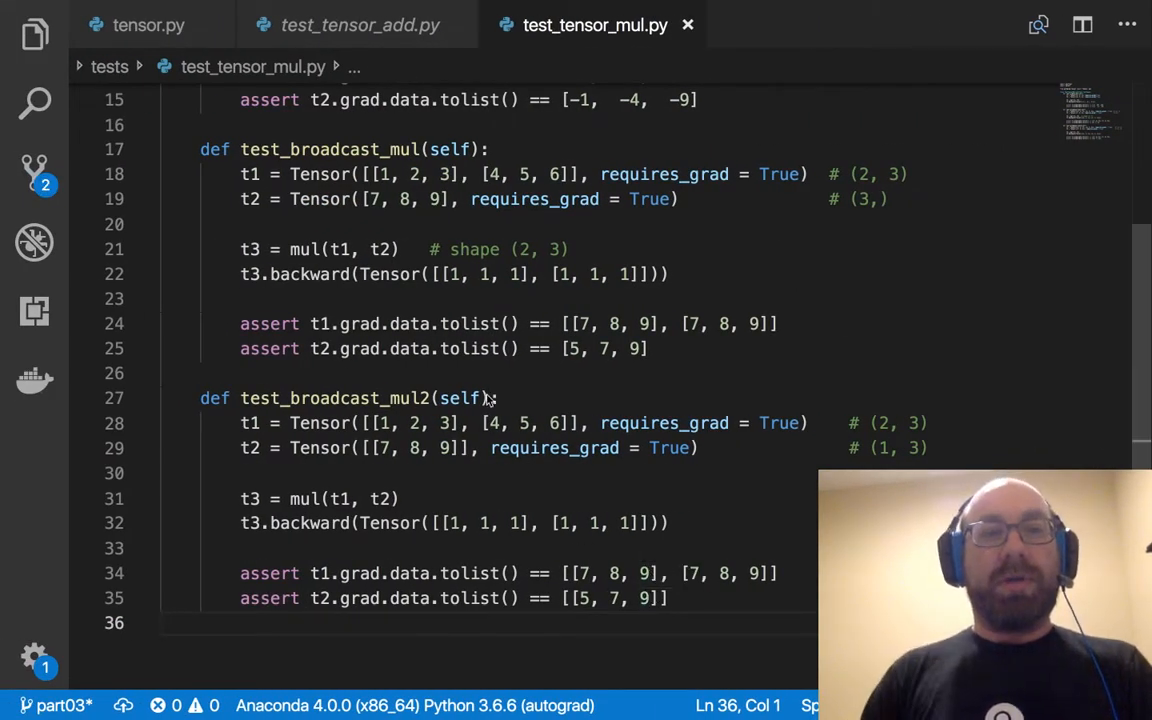
pyautogui.click(148, 25)
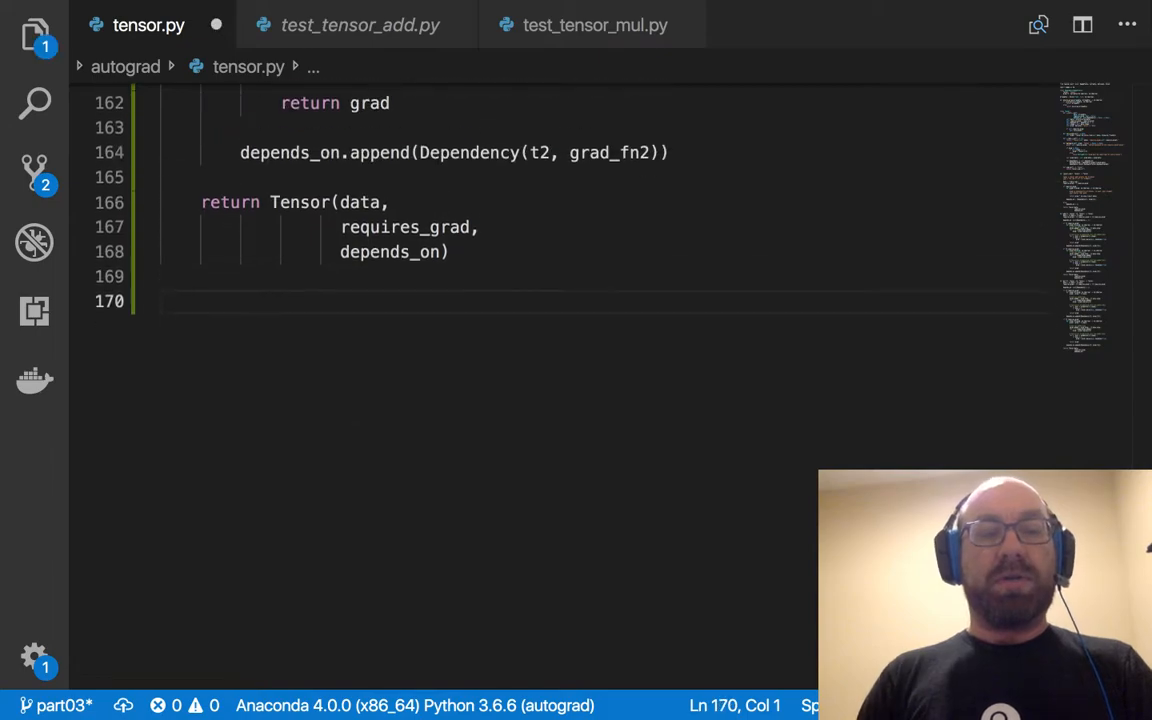
# Step: Scroll through tensor.py's mul function, with its grad_fn1 and grad_fn2, to the file's end
pyautogui.scroll(-3)
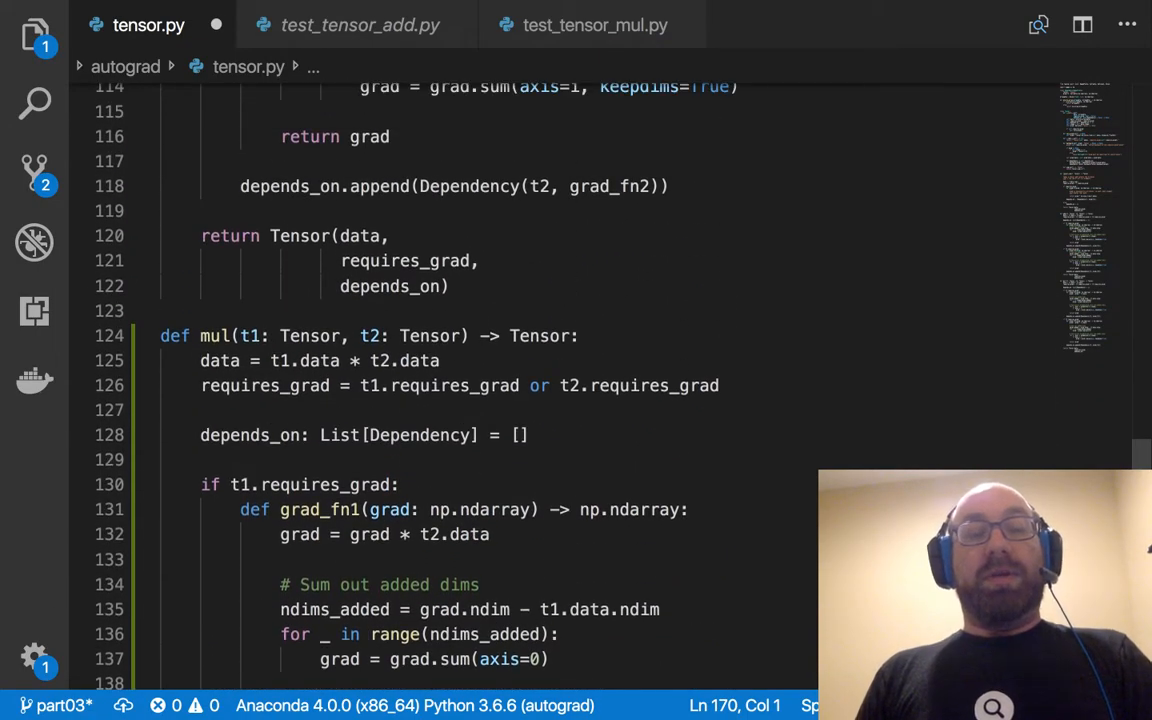
pyautogui.scroll(-3)
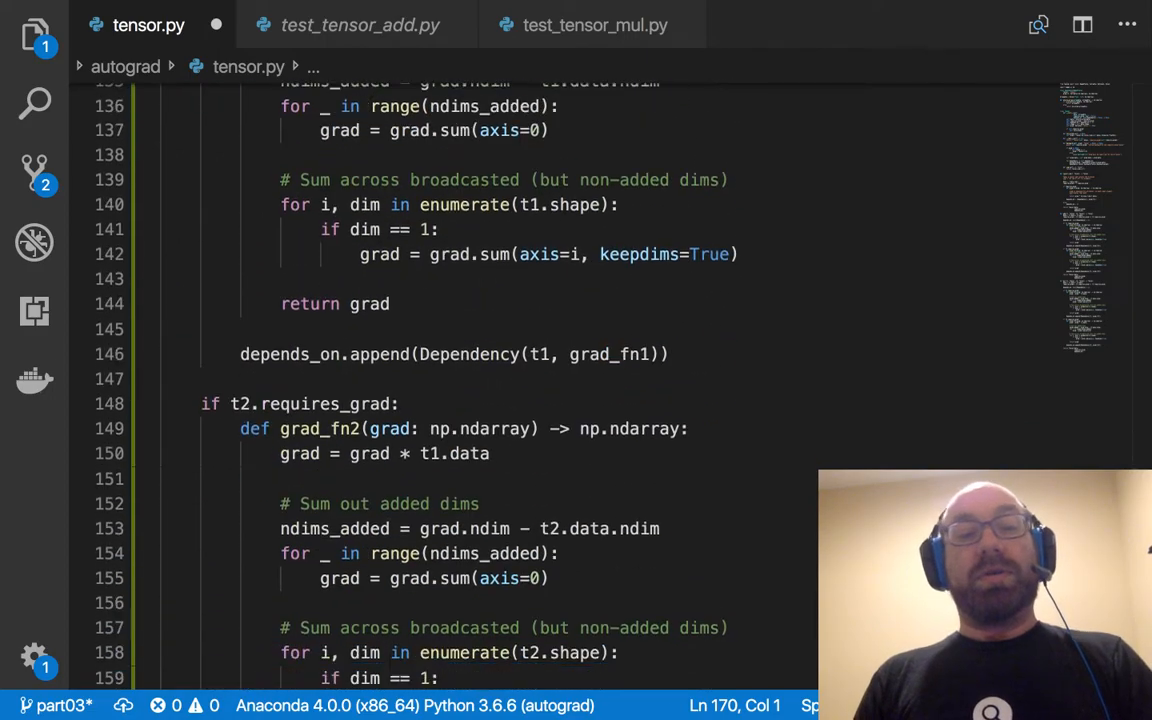
pyautogui.scroll(-3)
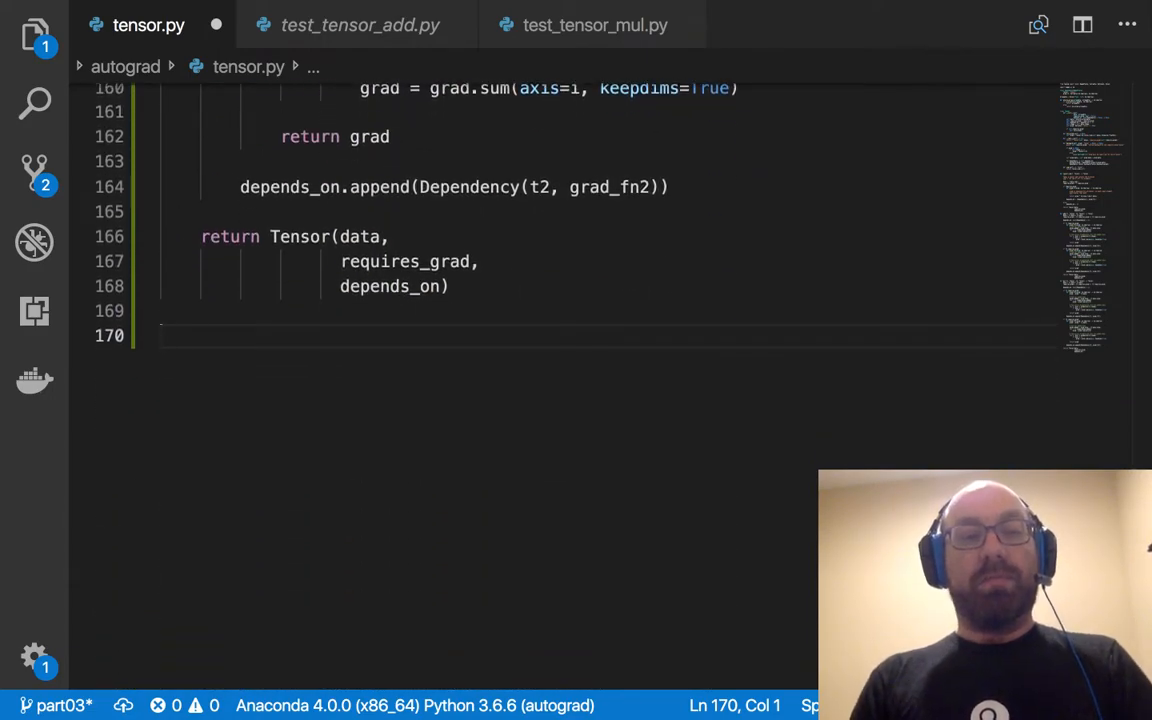
# Step: Begin def neg(t: Tensor) -> Tensor, negating t.data and keeping requires_grad
pyautogui.write('def neg')
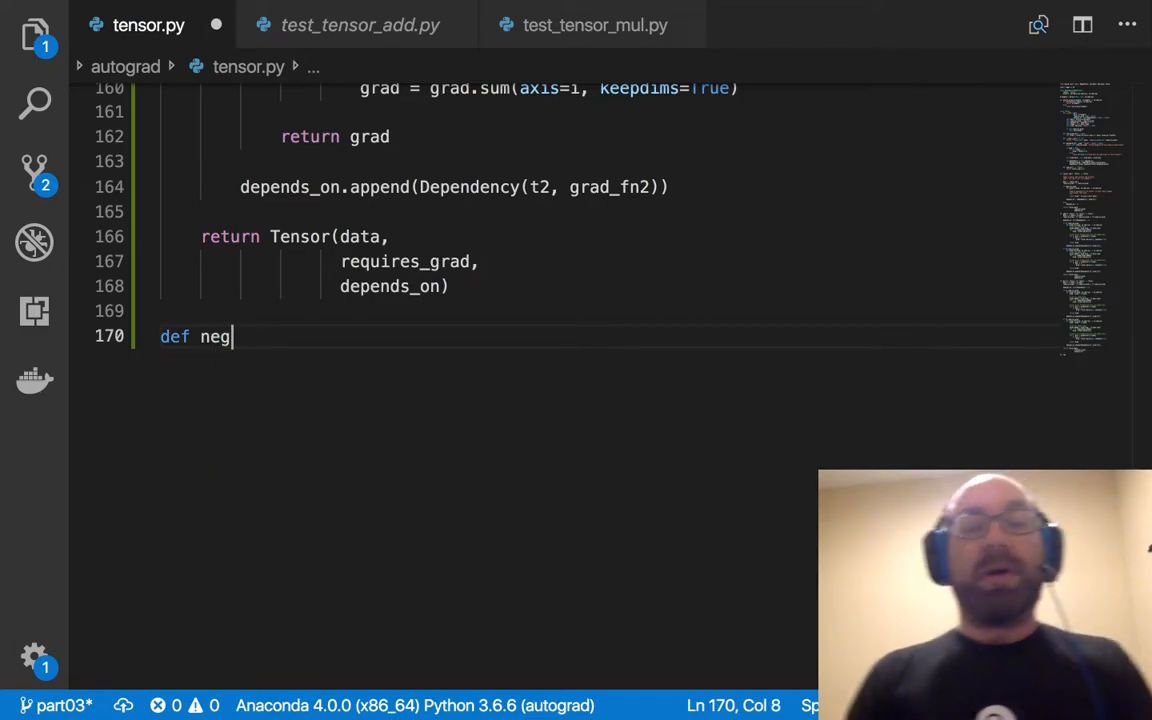
pyautogui.write('(t')
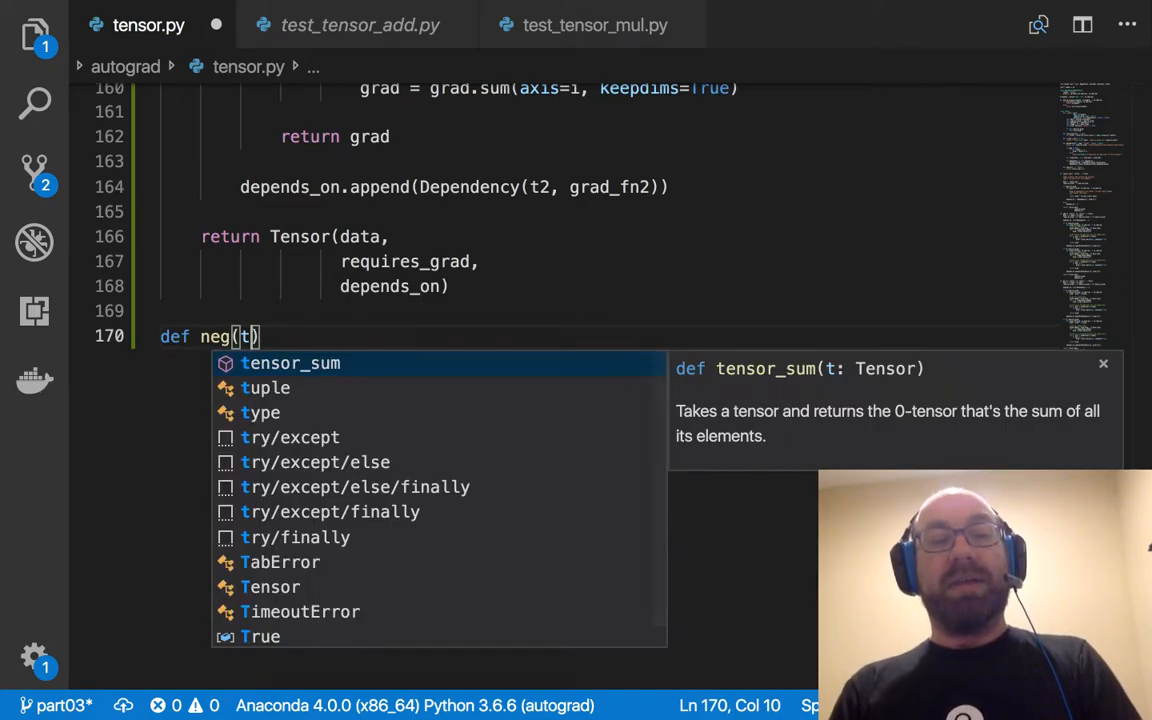
pyautogui.write(': Tensor')
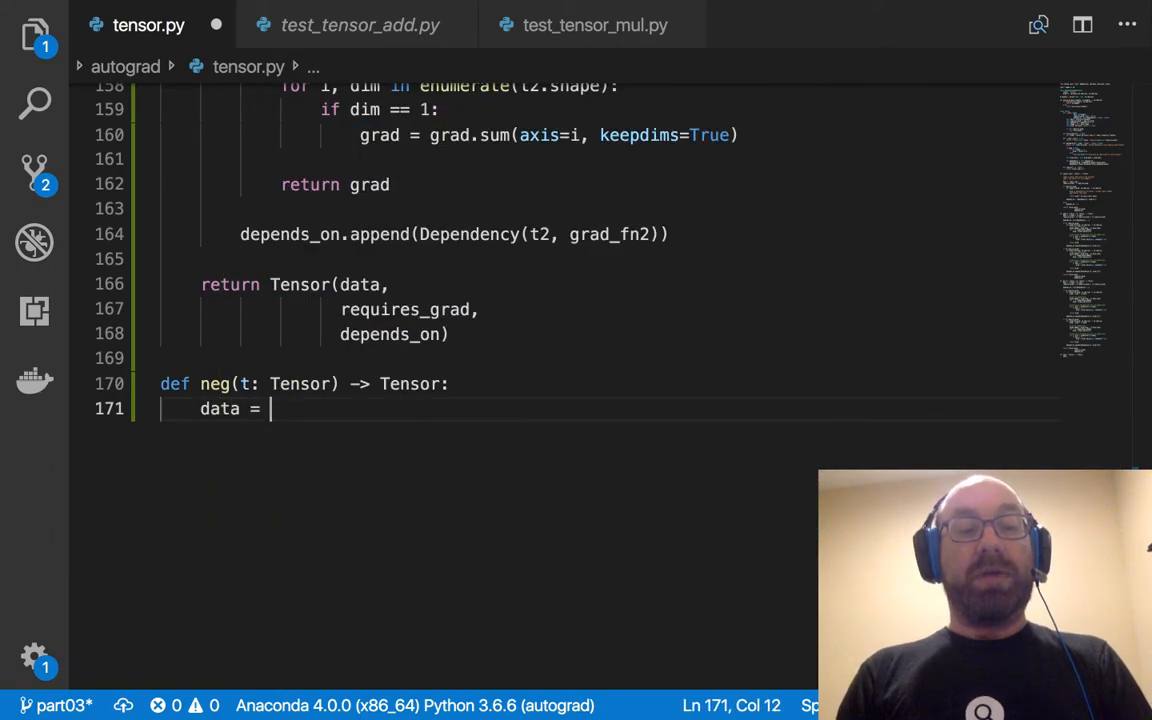
pyautogui.write('-t.data')
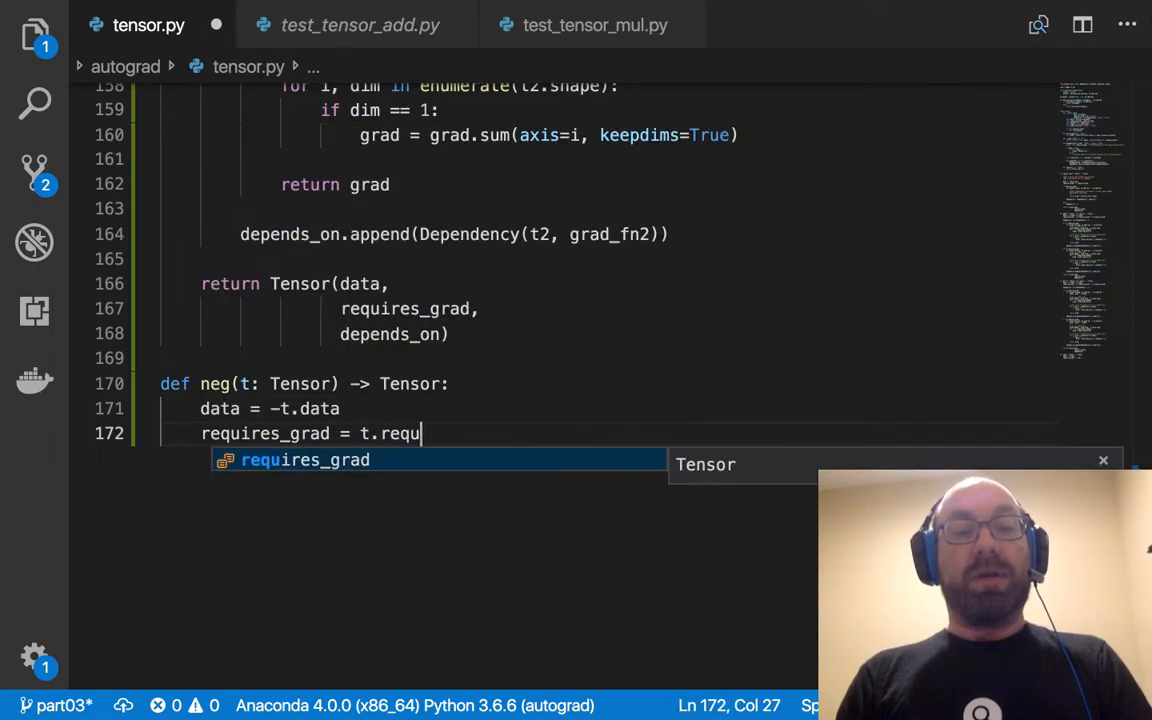
pyautogui.press('Enter')
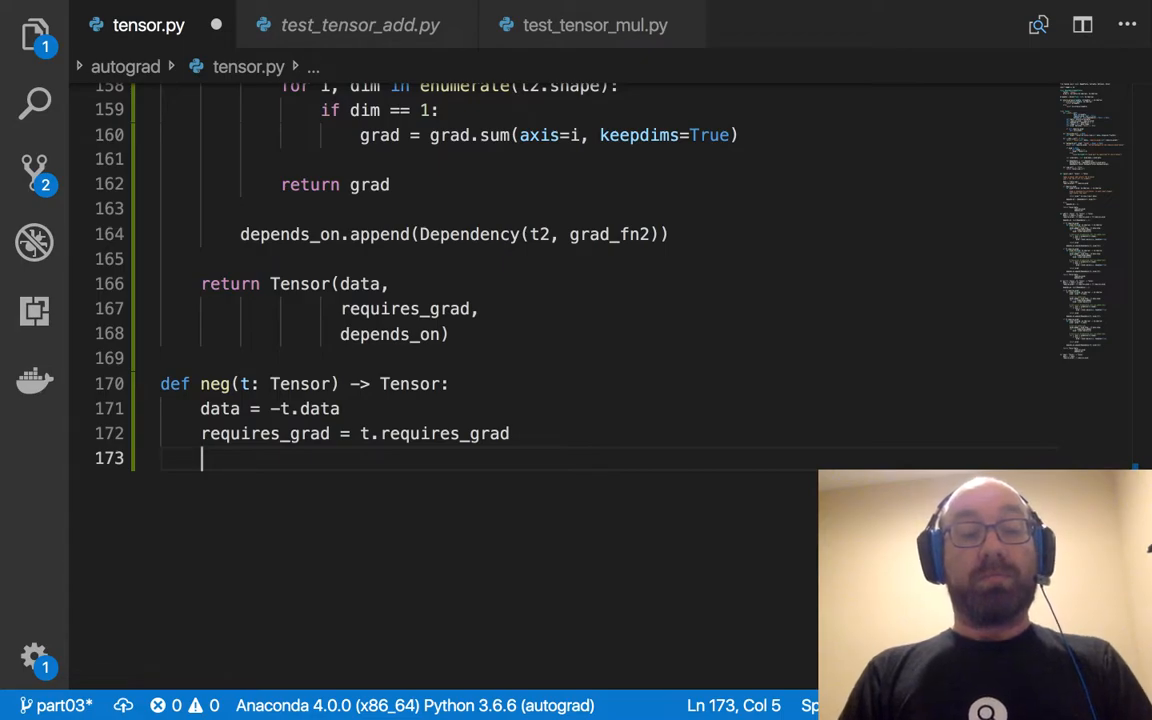
# Step: When requires_grad, set depends_on to a Dependency on t with lambda x: -x
pyautogui.write('if requries_grad:')
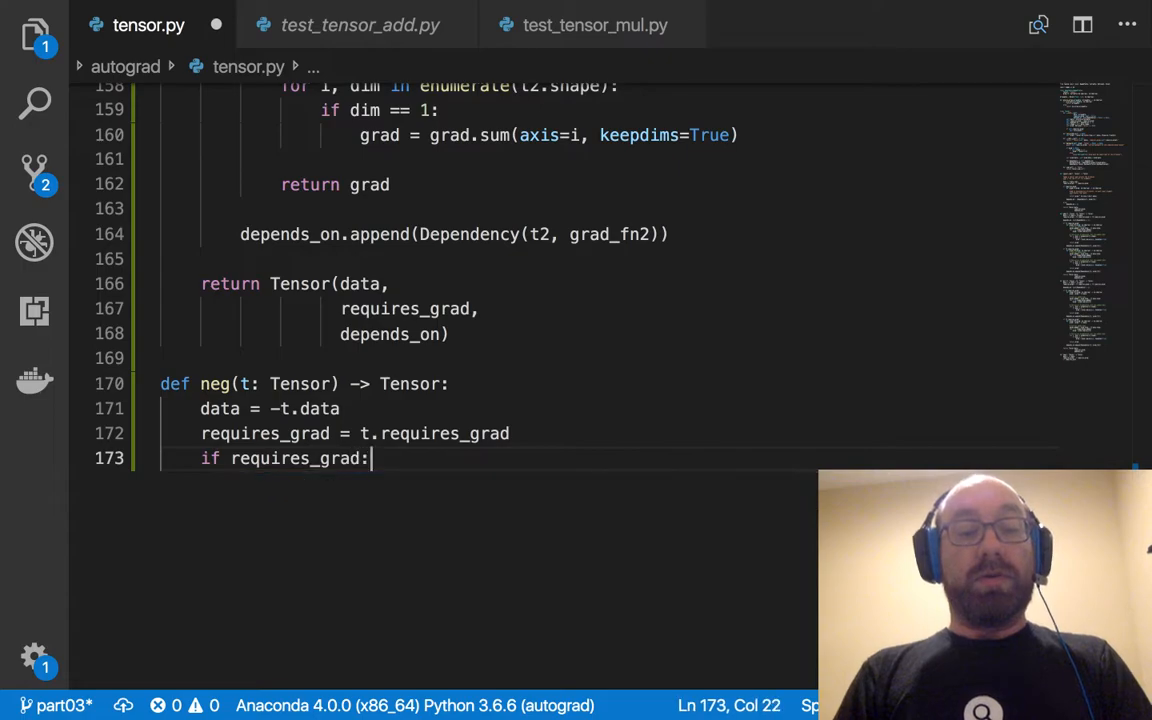
pyautogui.write('d')
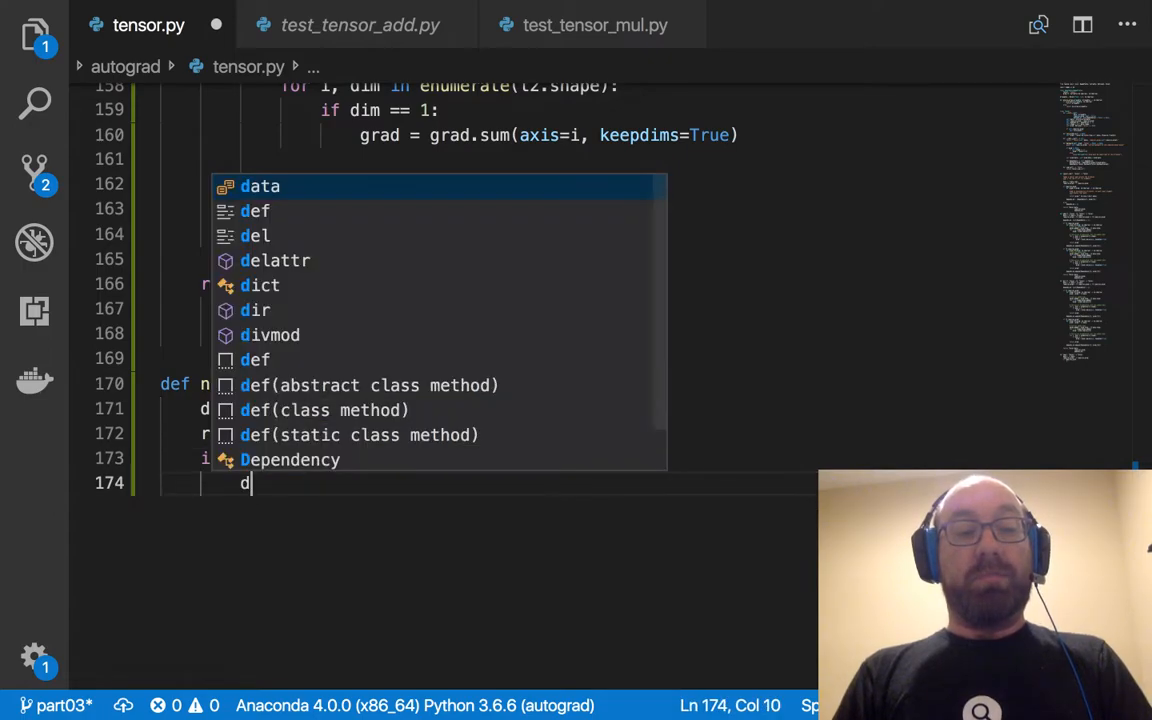
pyautogui.write('eped')
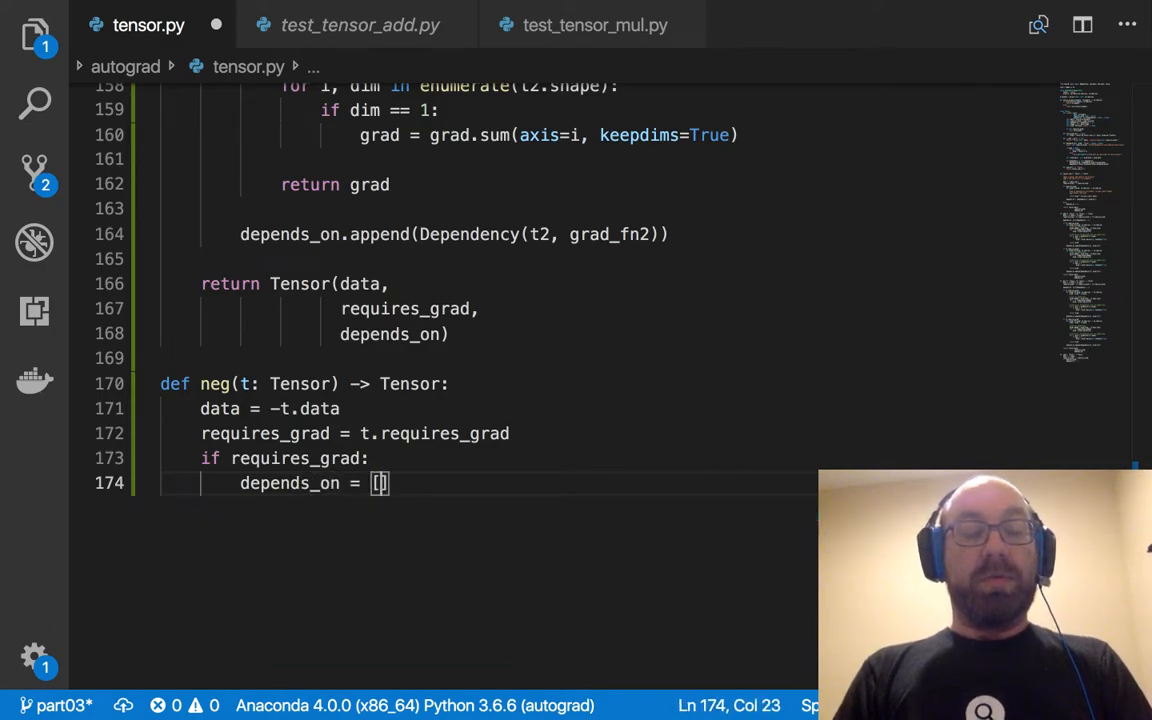
pyautogui.write('Dependency(')
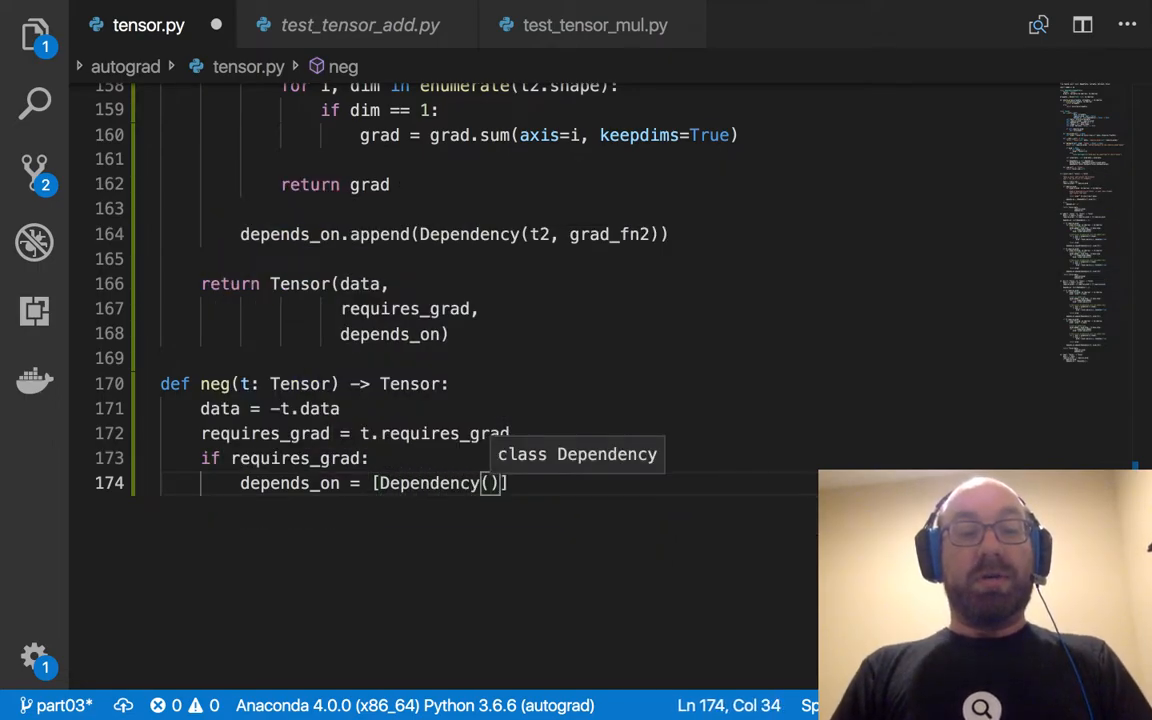
pyautogui.write('t,')
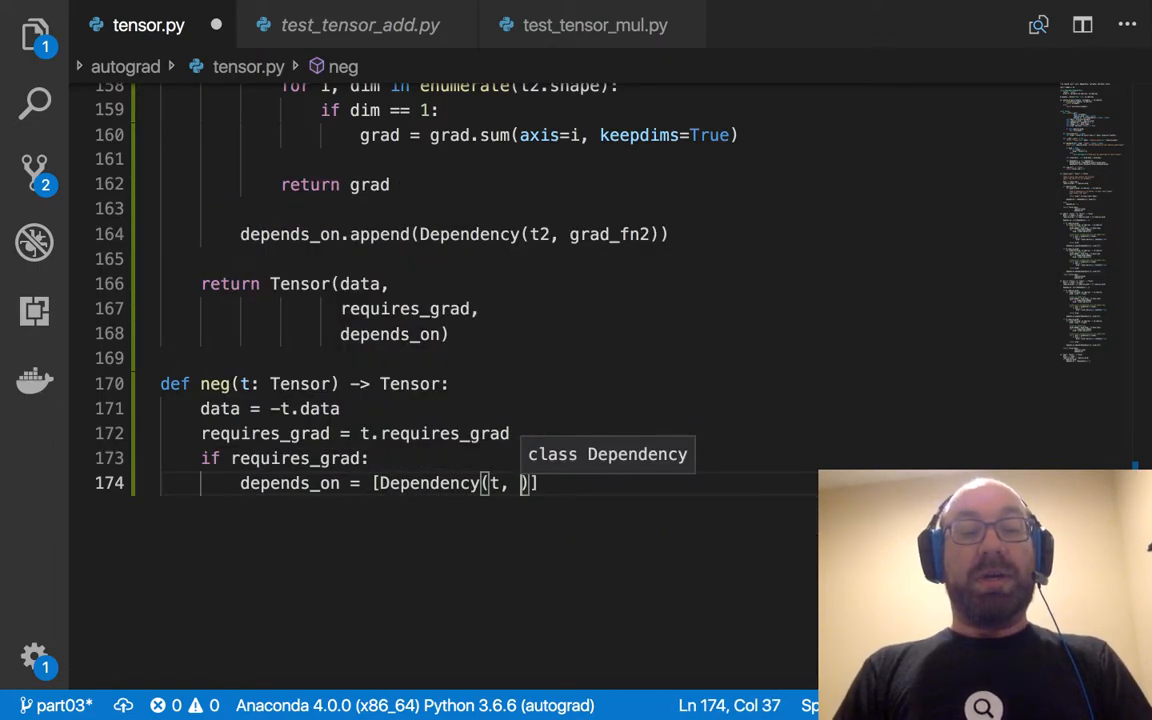
pyautogui.write('lambda x')
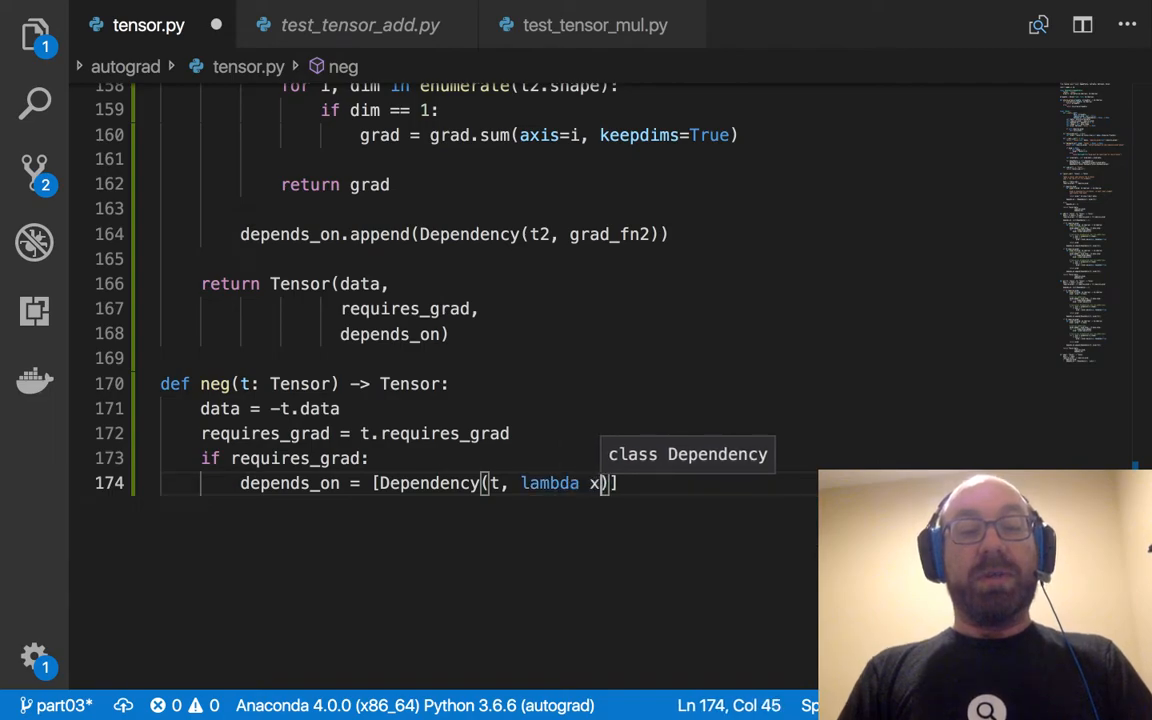
pyautogui.write(': -x)')
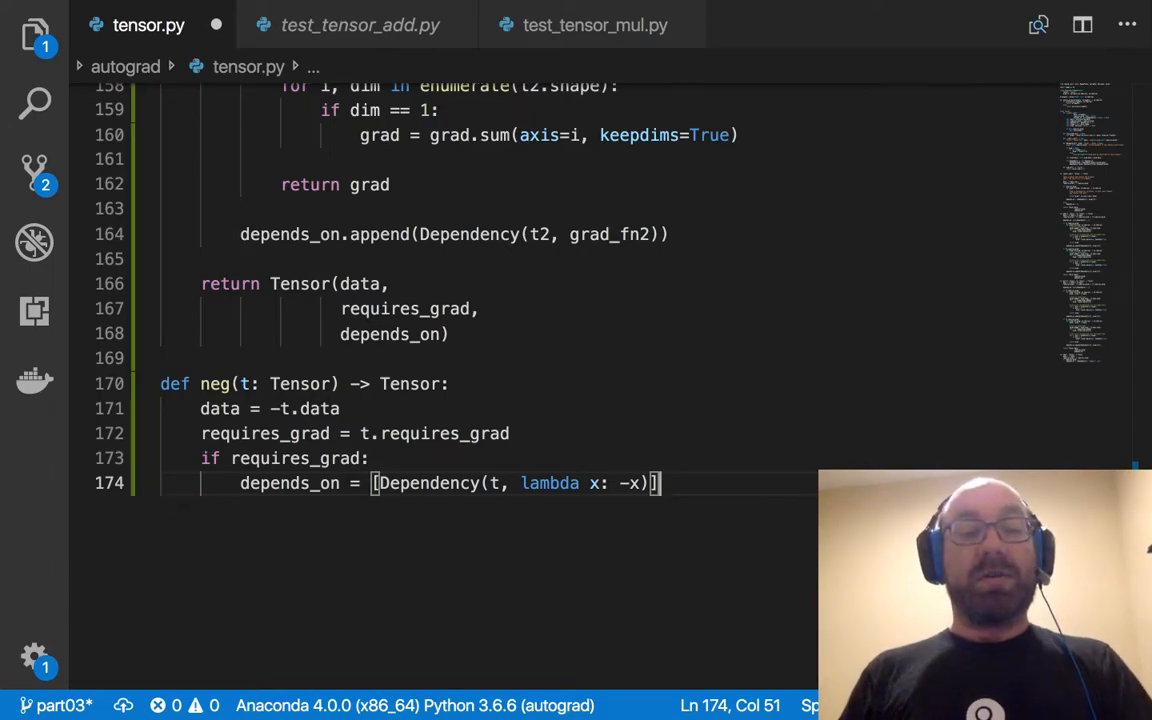
# Step: Otherwise use empty depends_on, and return Tensor(data, requires_grad, depends_on)
pyautogui.write('el')
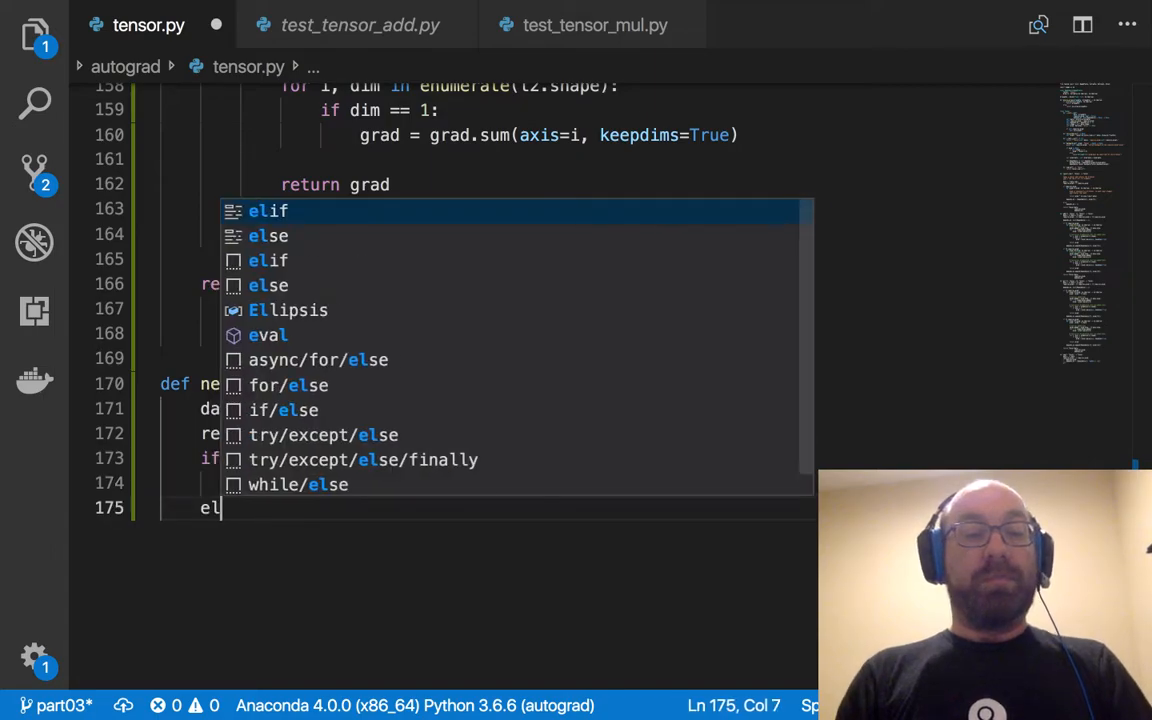
pyautogui.write('depends_on =')
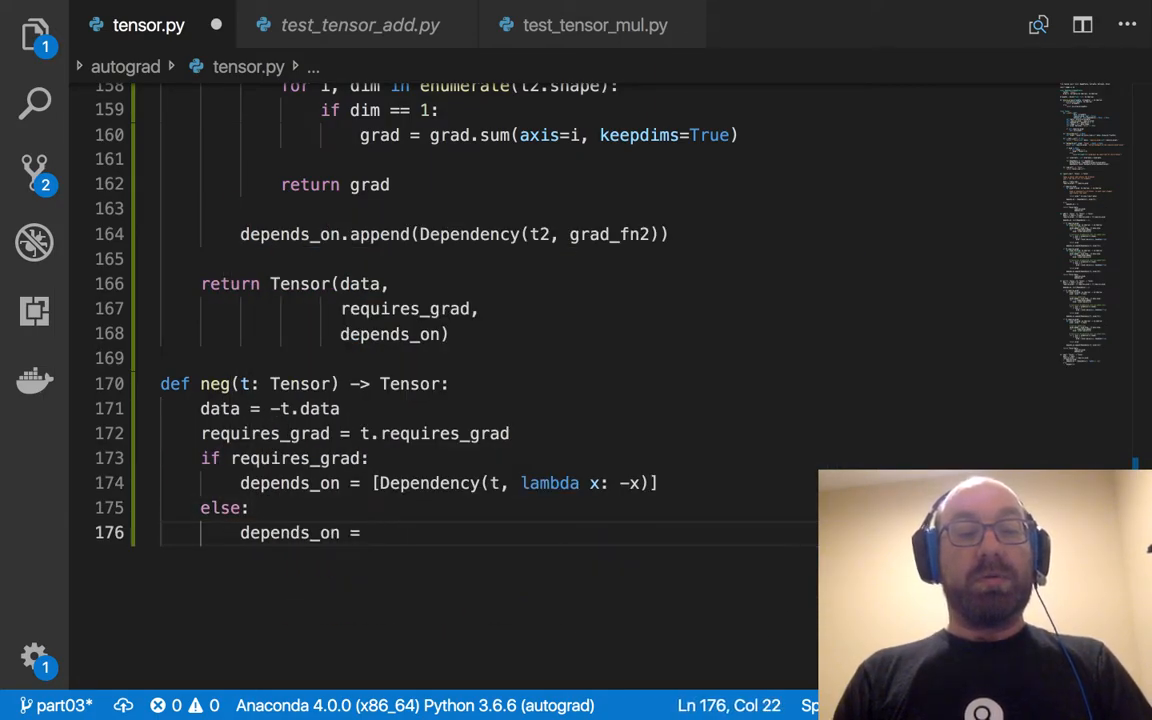
pyautogui.write('[]')
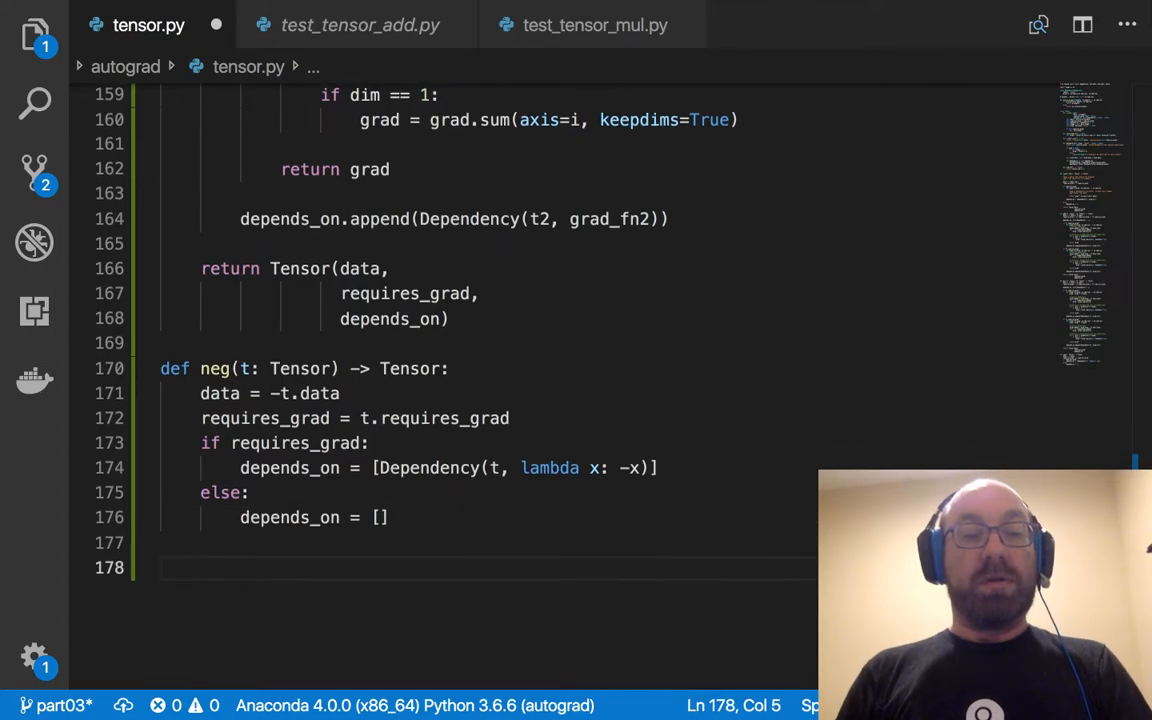
pyautogui.write('return Tensor()')
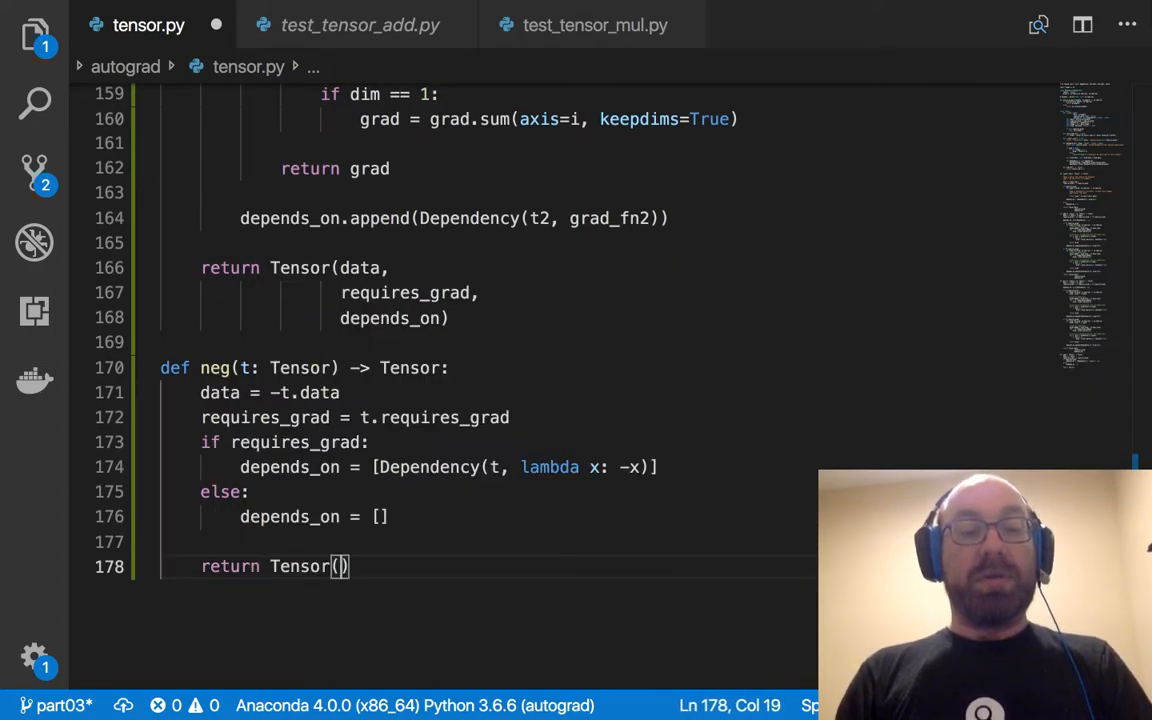
pyautogui.write('data, requ')
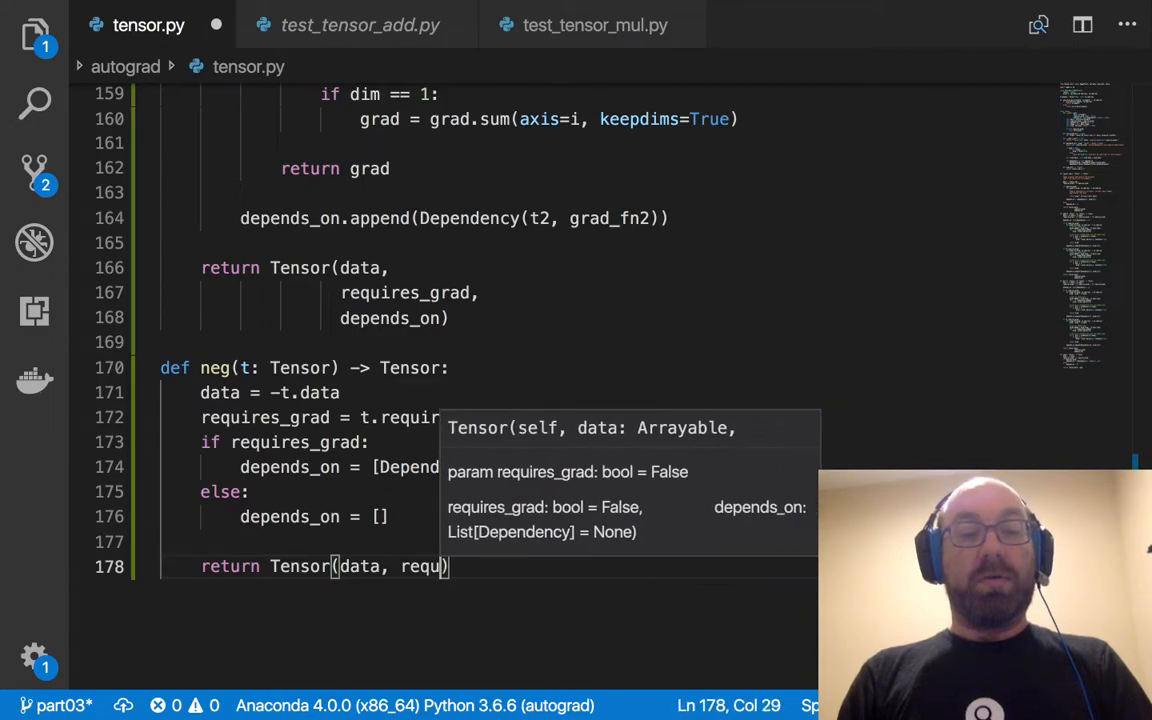
pyautogui.write('requires_grad,')
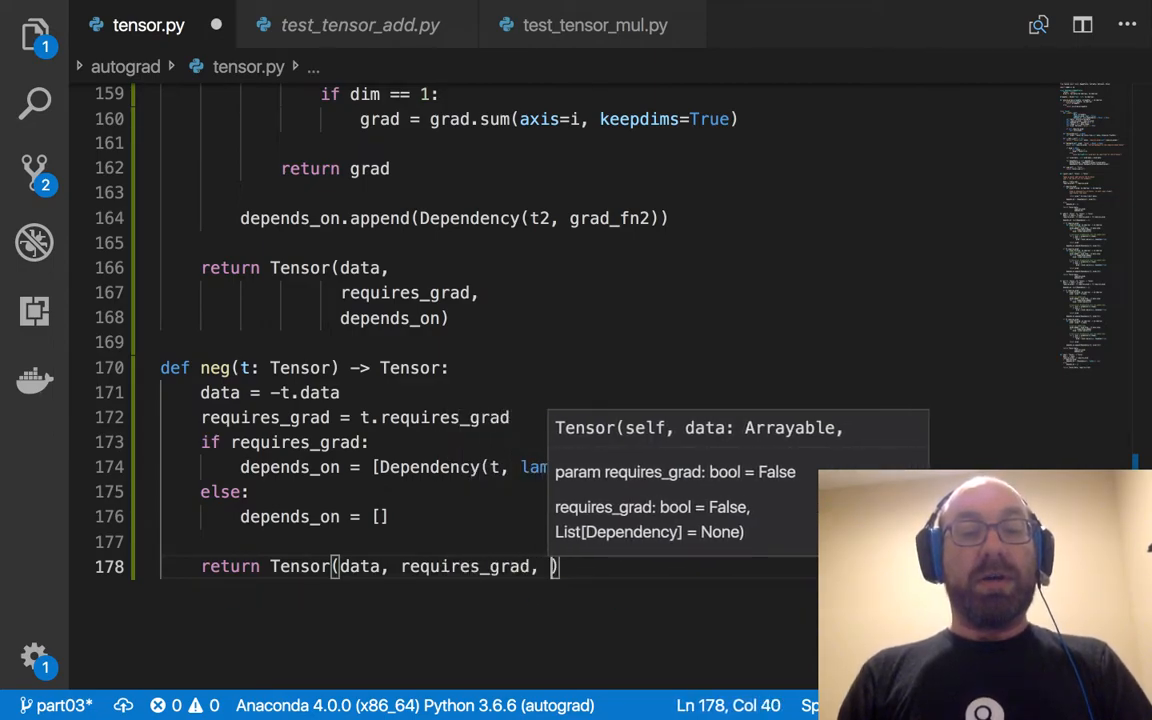
pyautogui.write('depends_on')
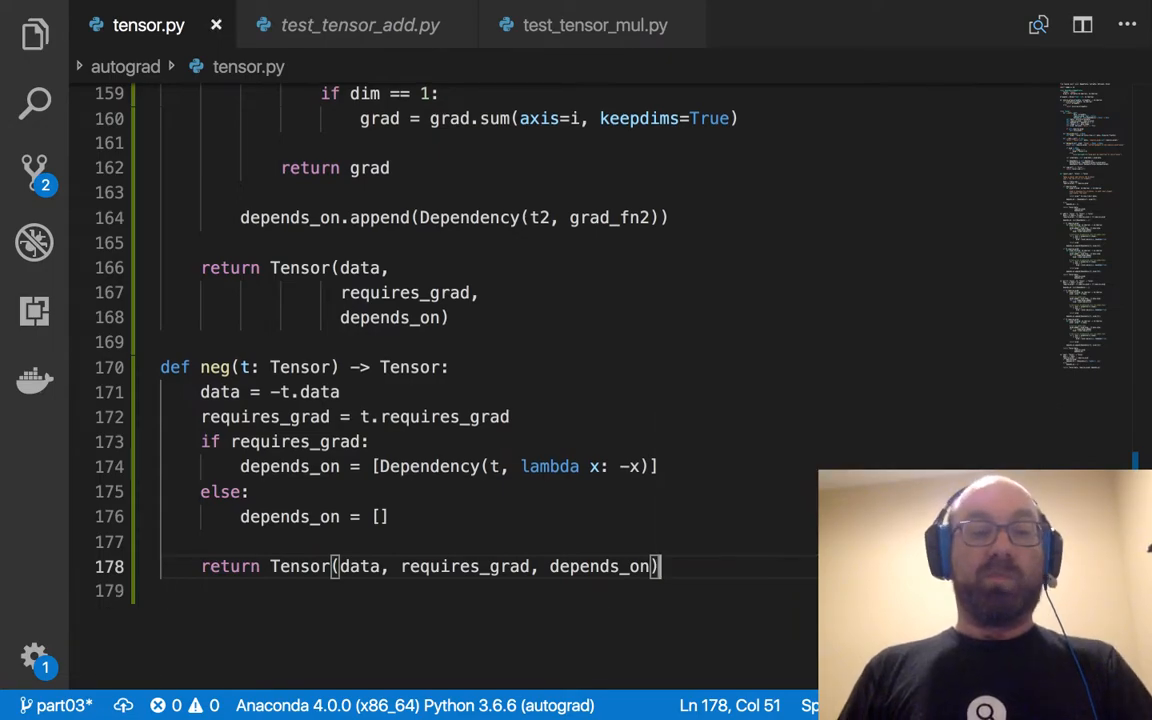
pyautogui.write('def')
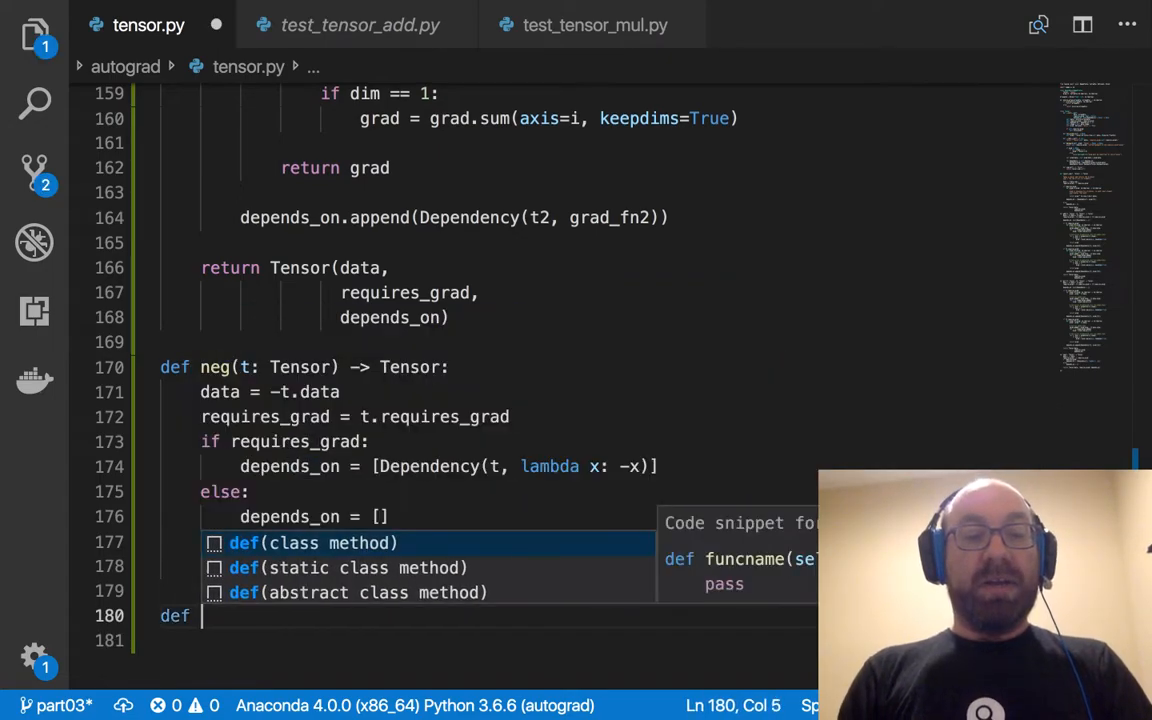
# Step: Define sub(t1: Tensor, t2: Tensor) -> Tensor that returns add(t1, neg(t2))
pyautogui.write('sub(t1: Tensor, t2: Tensor) -> Tensor:')
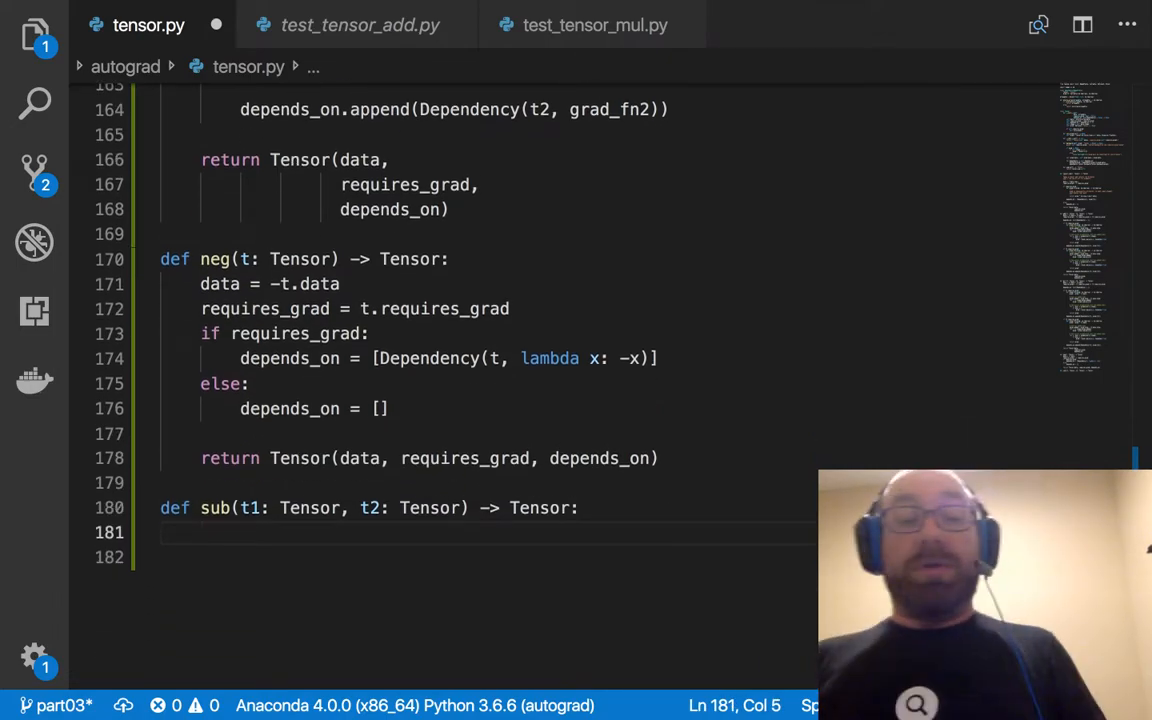
pyautogui.write('return add(t1, neg(t2')
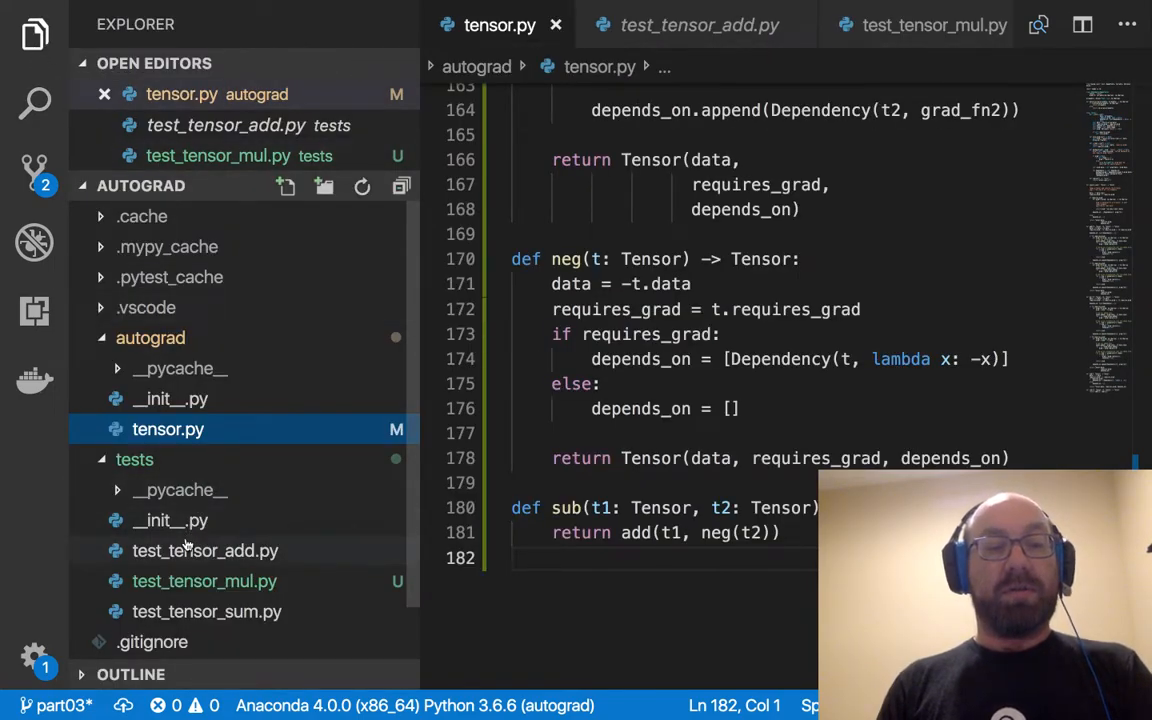
# Step: Create tests/test_tensor_sub.py from test_tensor_add.py, renaming add to sub throughout the tests
pyautogui.click(204, 550)
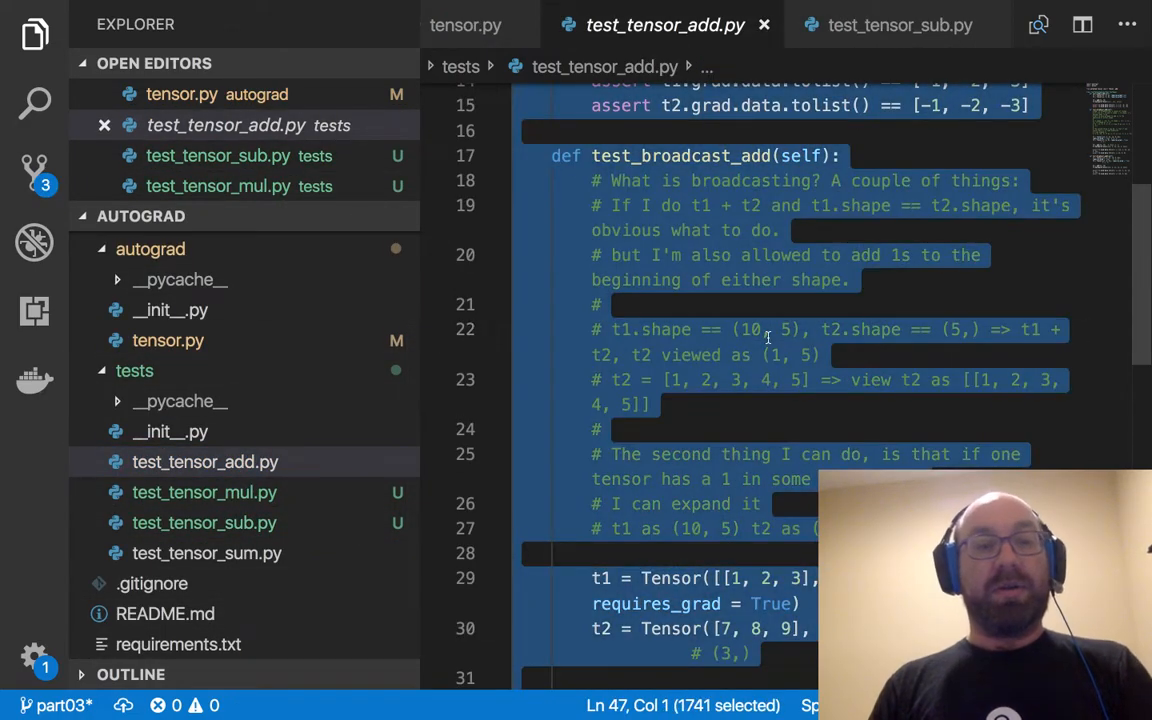
pyautogui.click(897, 25)
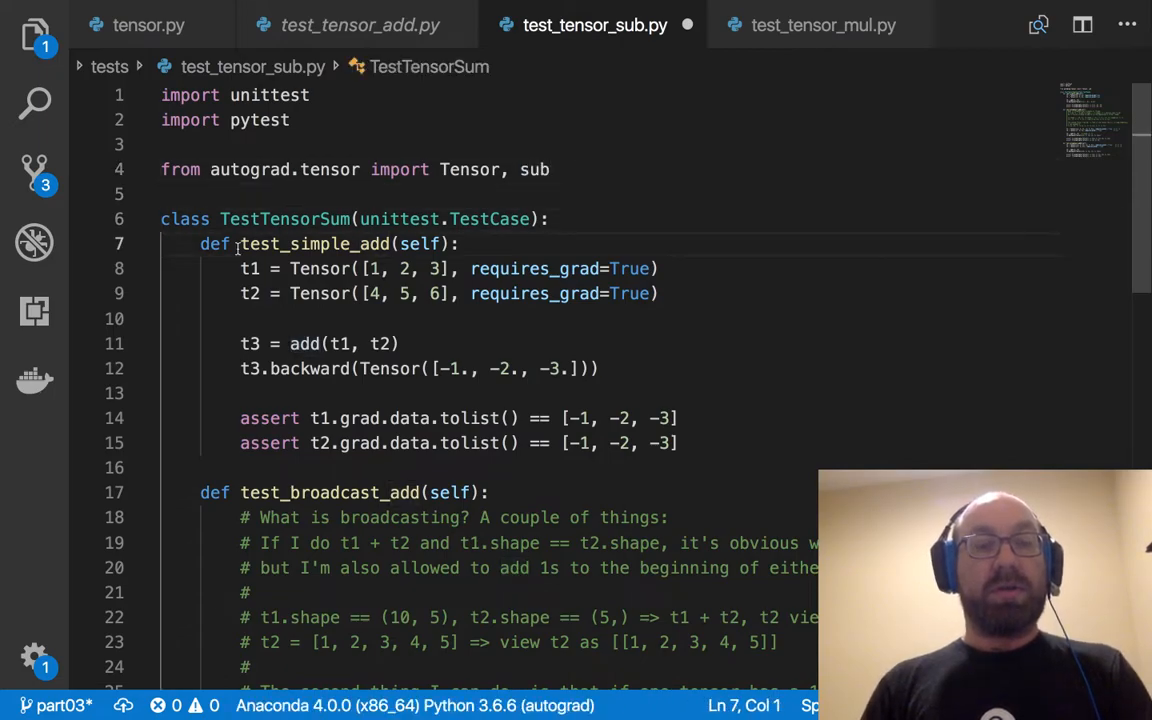
pyautogui.doubleClick(372, 243)
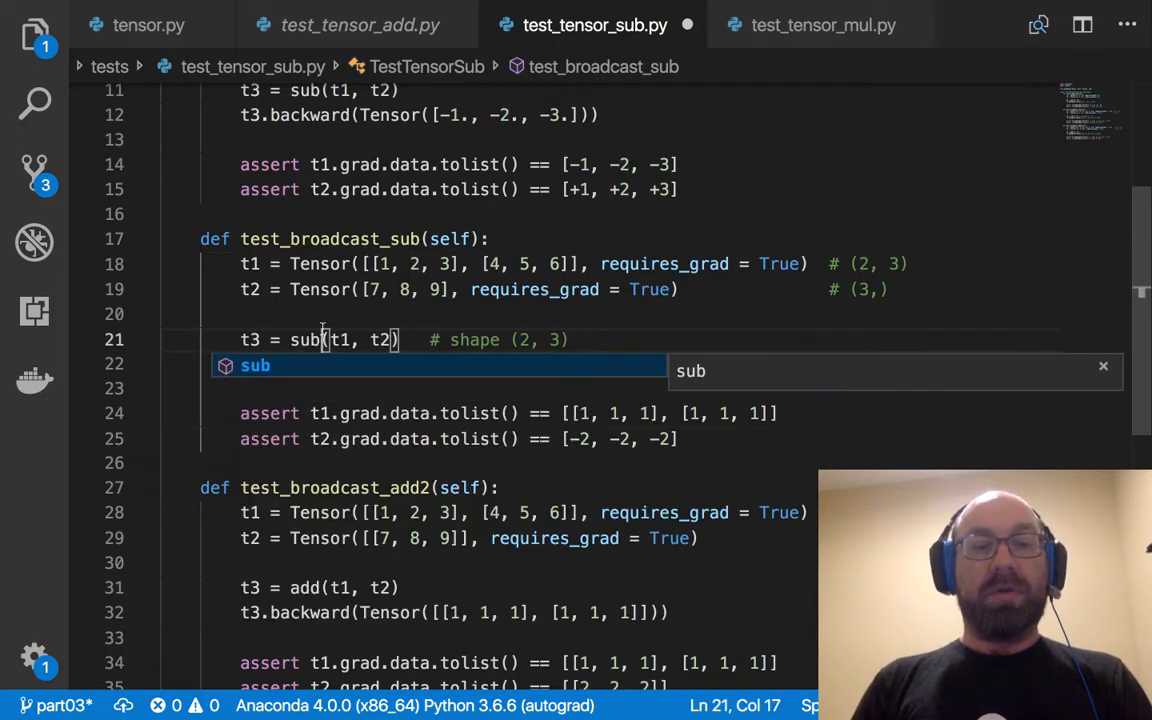
pyautogui.scroll(-3)
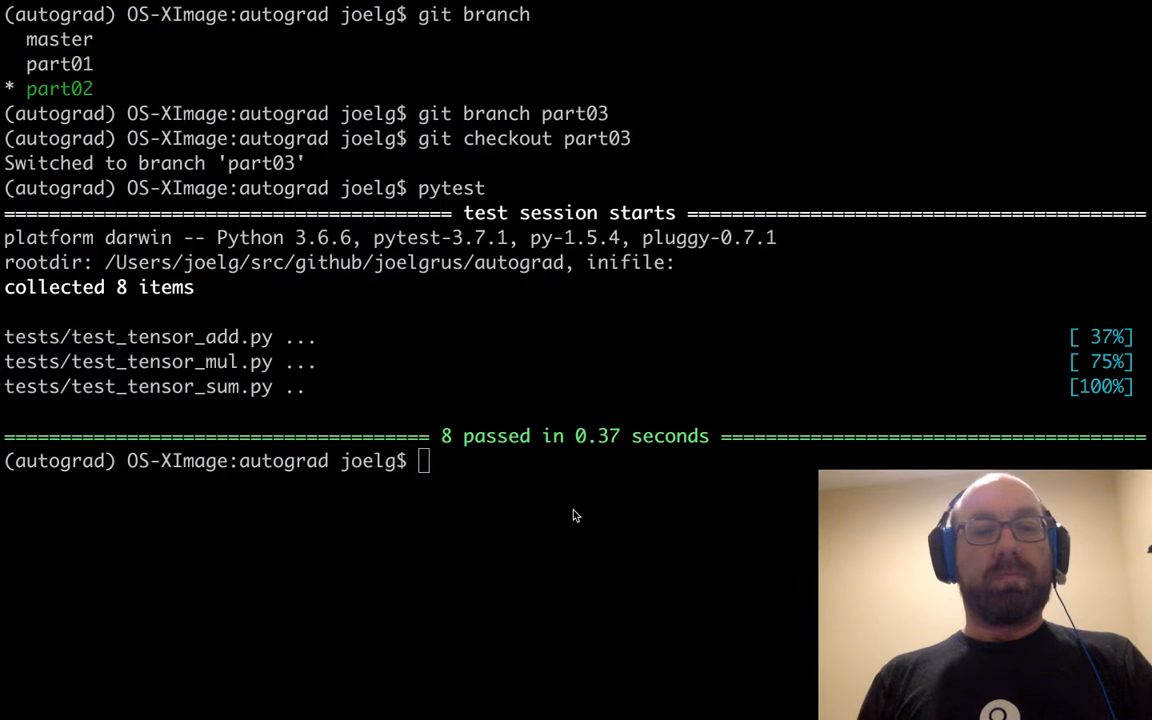
# Step: Run pytest in the autograd project directory to check the subtraction tests
pyautogui.write('pytest')
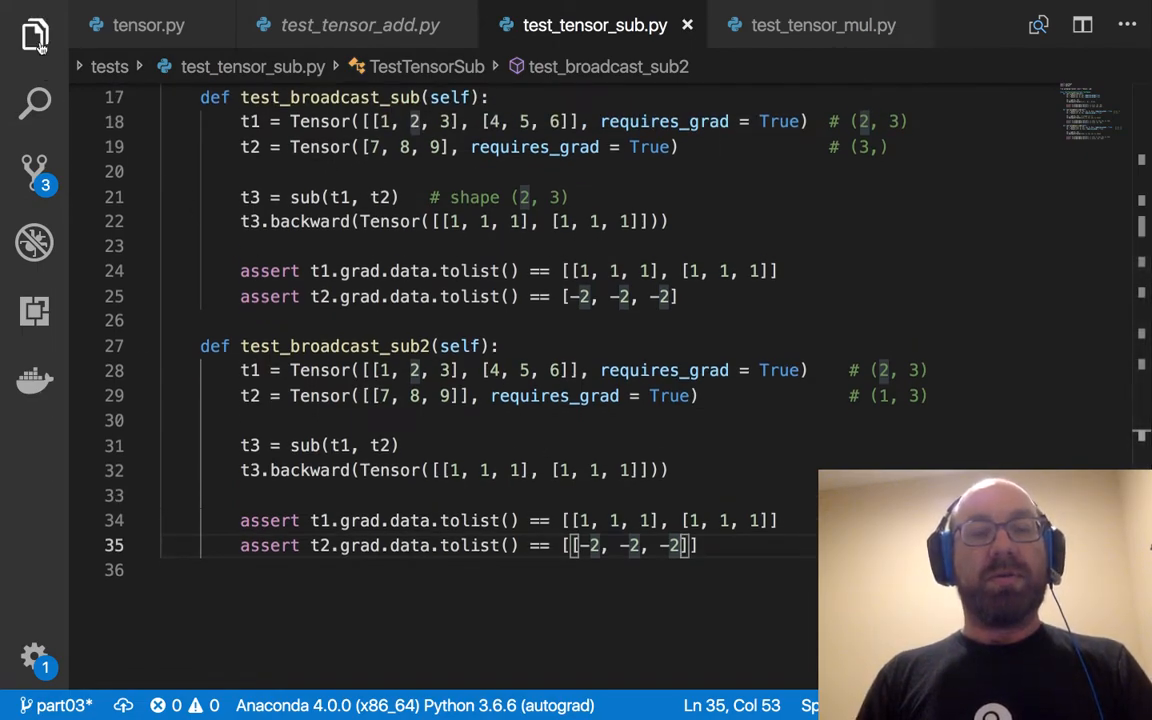
# Step: Add a new file named minimize_a_function.py at the project root
pyautogui.click(35, 35)
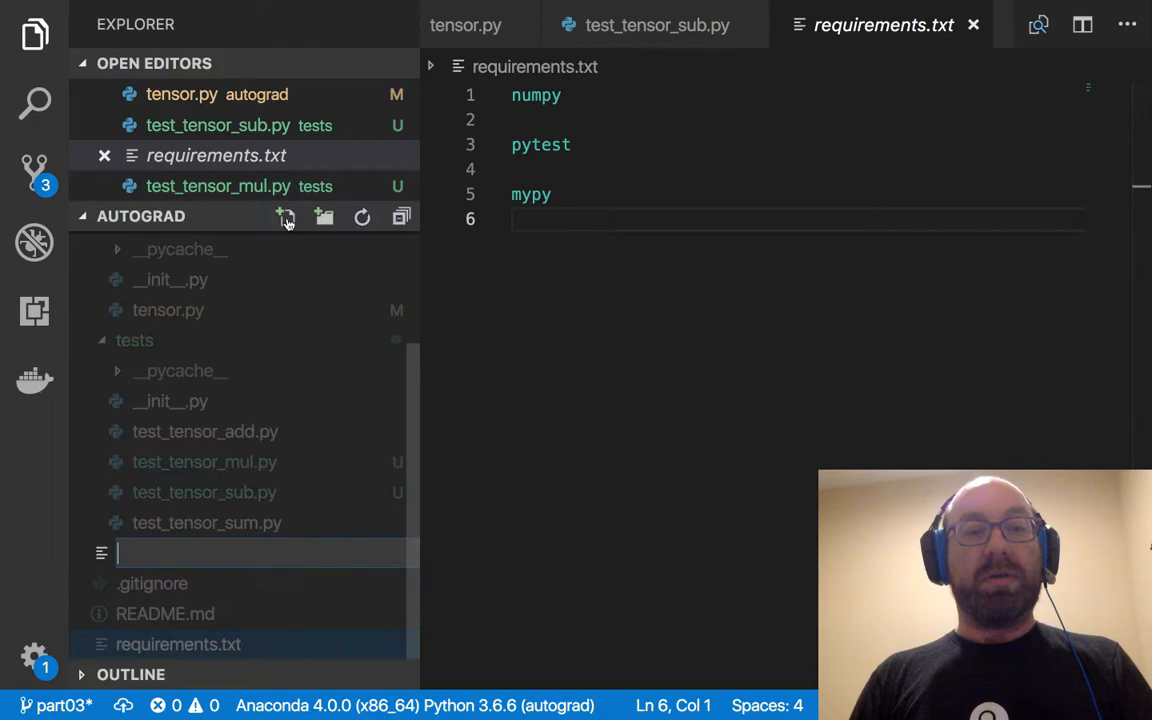
pyautogui.write('minimize_a_function.p')
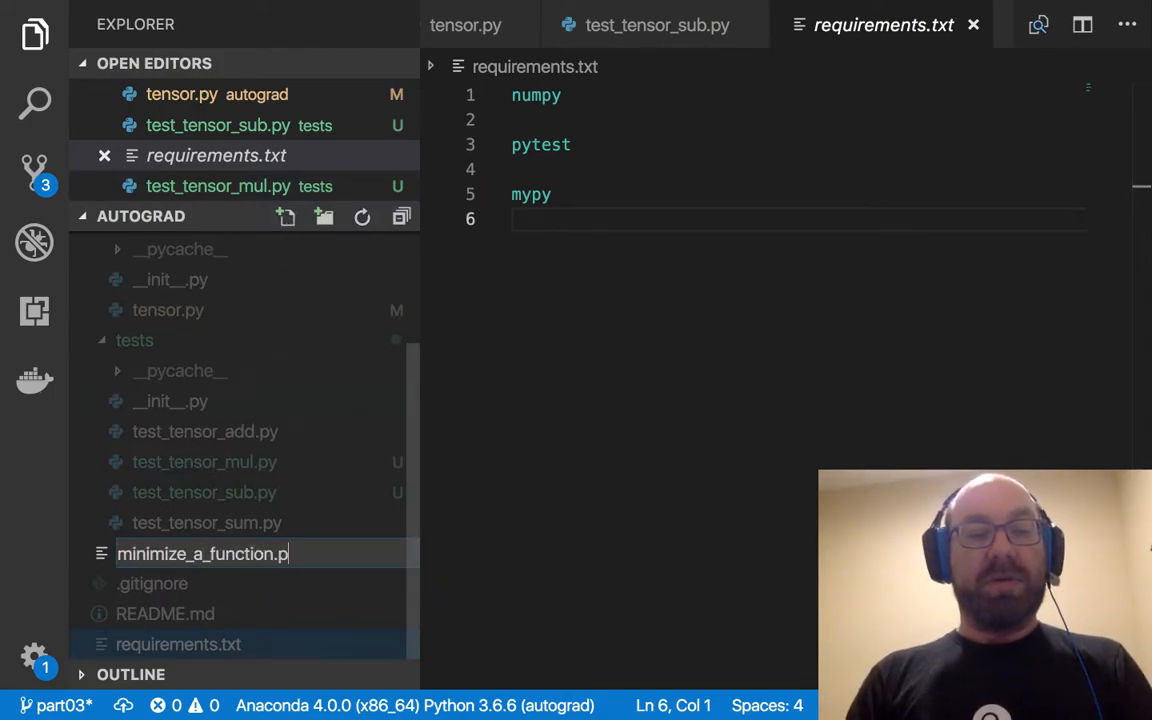
pyautogui.press('Enter')
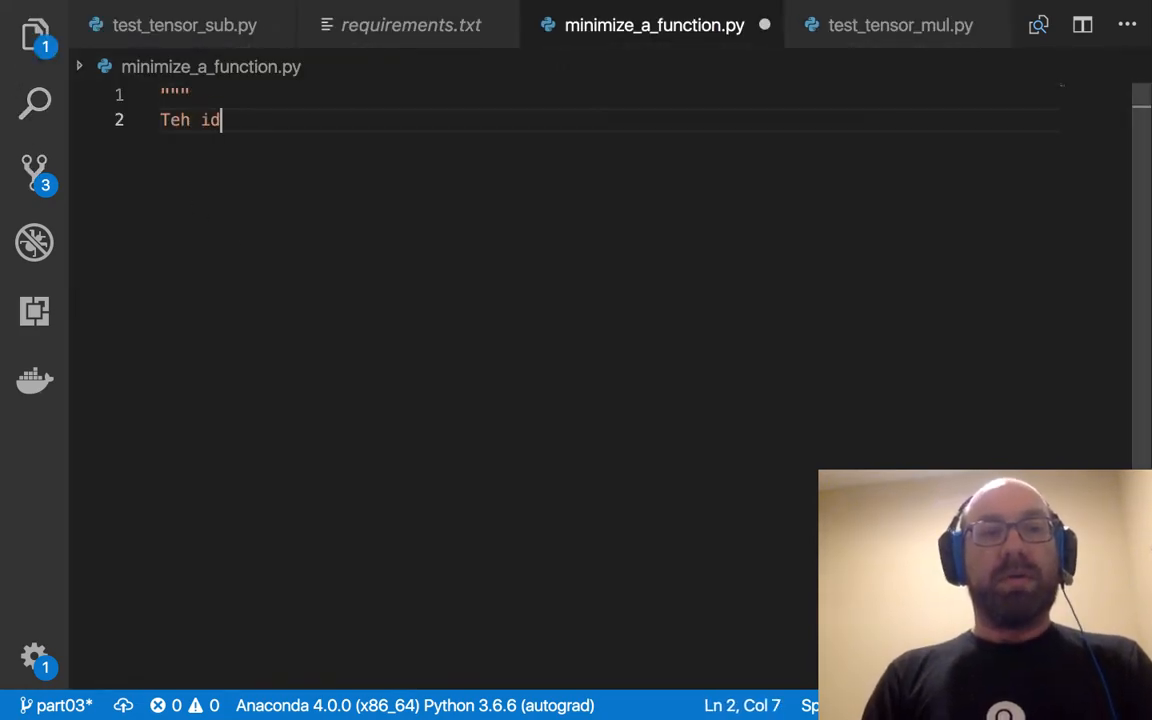
# Step: Write a docstring: the idea is to minimize a function, say x ** 2
pyautogui.write('The idea hear')
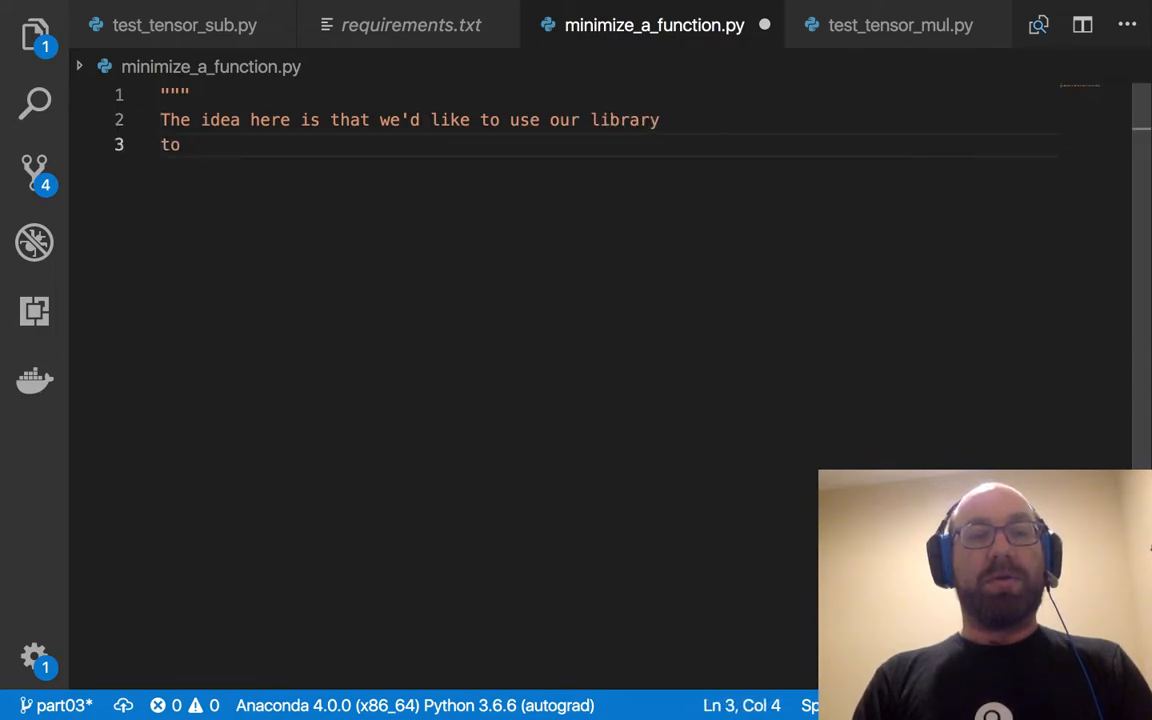
pyautogui.write('minimize')
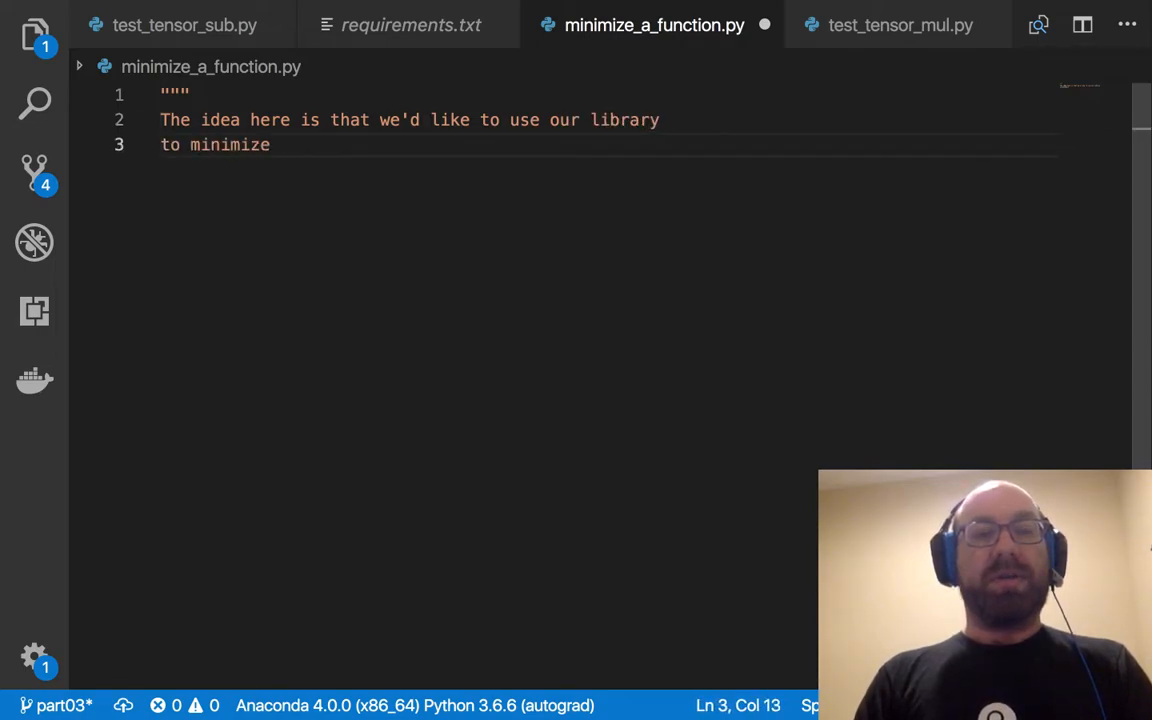
pyautogui.write('a function')
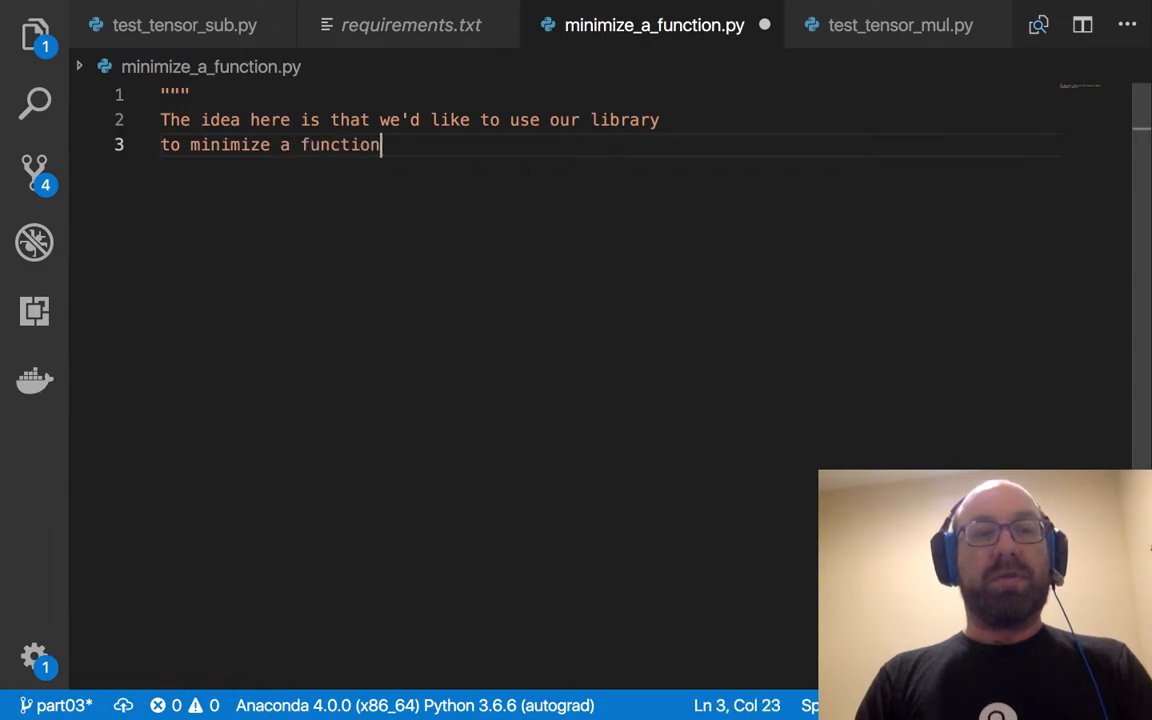
pyautogui.write(', say')
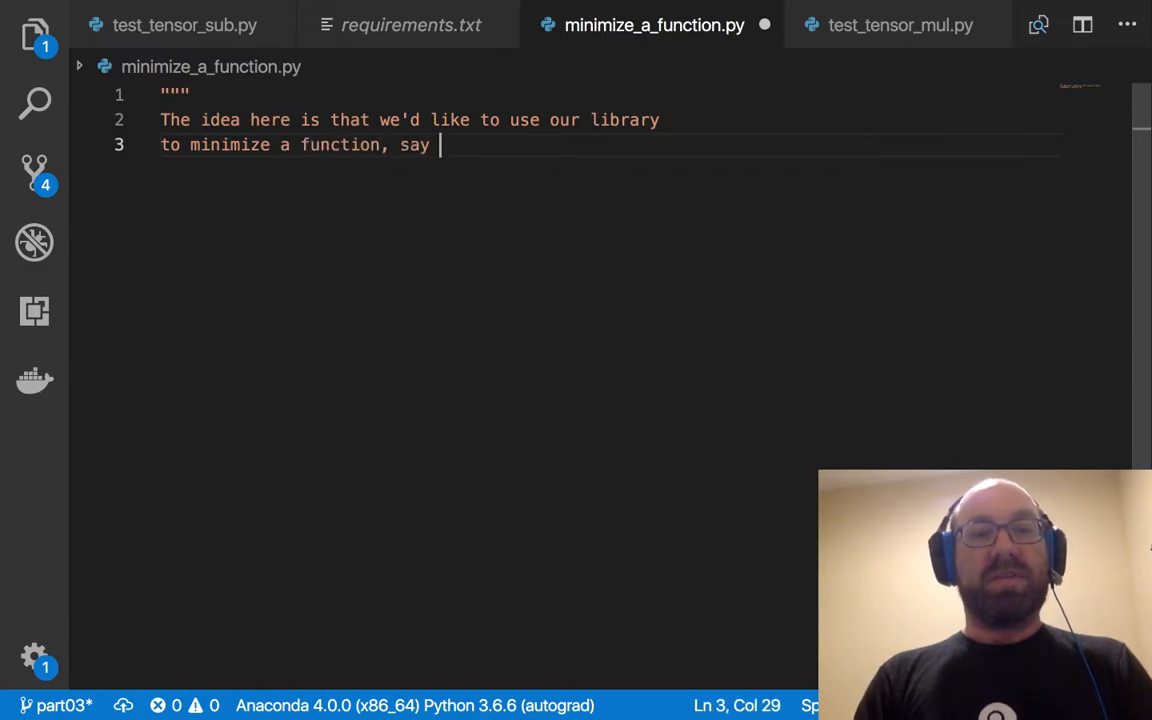
pyautogui.write('x')
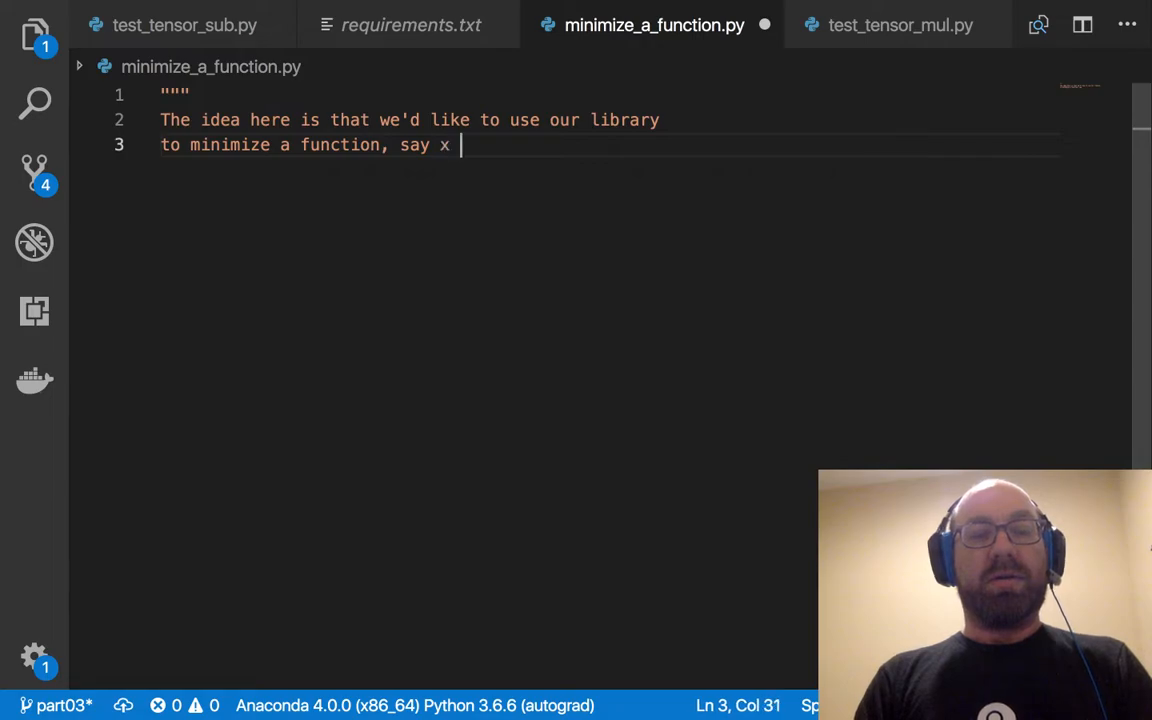
pyautogui.write('** 2')
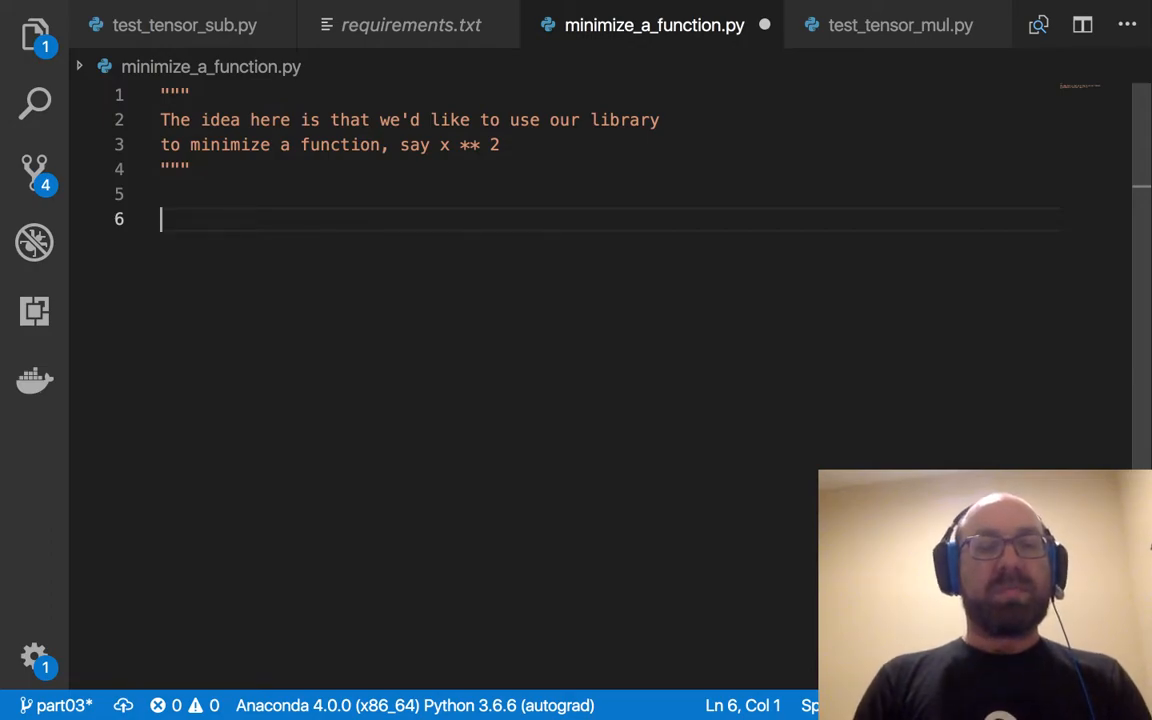
# Step: Define x as a seven-value Tensor with requires_grad=True and begin sum_of_squares = tensor
pyautogui.write('x =')
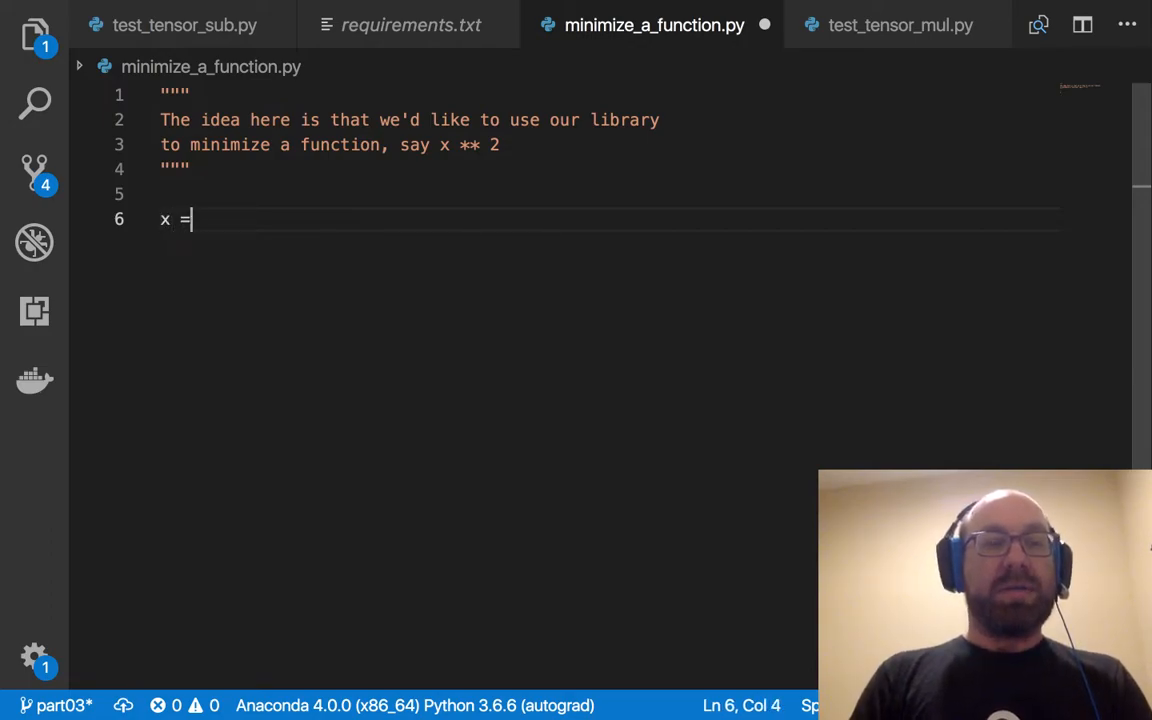
pyautogui.write('Tensor([])')
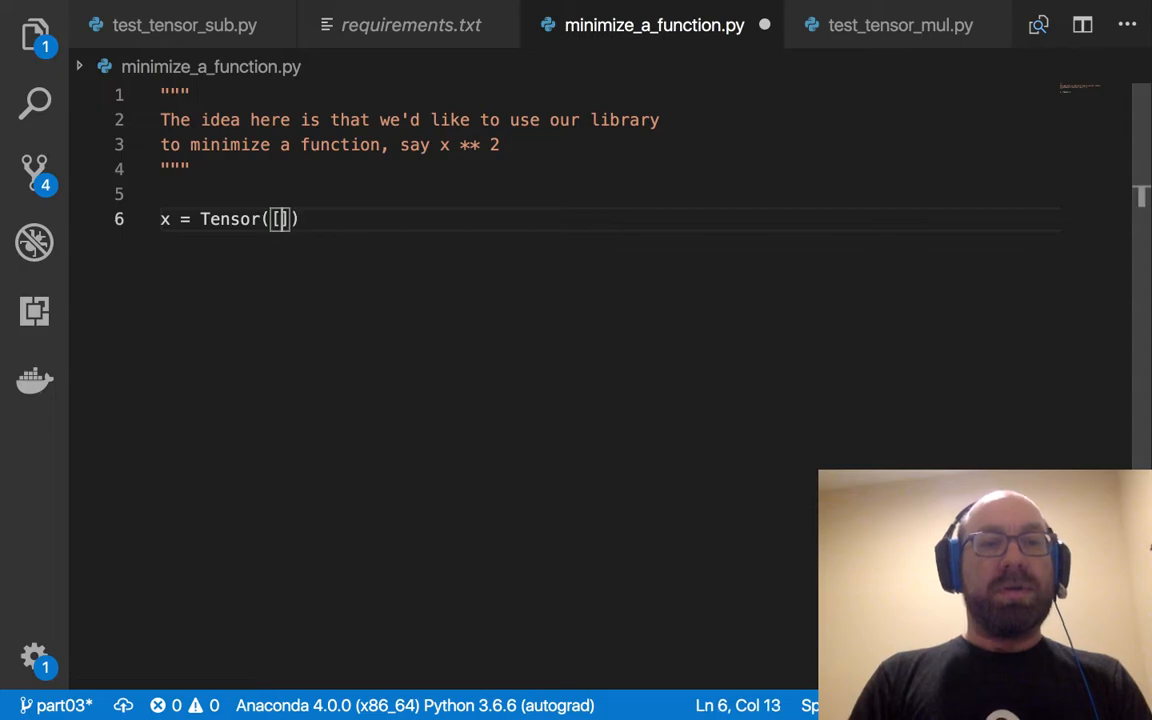
pyautogui.write('10, -10, 10,')
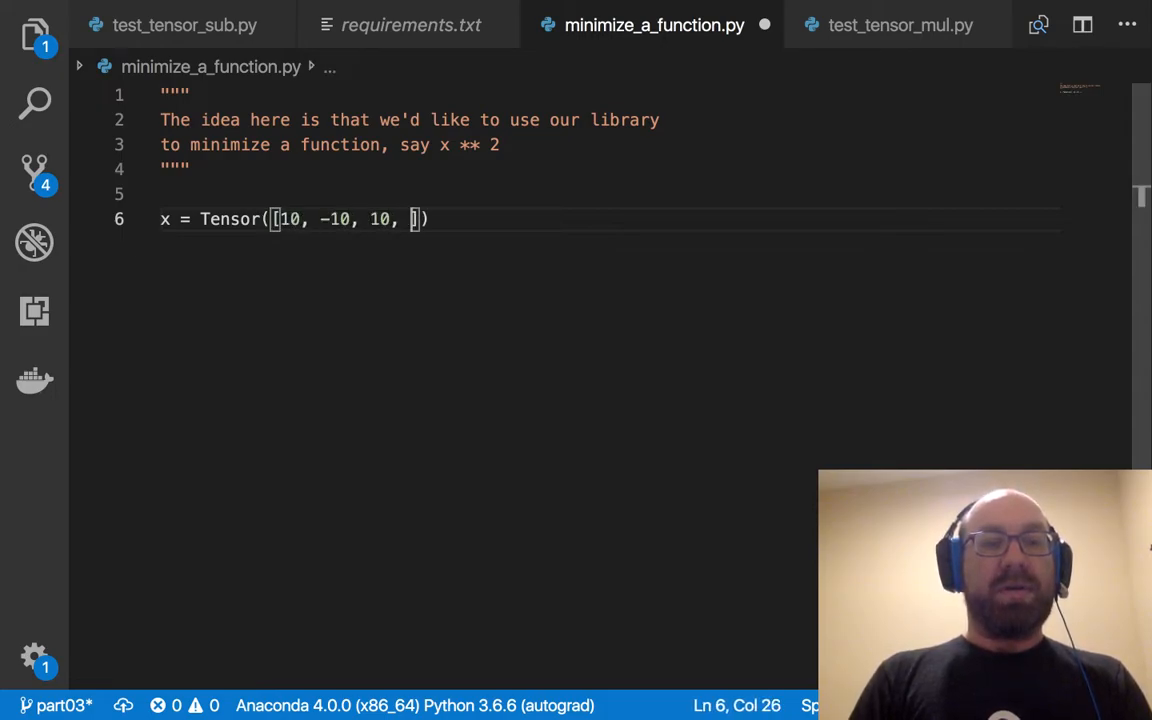
pyautogui.write('-5, 6,')
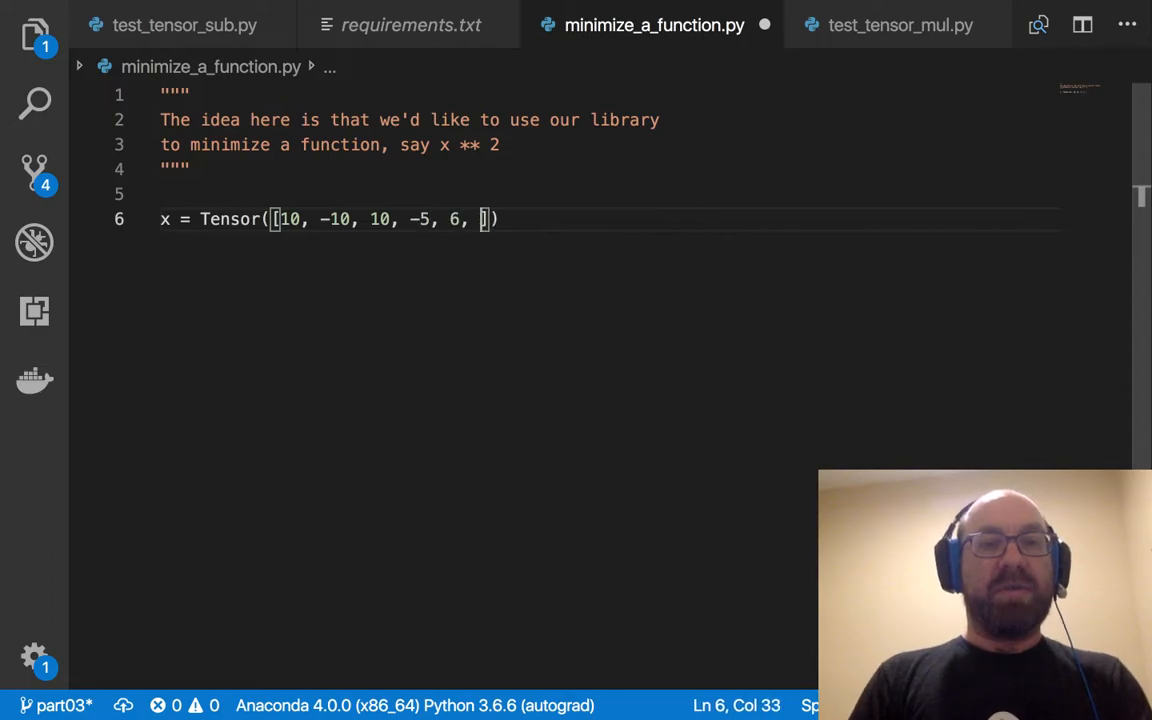
pyautogui.write('3, 1')
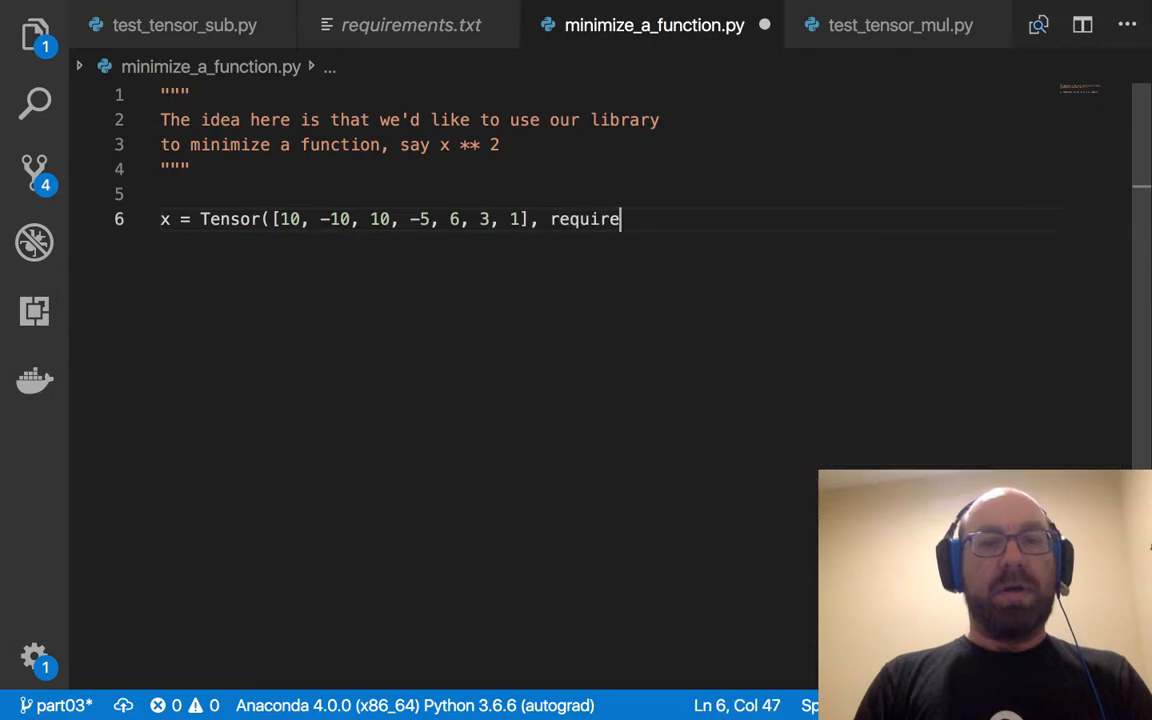
pyautogui.write('s_grad=True)')
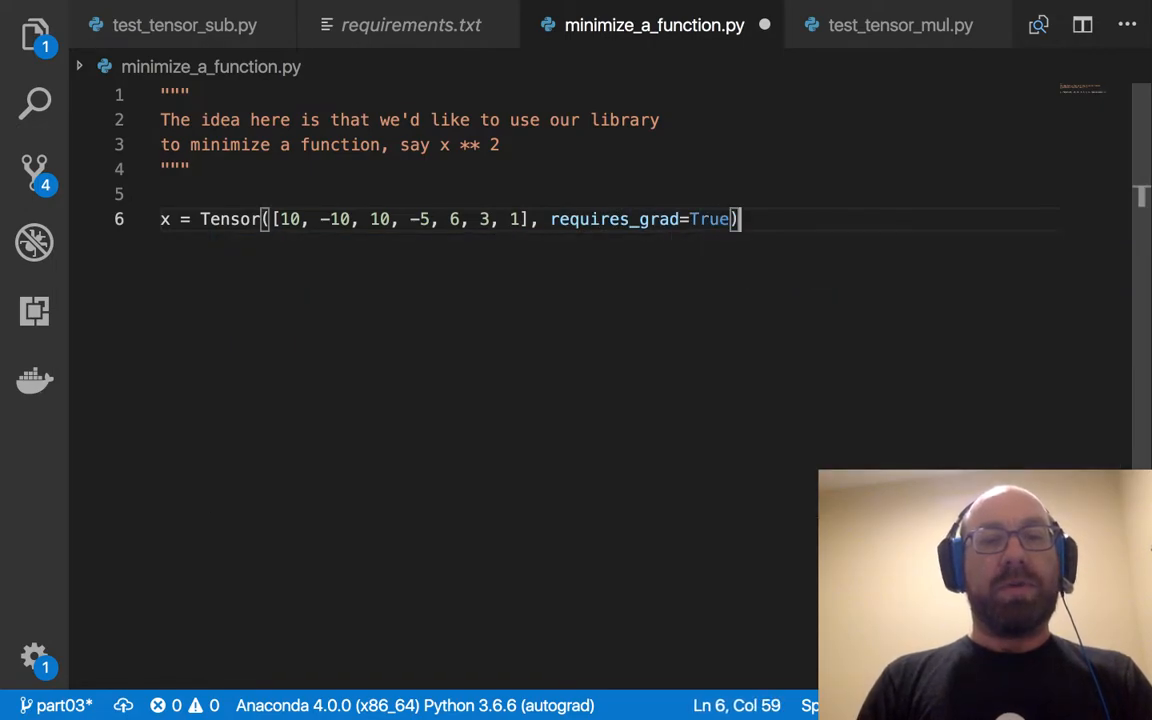
pyautogui.press('Enter')
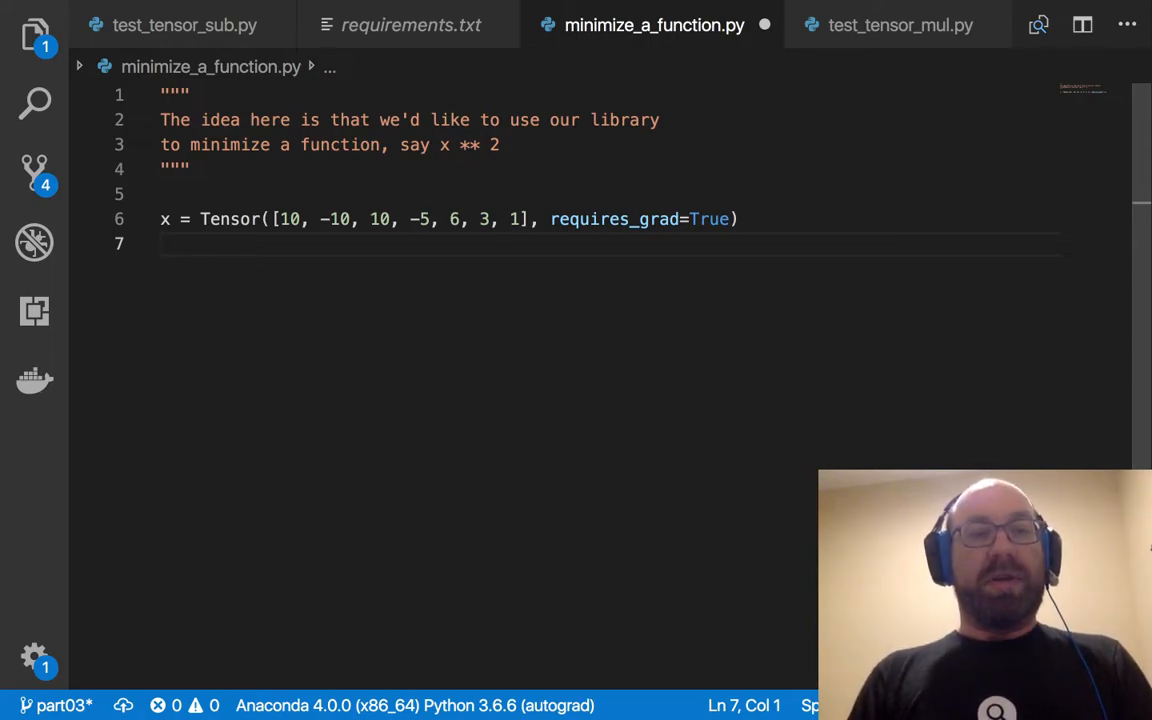
pyautogui.write('sum')
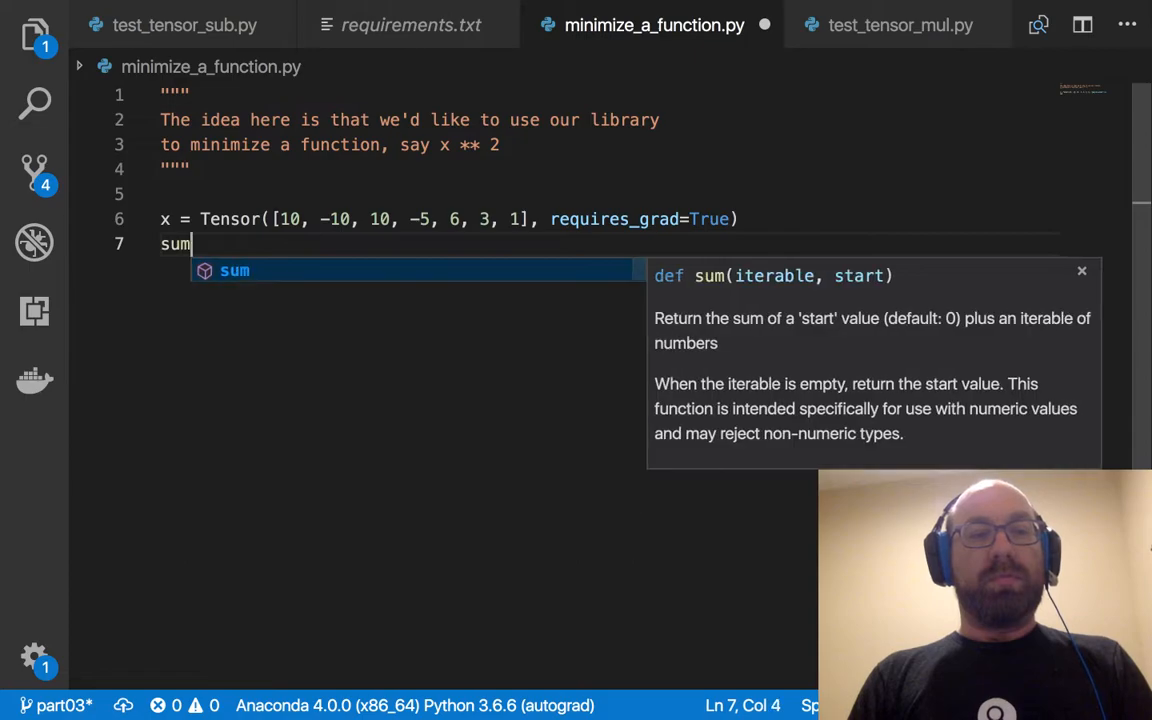
pyautogui.write('_of_squares')
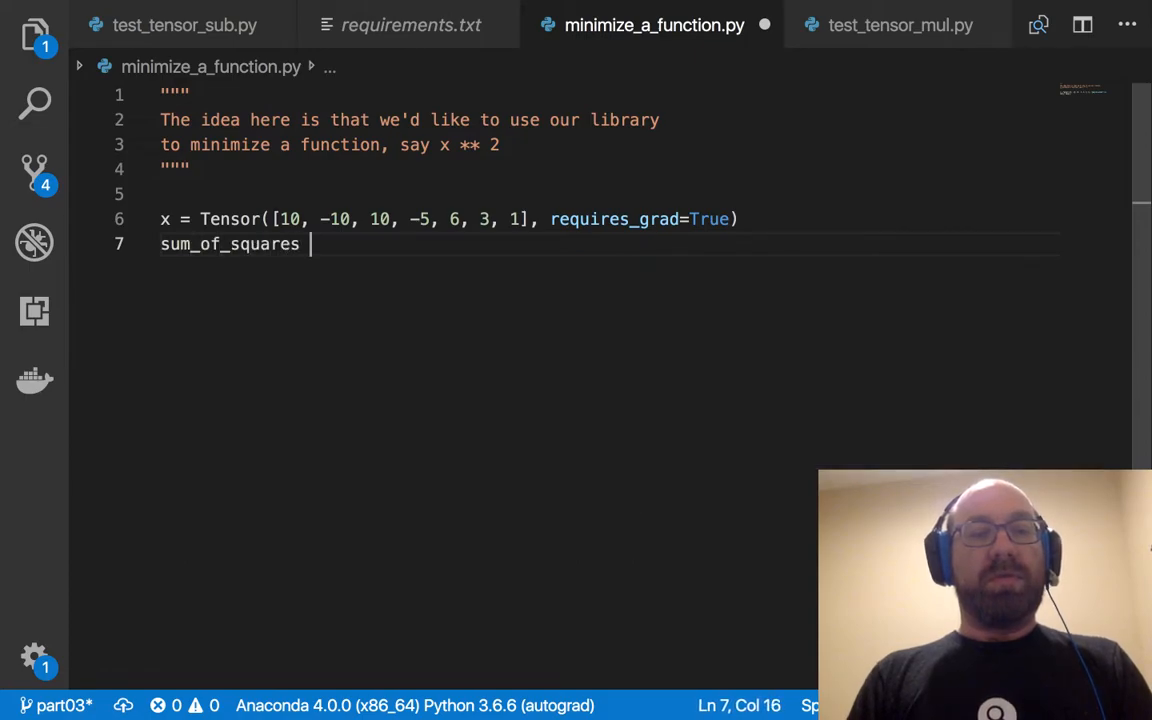
pyautogui.write('=')
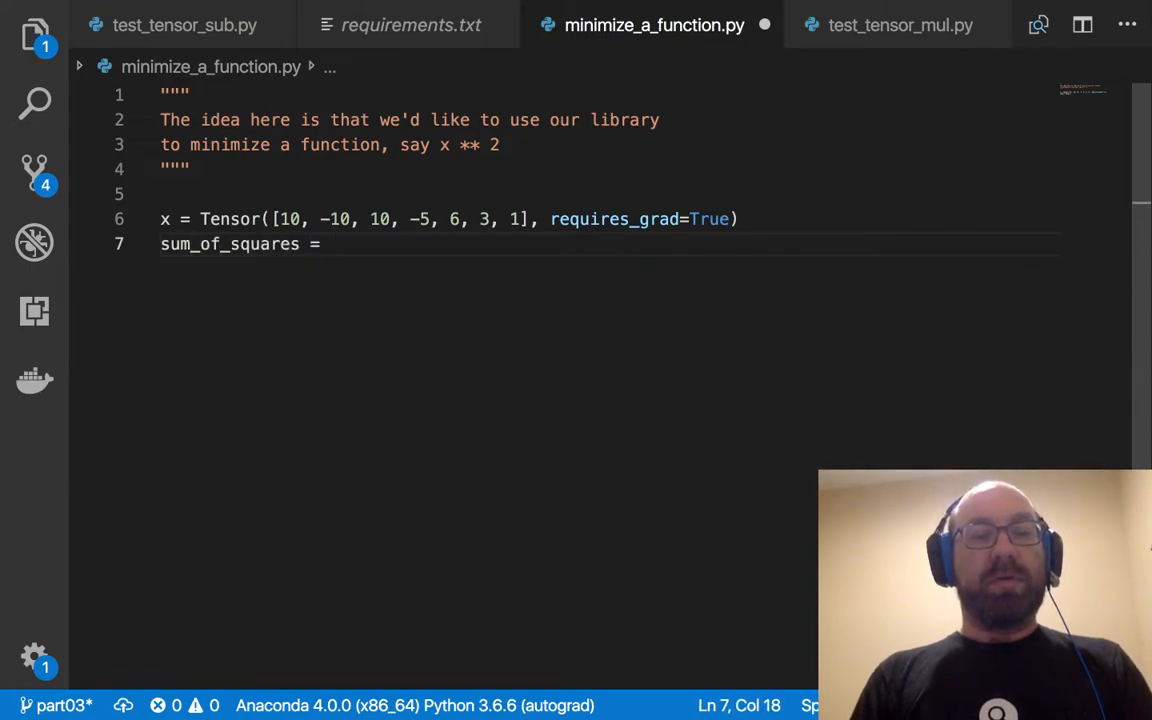
pyautogui.write('ten')
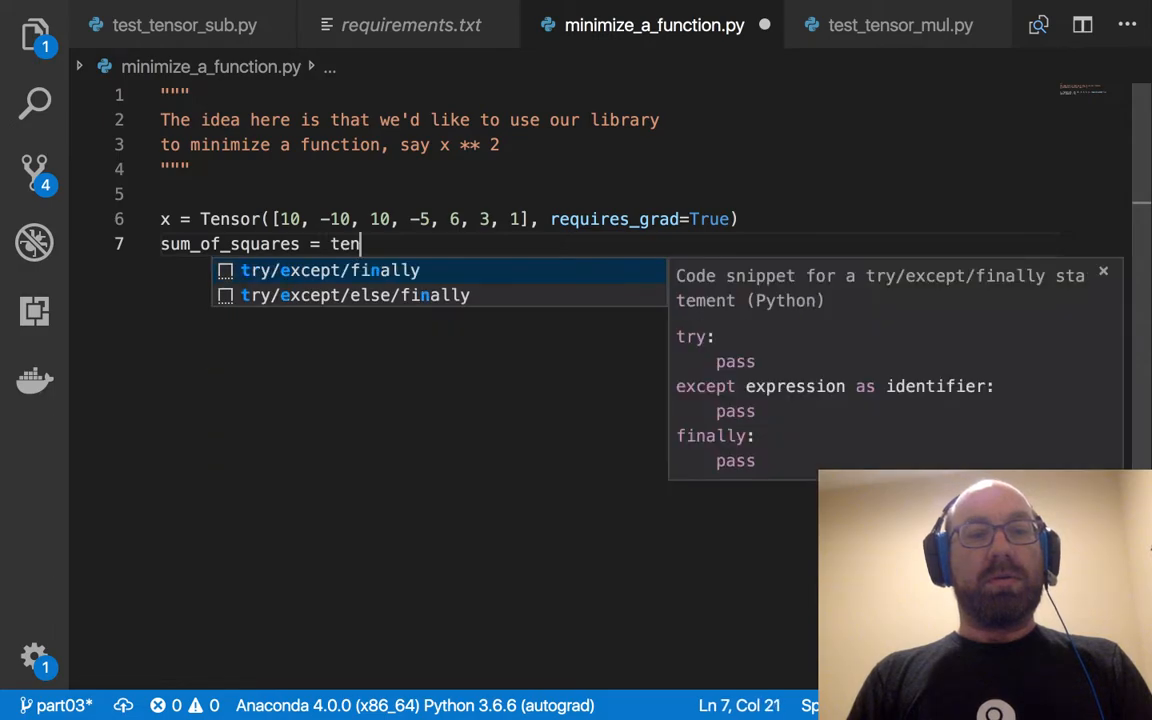
pyautogui.write('sor')
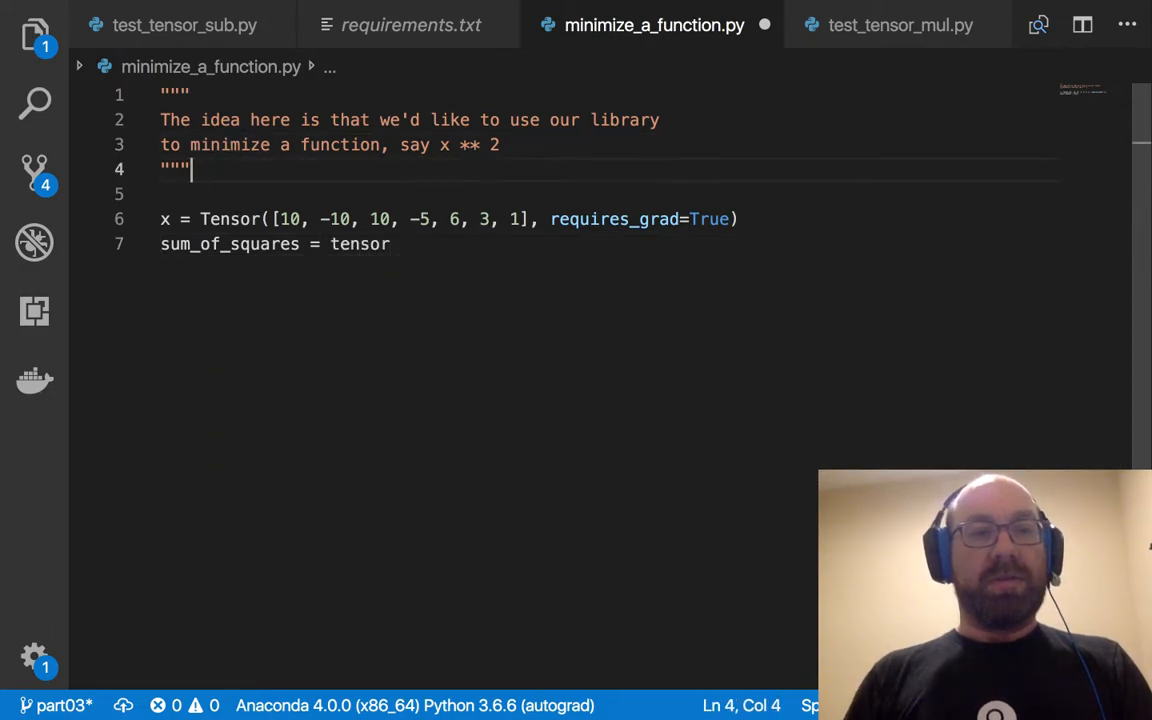
# Step: Import Tensor, tensor_sum and mul from autograd.tensor; set sum_of_squares = tensor_sum(mul(x, x))
pyautogui.write('from auto')
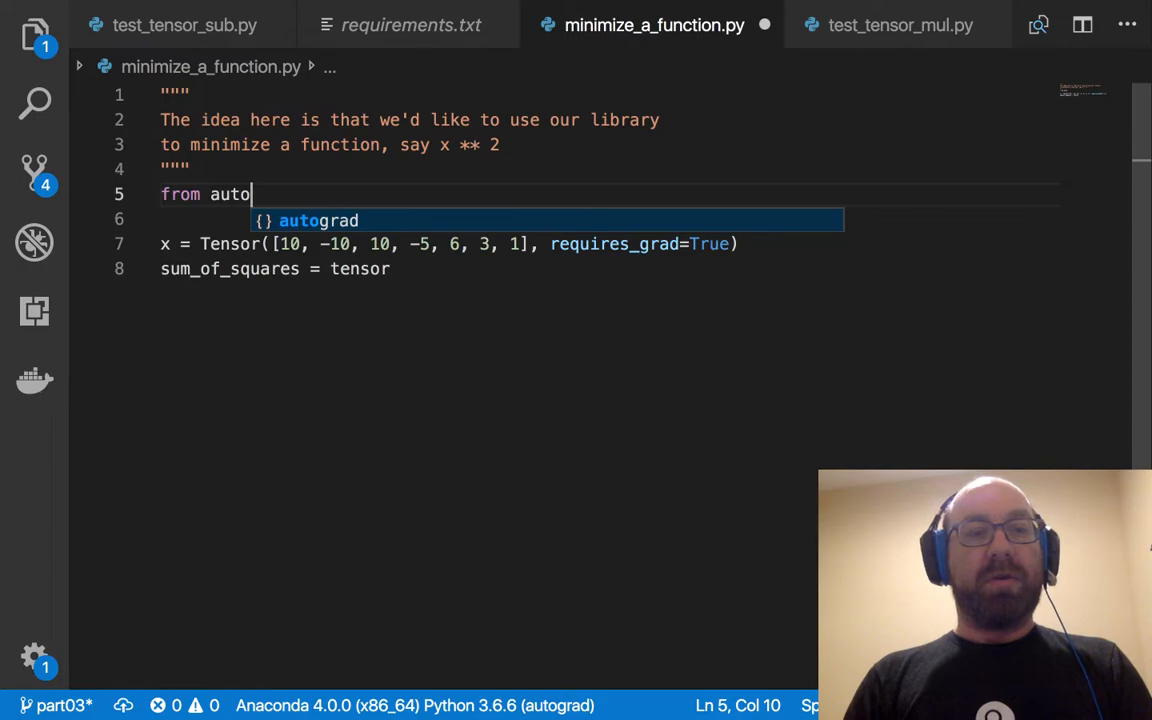
pyautogui.write('grad.tensor import')
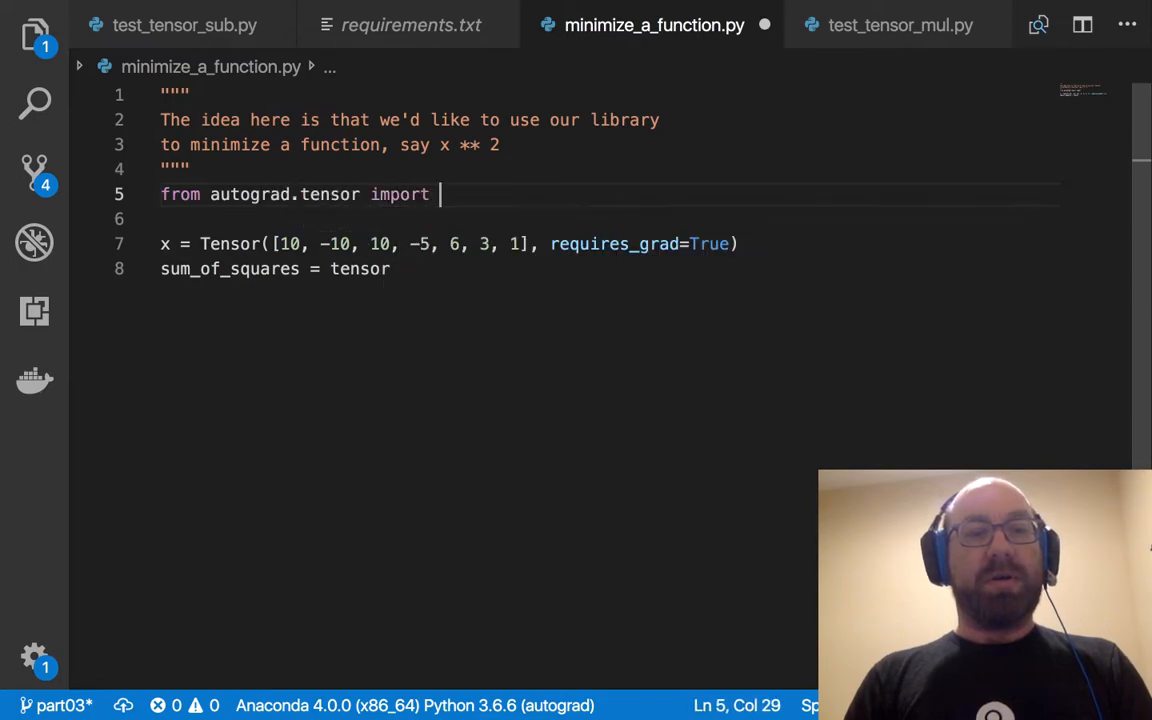
pyautogui.write('Tensor, tensor_sum, mul')
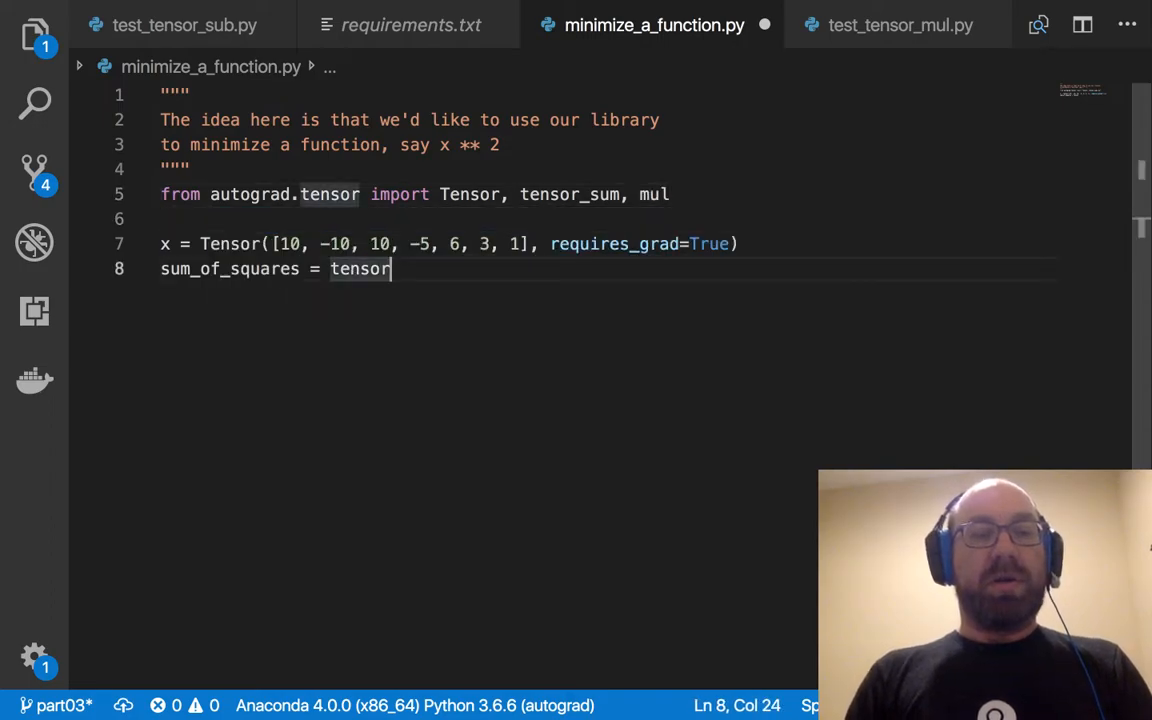
pyautogui.write('_sum(')
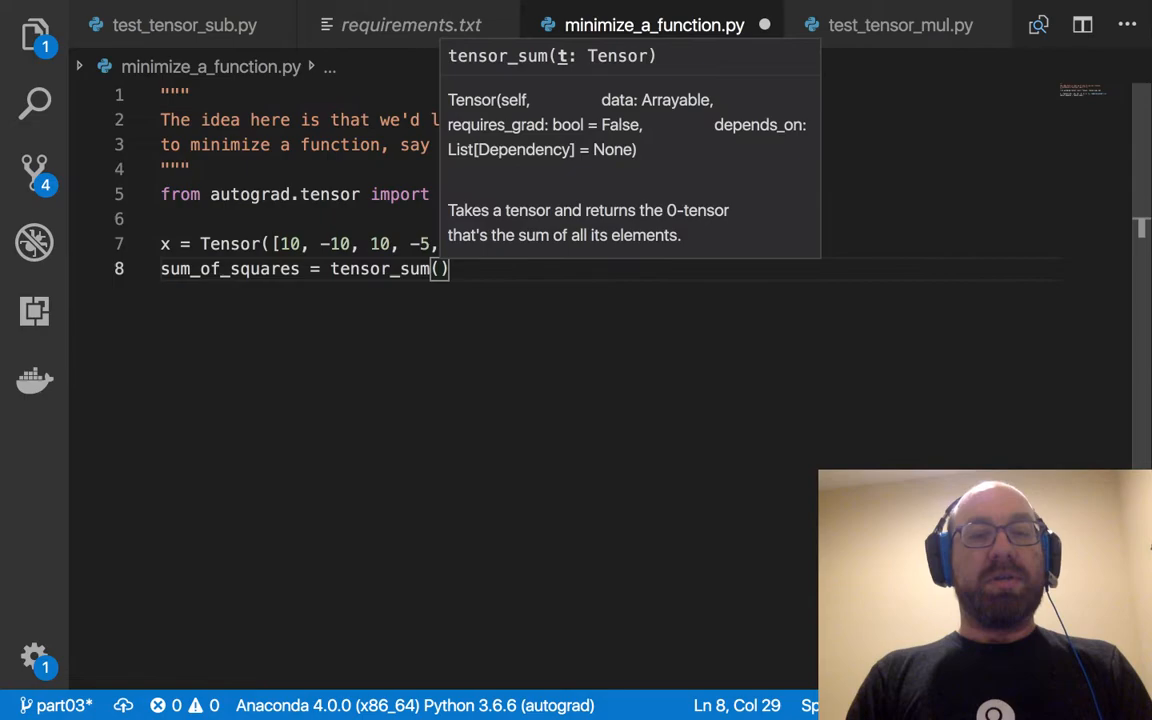
pyautogui.write('mul(x, x')
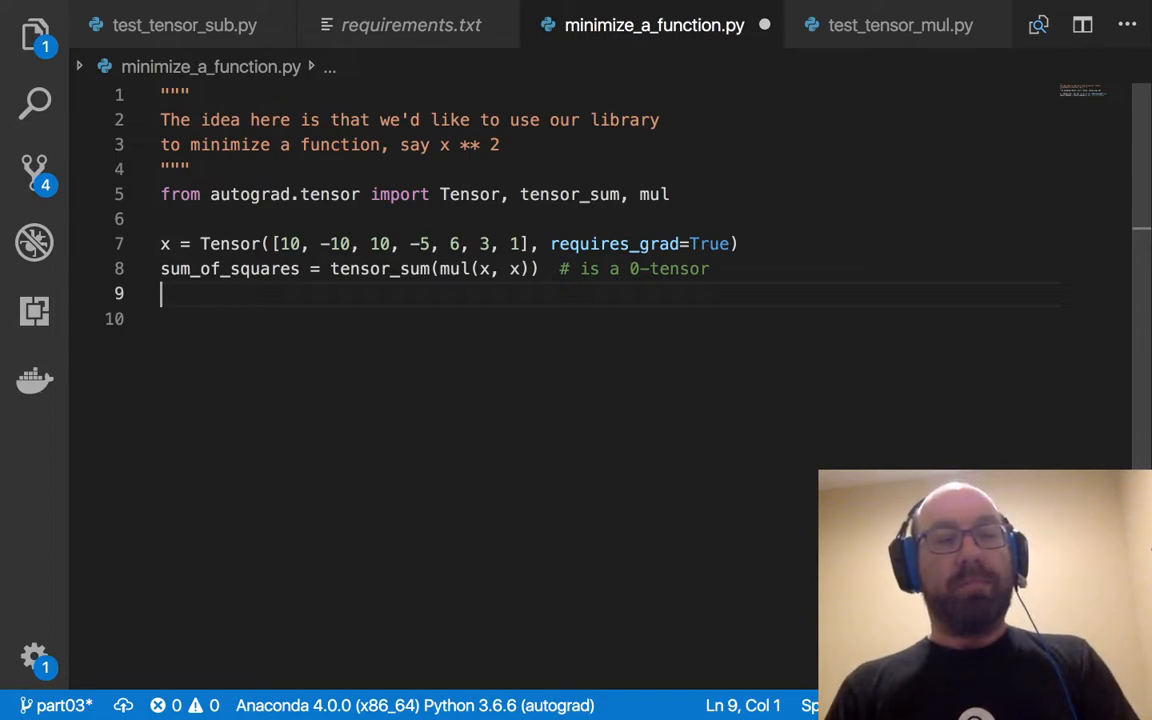
pyautogui.press('Enter')
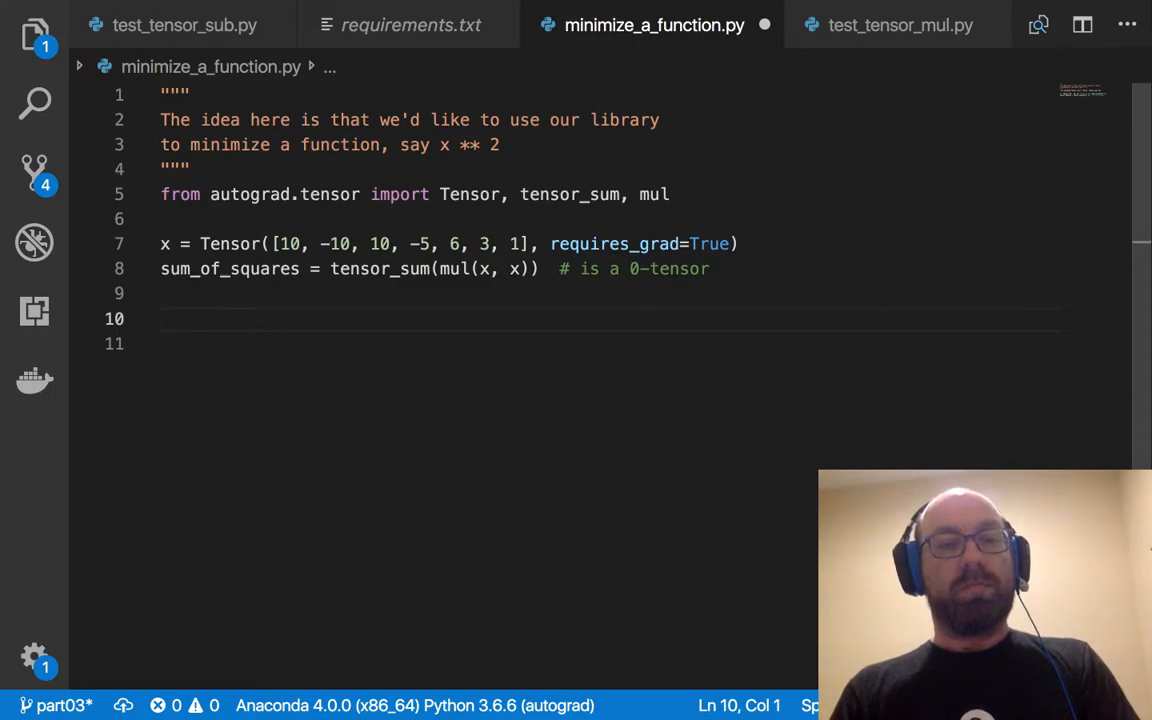
# Step: Add a '# we want to minimize' comment and a range(100) loop calling sum_of_squares.backward()
pyautogui.write('# we want to m')
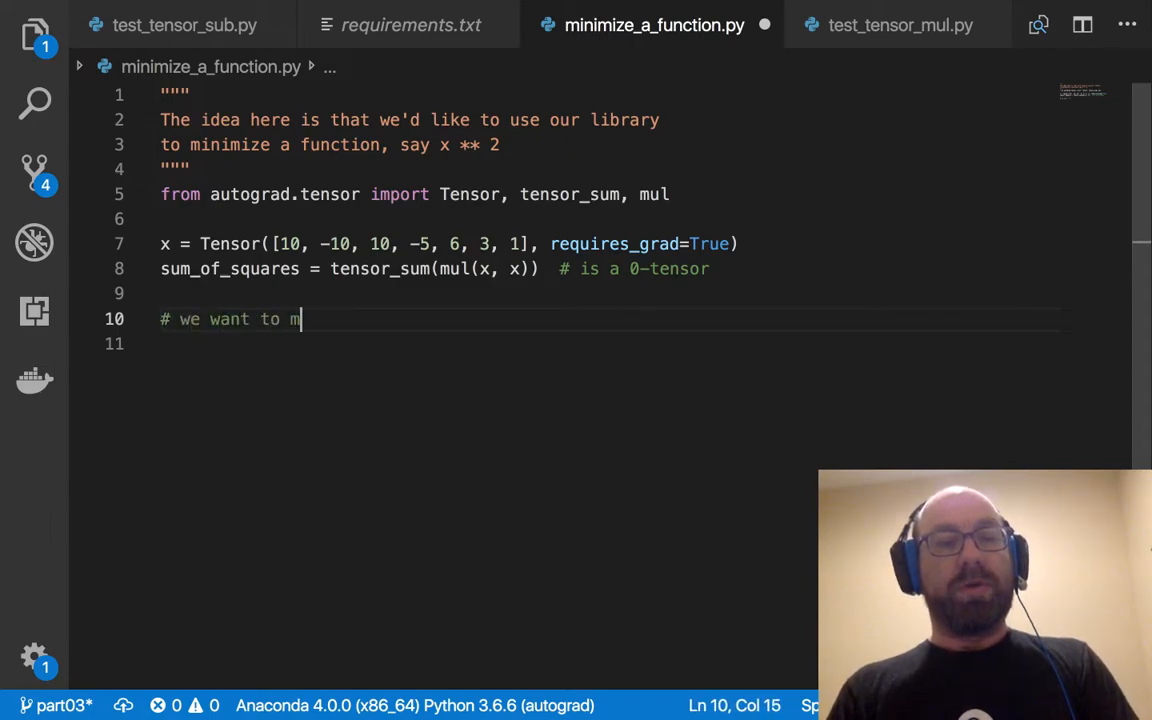
pyautogui.write('inimize the sum of squares')
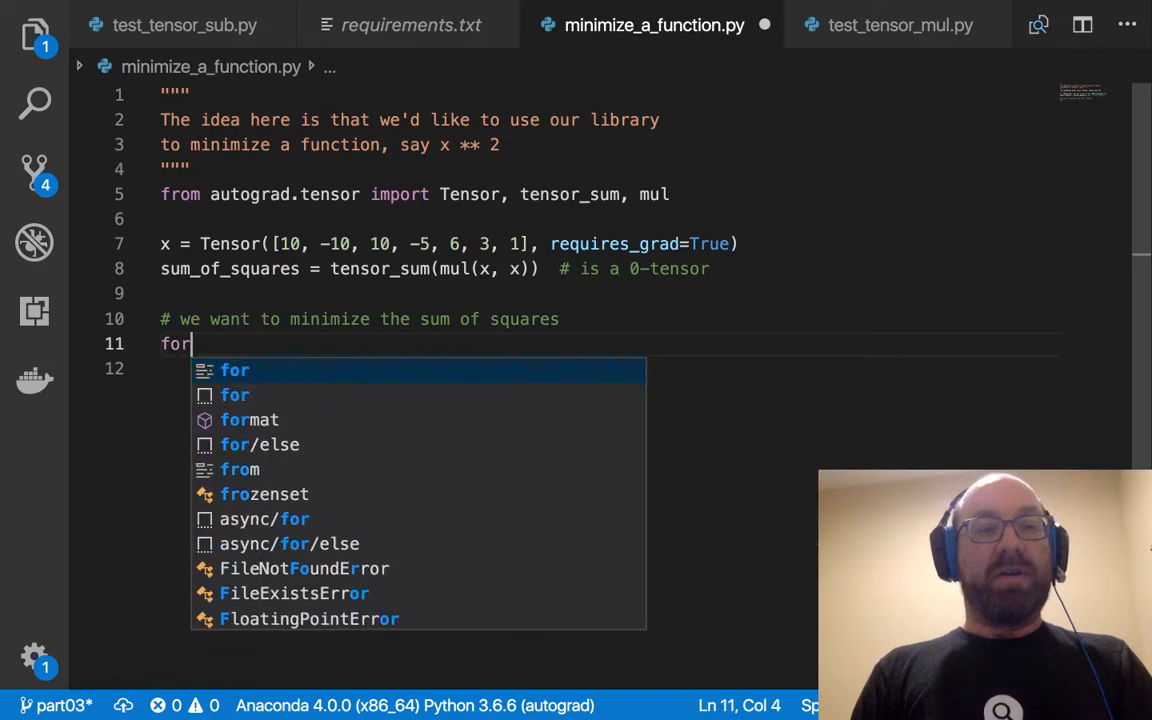
pyautogui.write('i in range(10)')
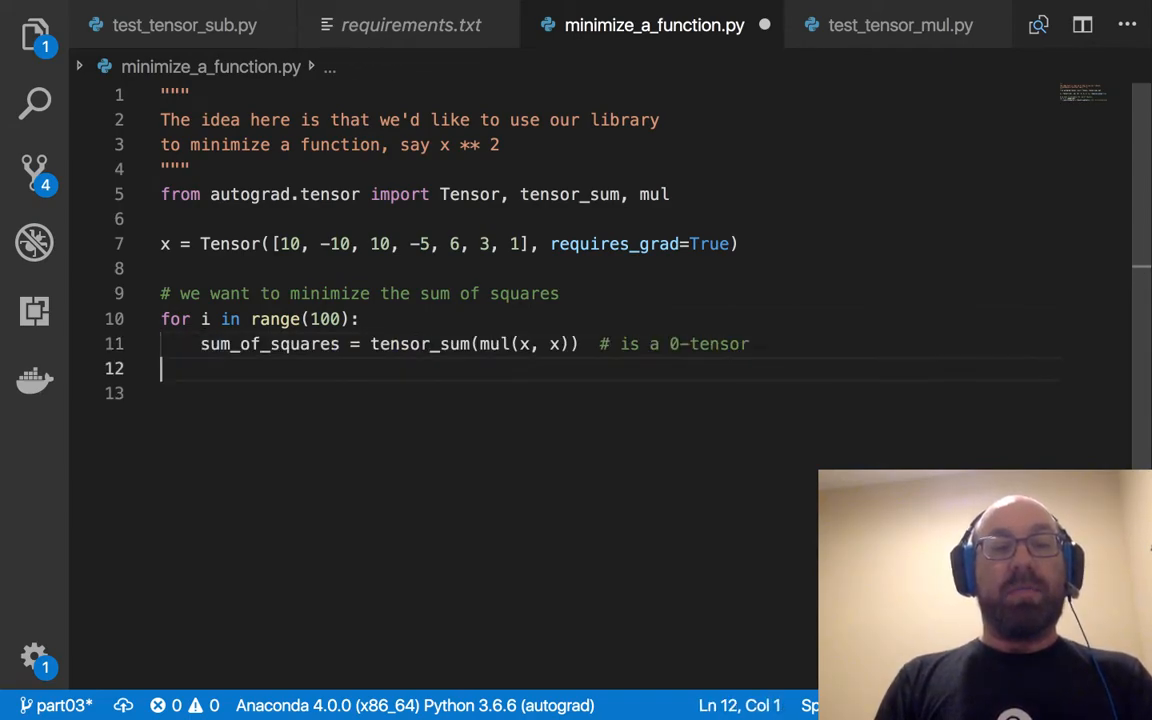
pyautogui.write('sum')
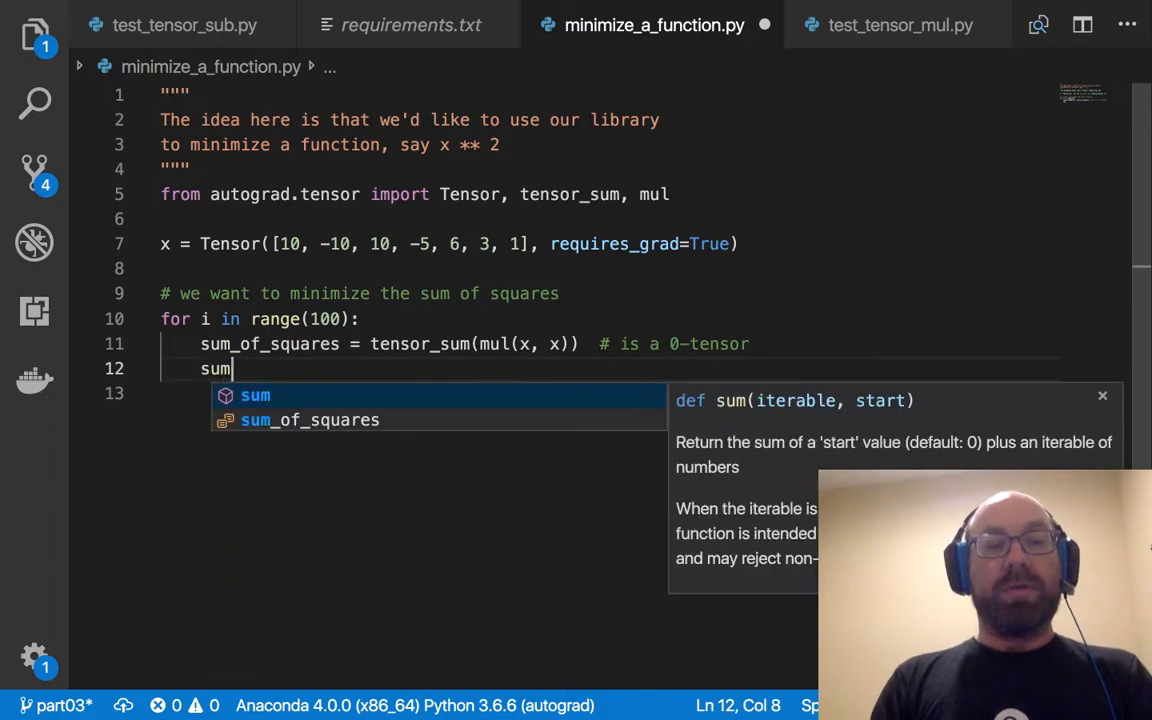
pyautogui.write('_of_squares.b')
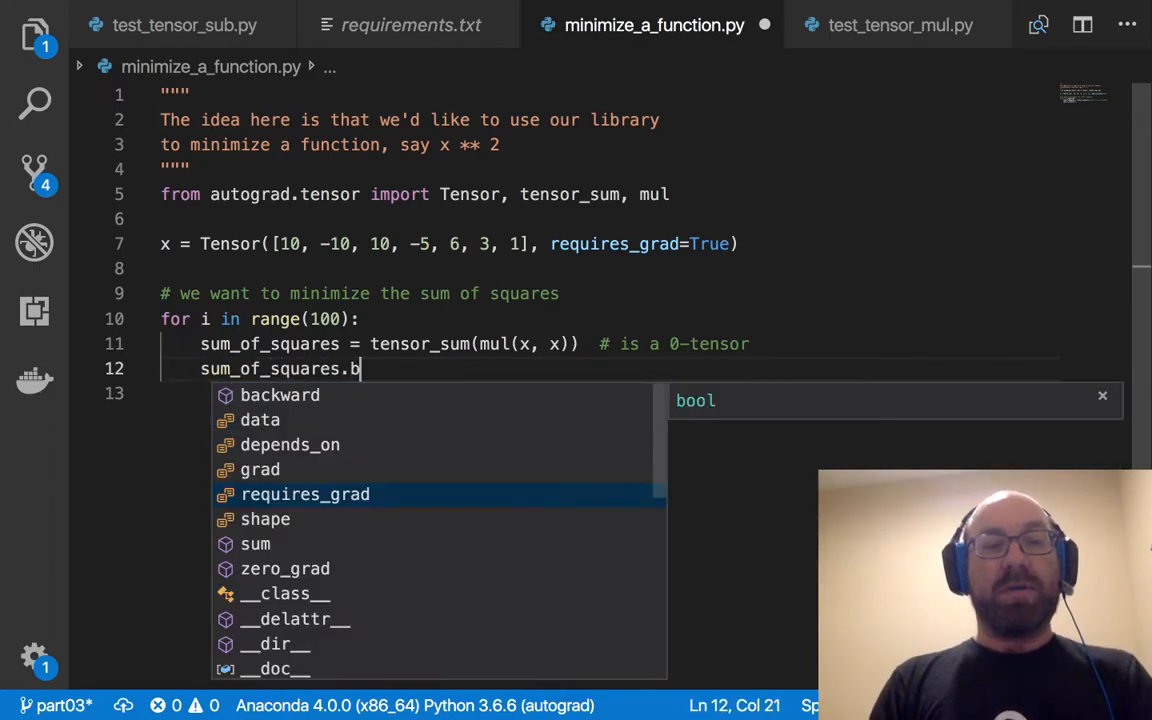
pyautogui.write('ackward()')
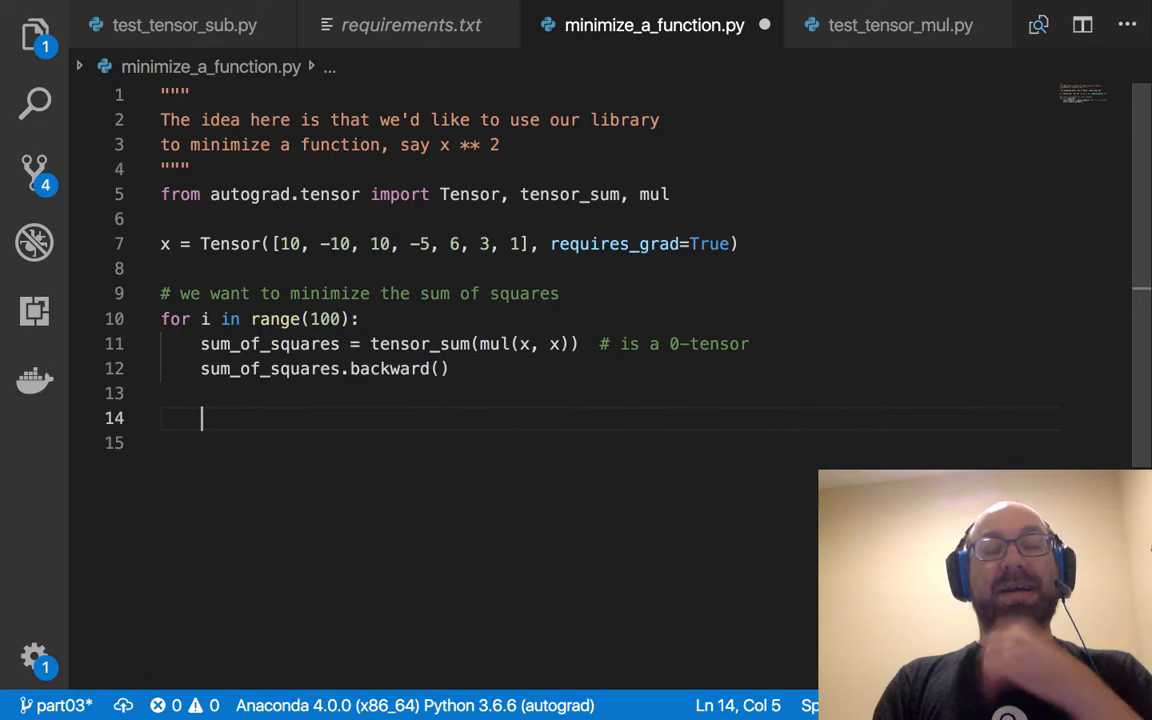
# Step: Add a 'What I would like to' comment drafting x -= 0.1 * x.grad
pyautogui.write('#')
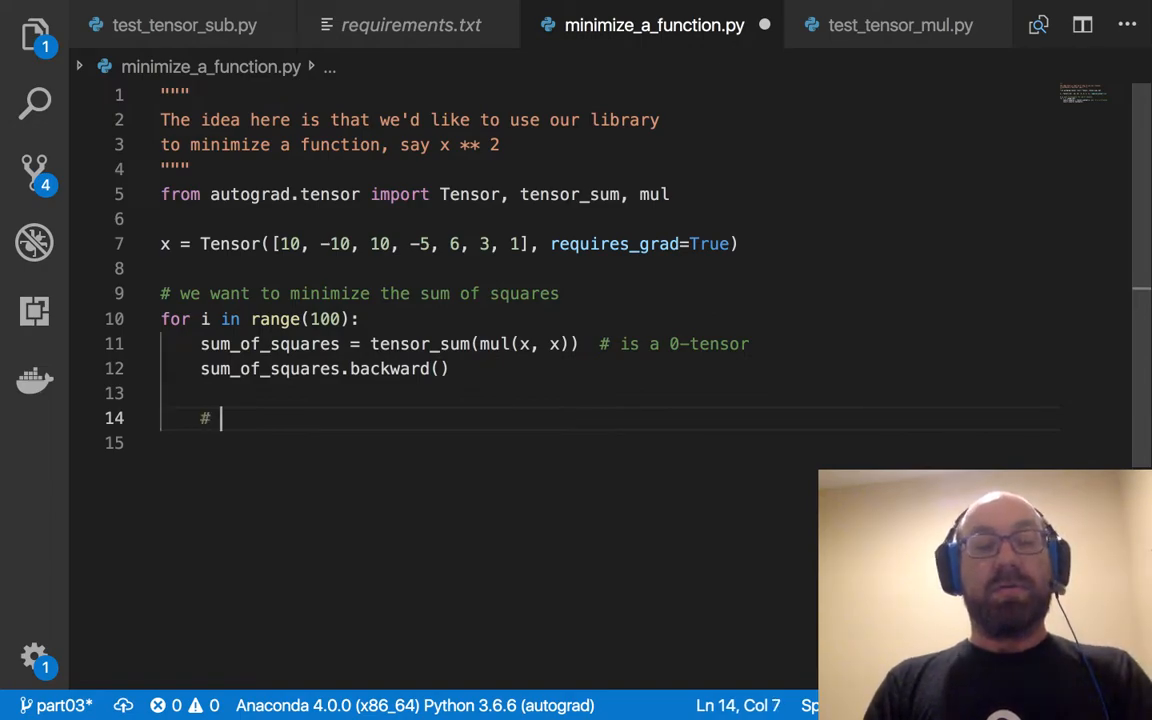
pyautogui.write('What I would like to do')
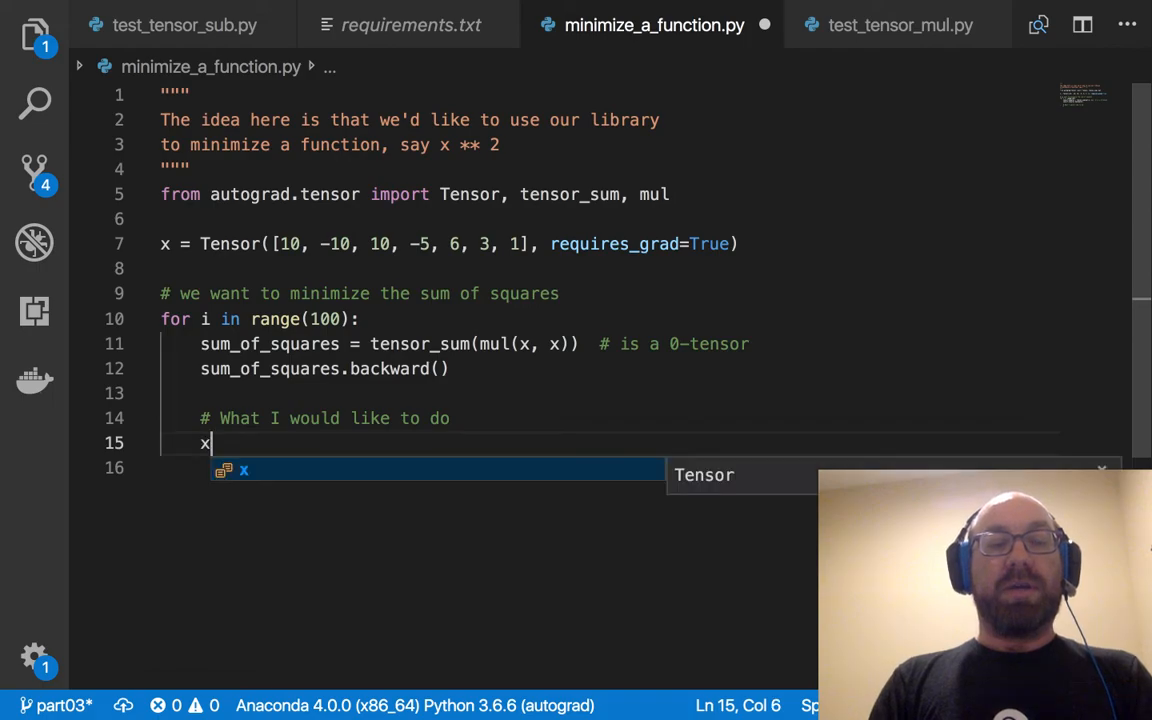
pyautogui.write('-')
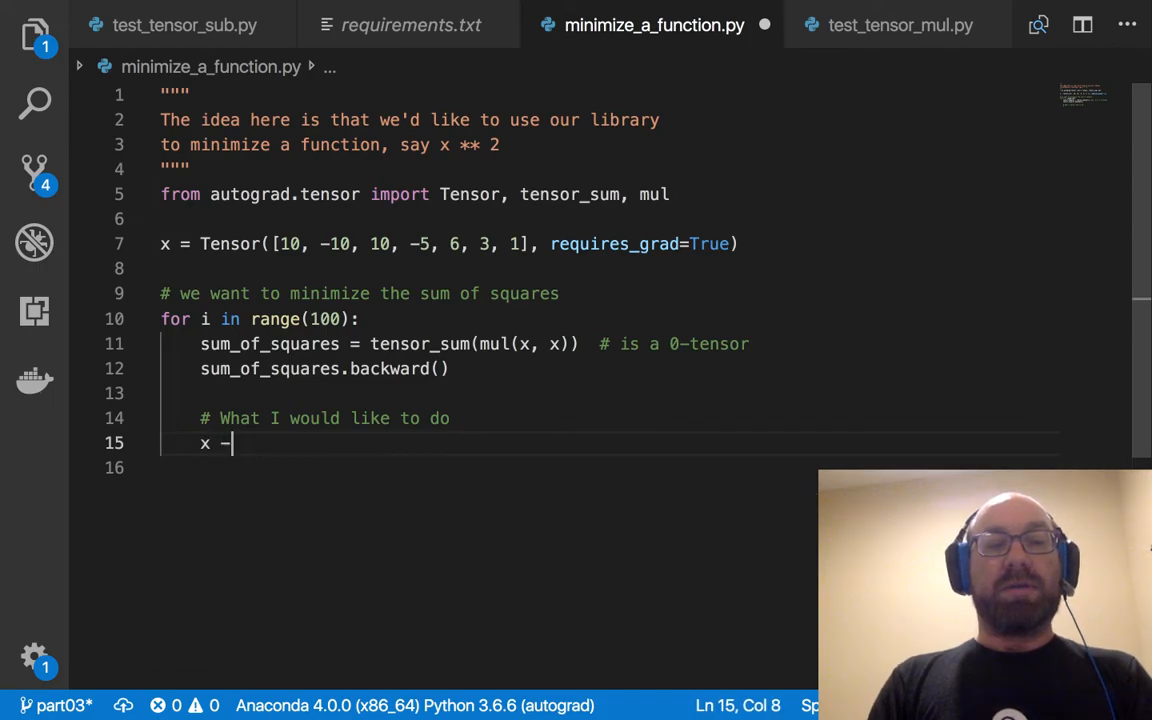
pyautogui.write('=')
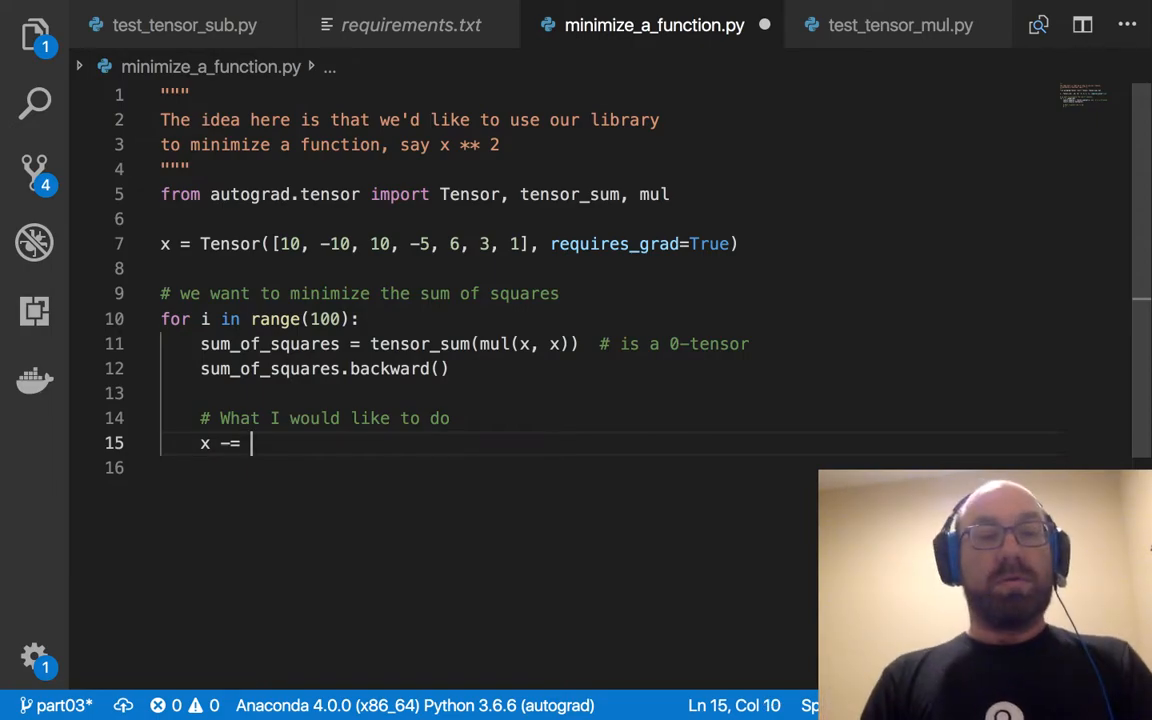
pyautogui.write('0.1 * x.')
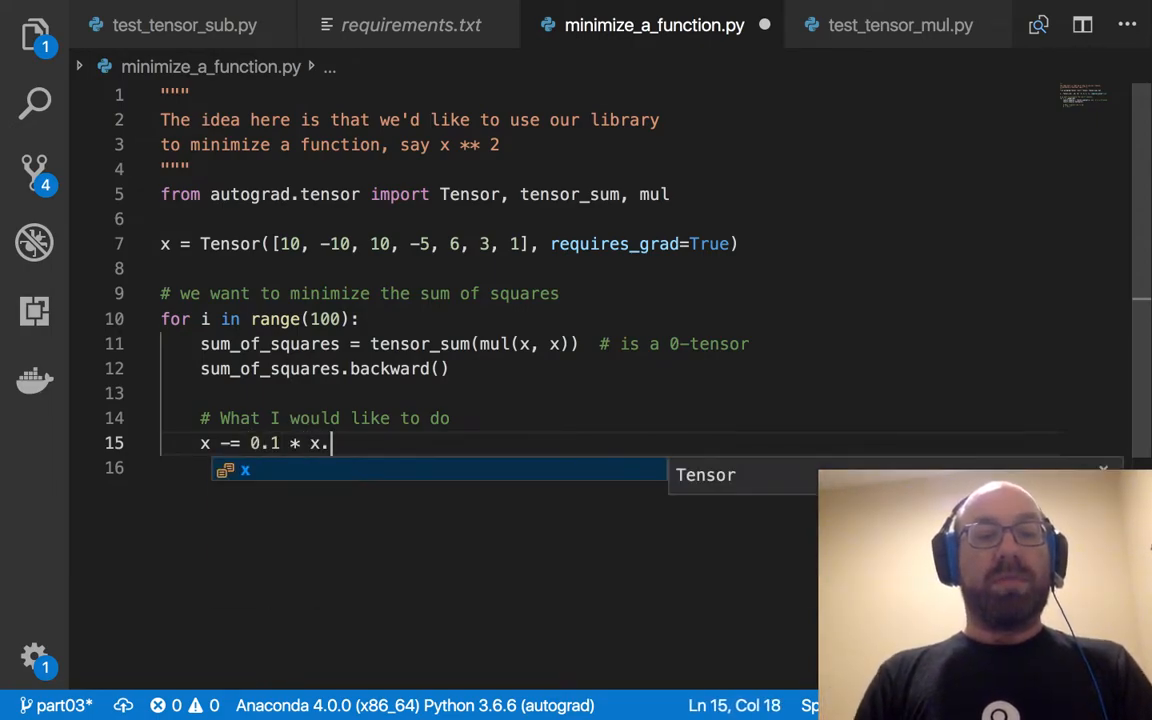
pyautogui.write('grad')
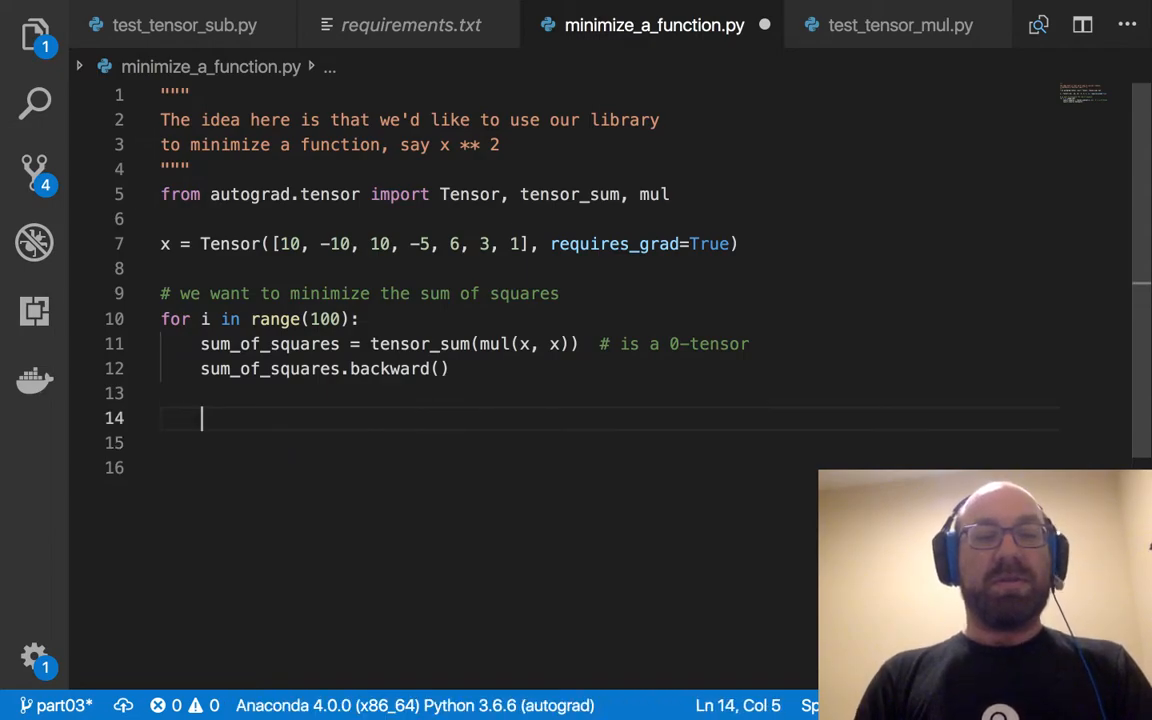
# Step: Comment 'ugly b/c we haven't implemented the stuff' and compute delta_x from 0.1 * x.grad
pyautogui.write('# ugly b/c')
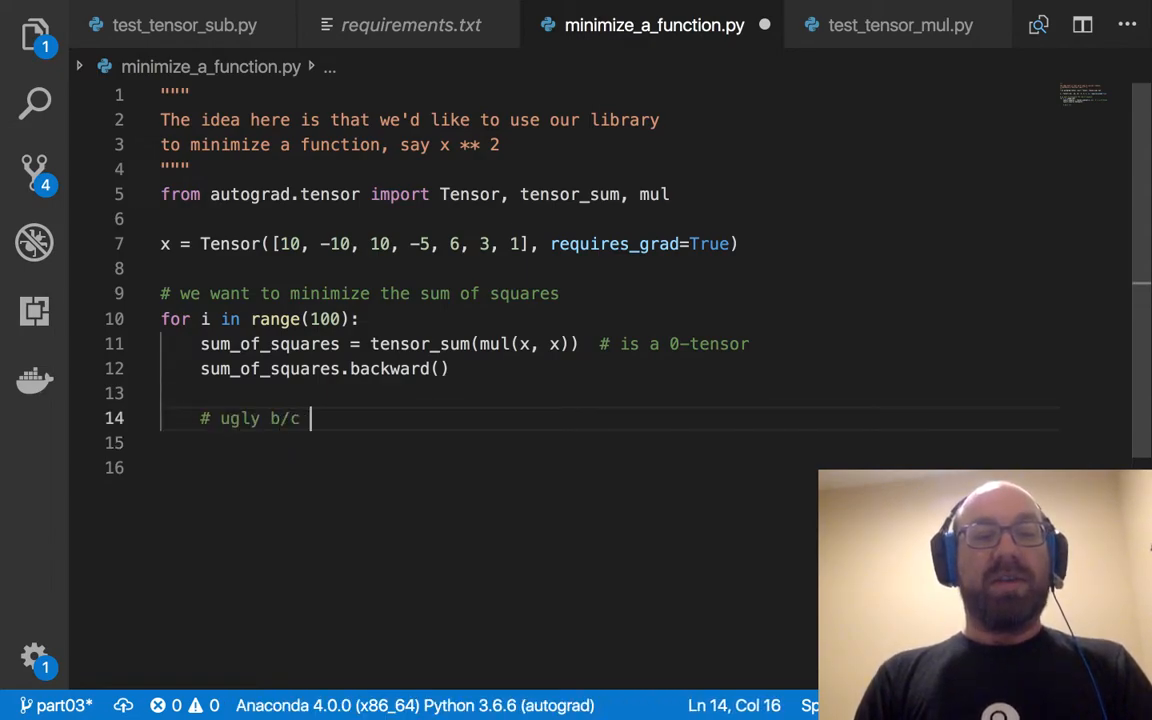
pyautogui.write("we haven't im")
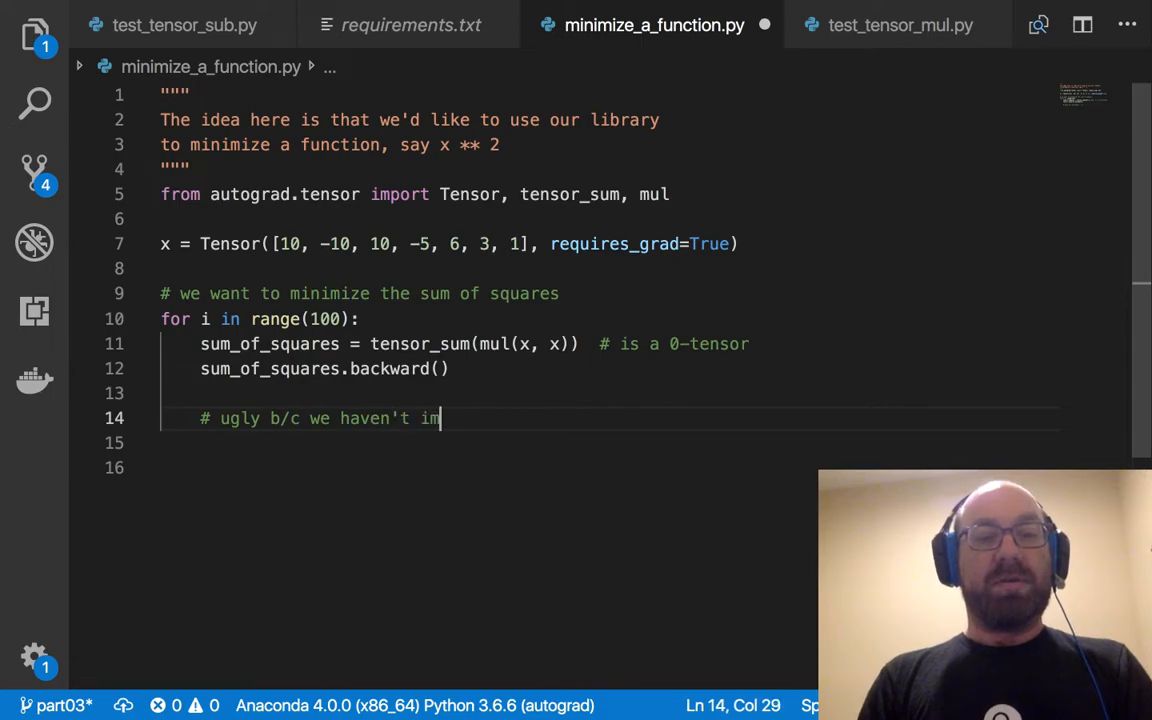
pyautogui.write('plemented the stuff yet')
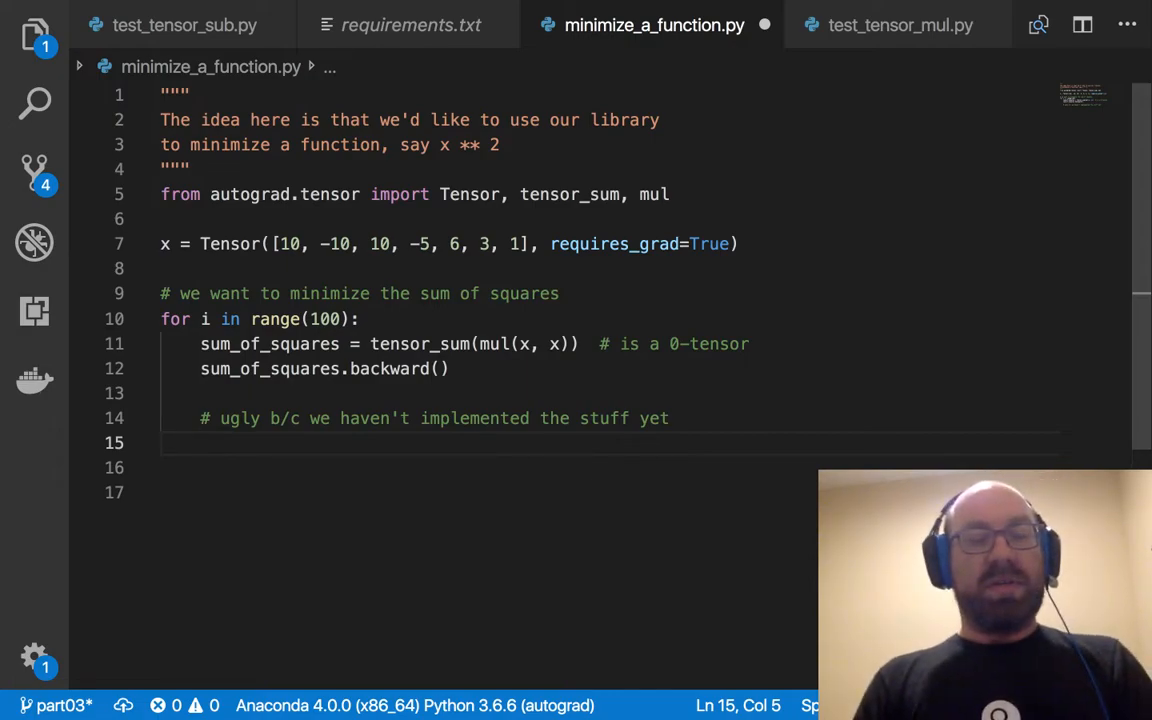
pyautogui.write('delta_x =')
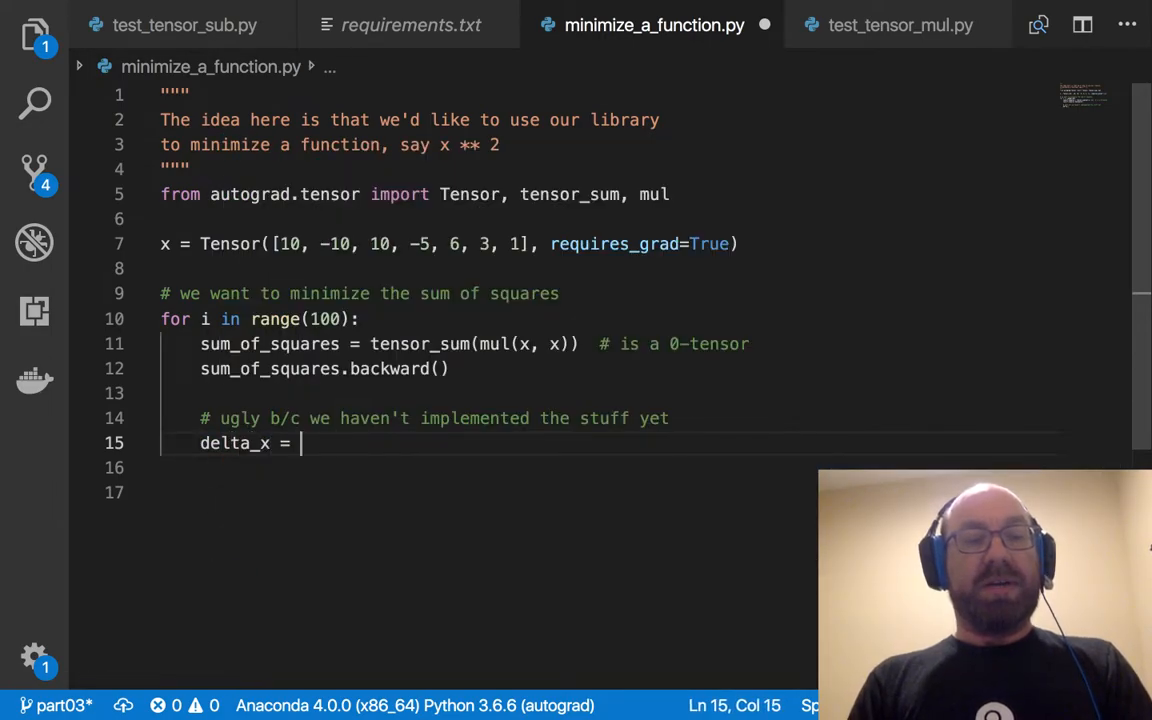
pyautogui.write('0.1')
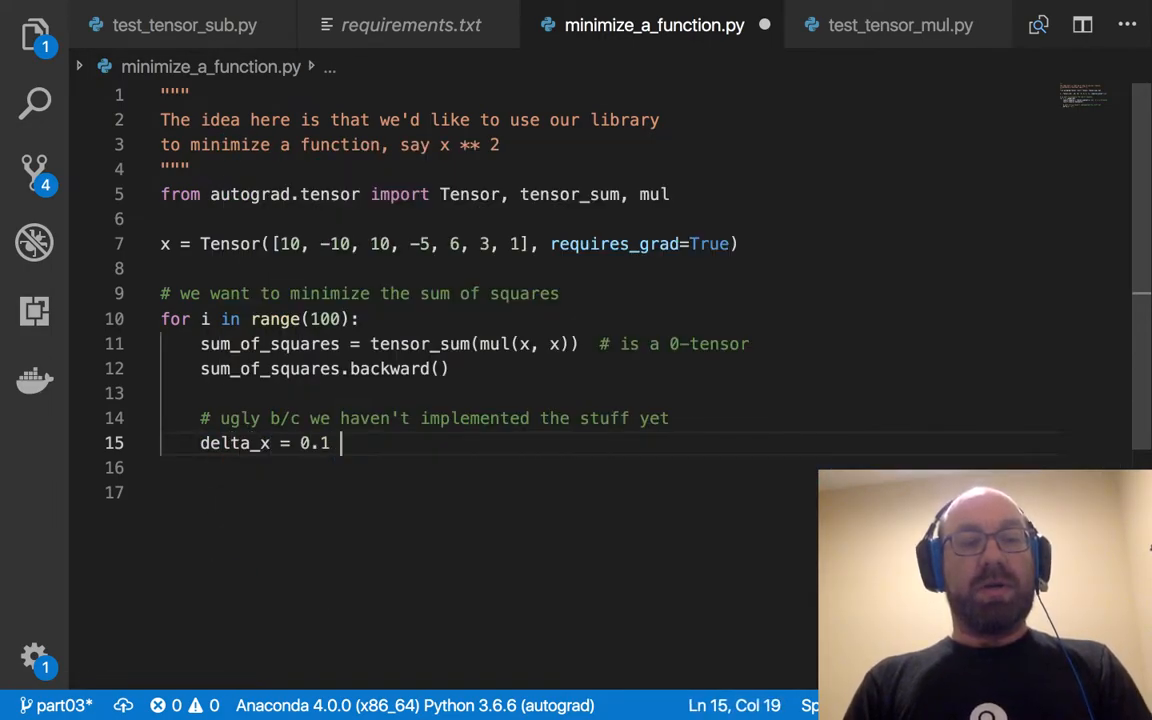
pyautogui.write('*')
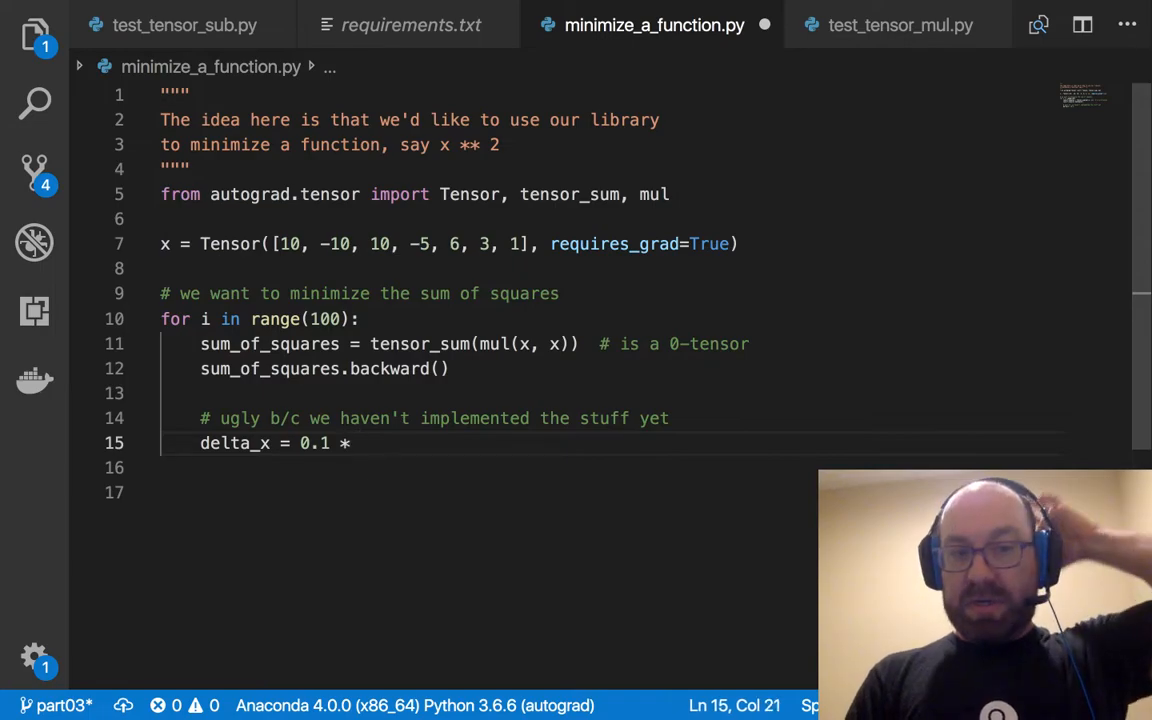
pyautogui.write('x.grad')
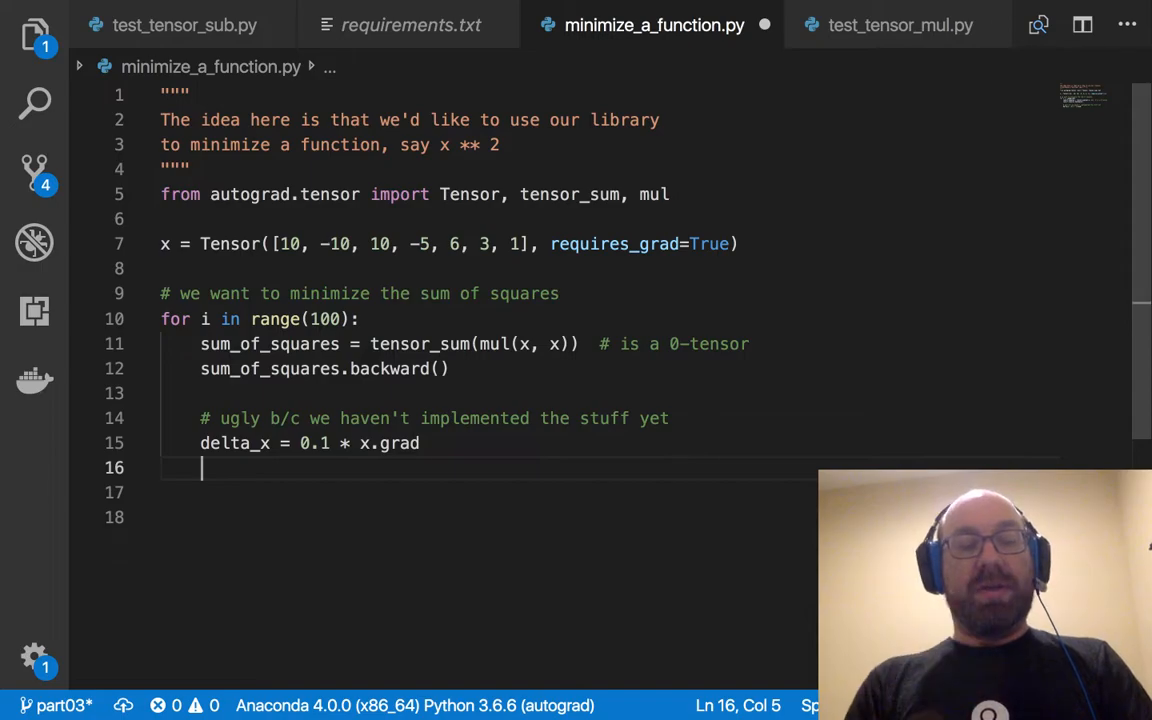
# Step: Rebuild x as Tensor(x.data - delta_x.data, requires_grad=True) and print(i, sum_of_squares)
pyautogui.write('x')
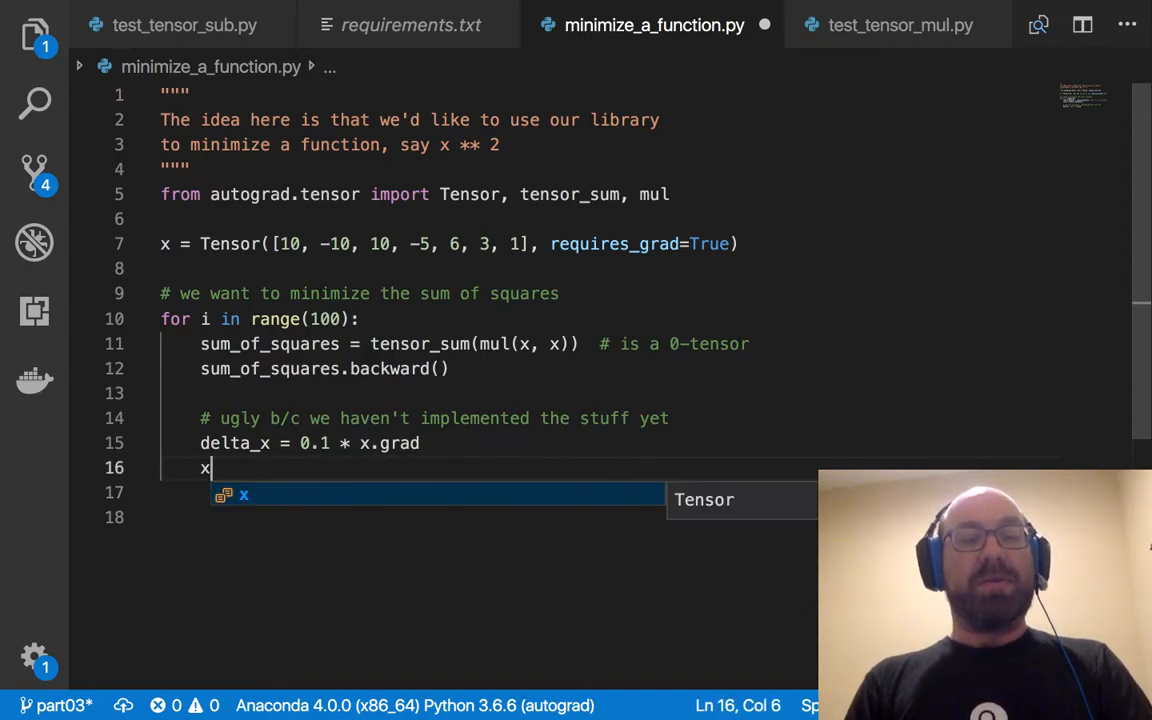
pyautogui.write('= Tensor(delta_x.')
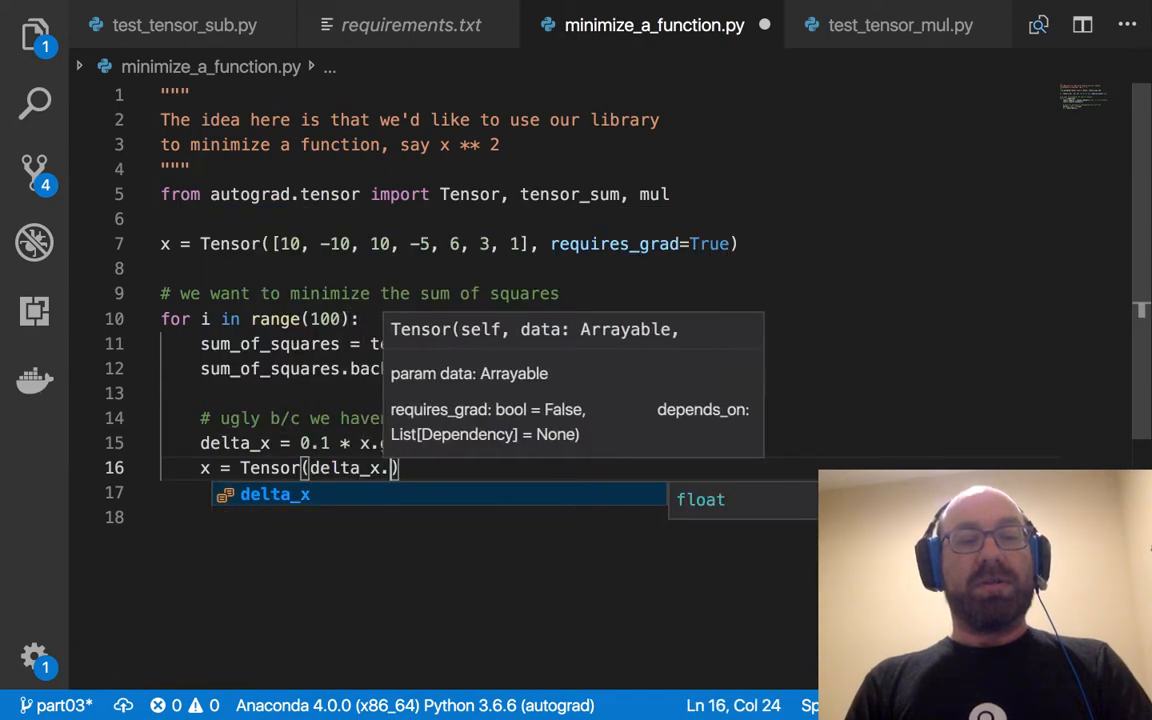
pyautogui.write('data')
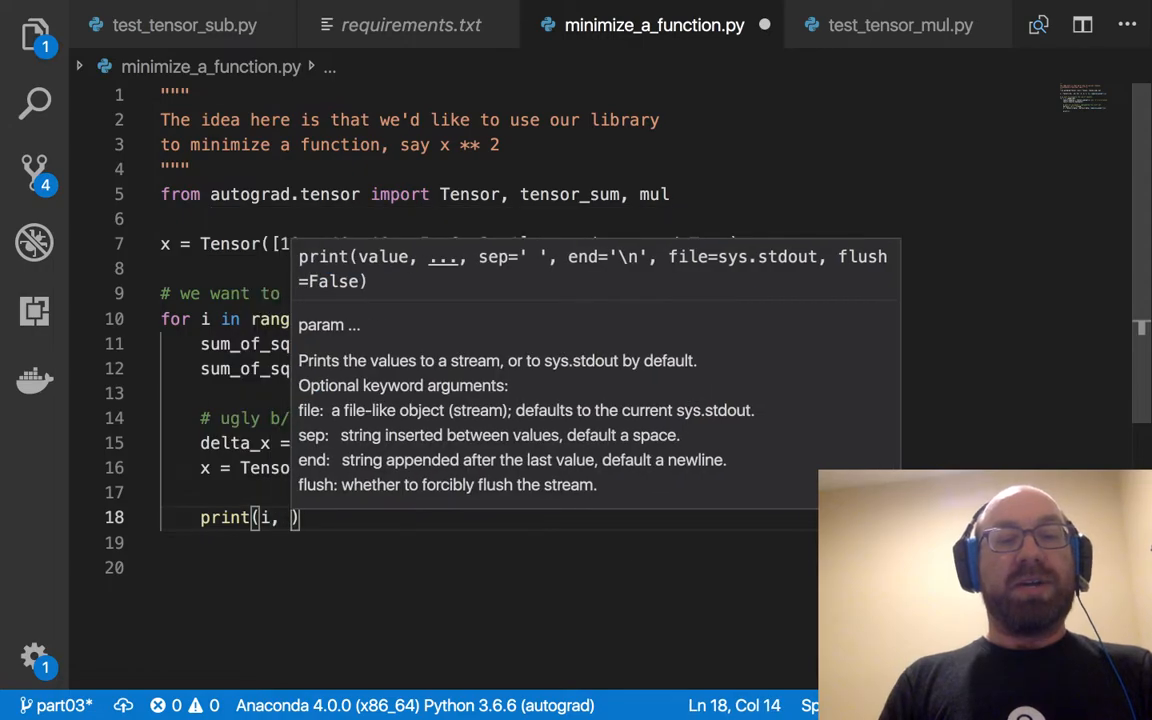
pyautogui.write('sum_of_squares')
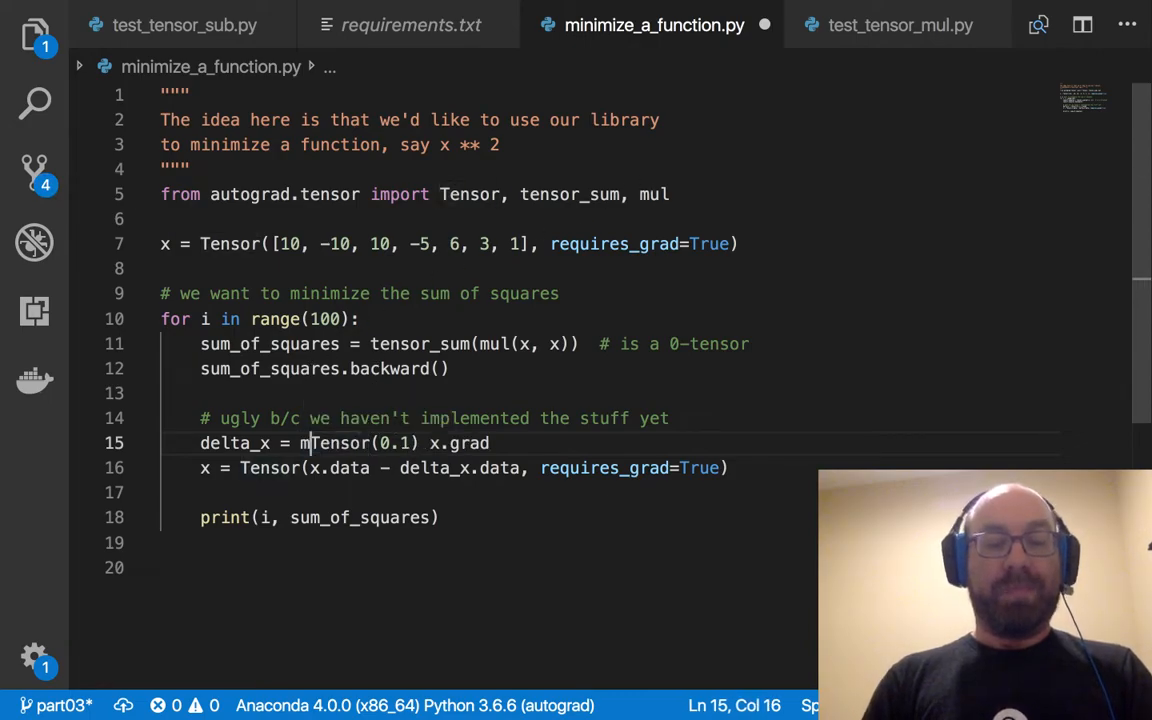
pyautogui.write('ul(')
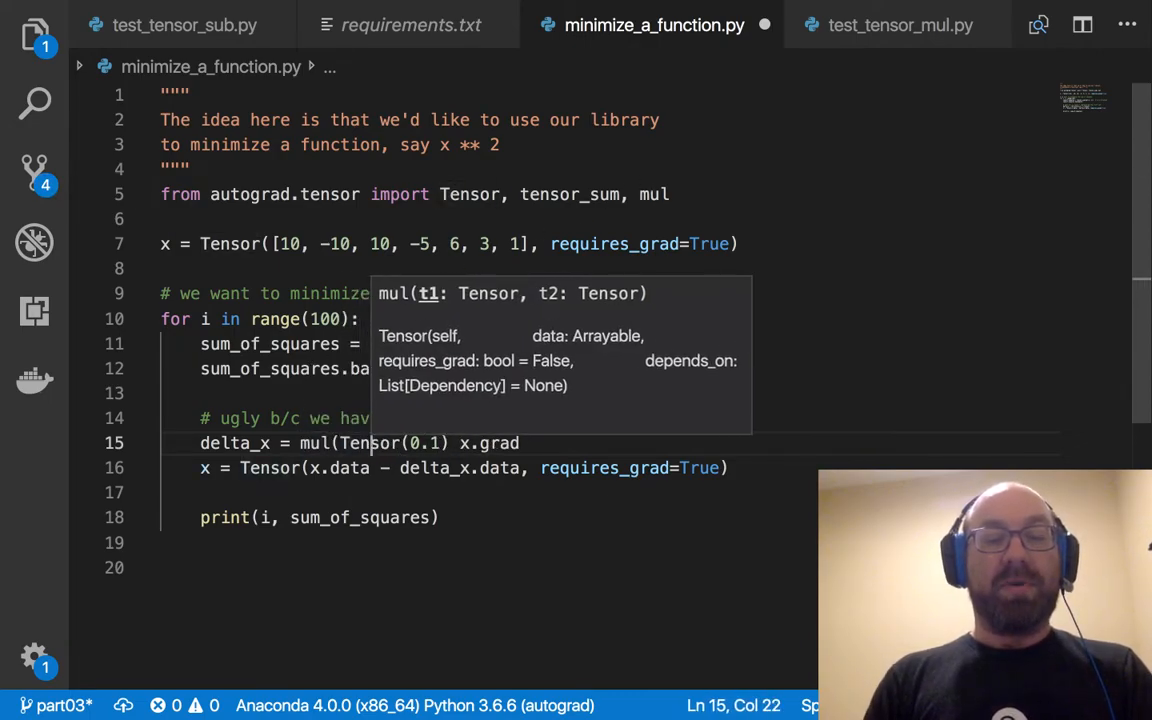
pyautogui.write(',')
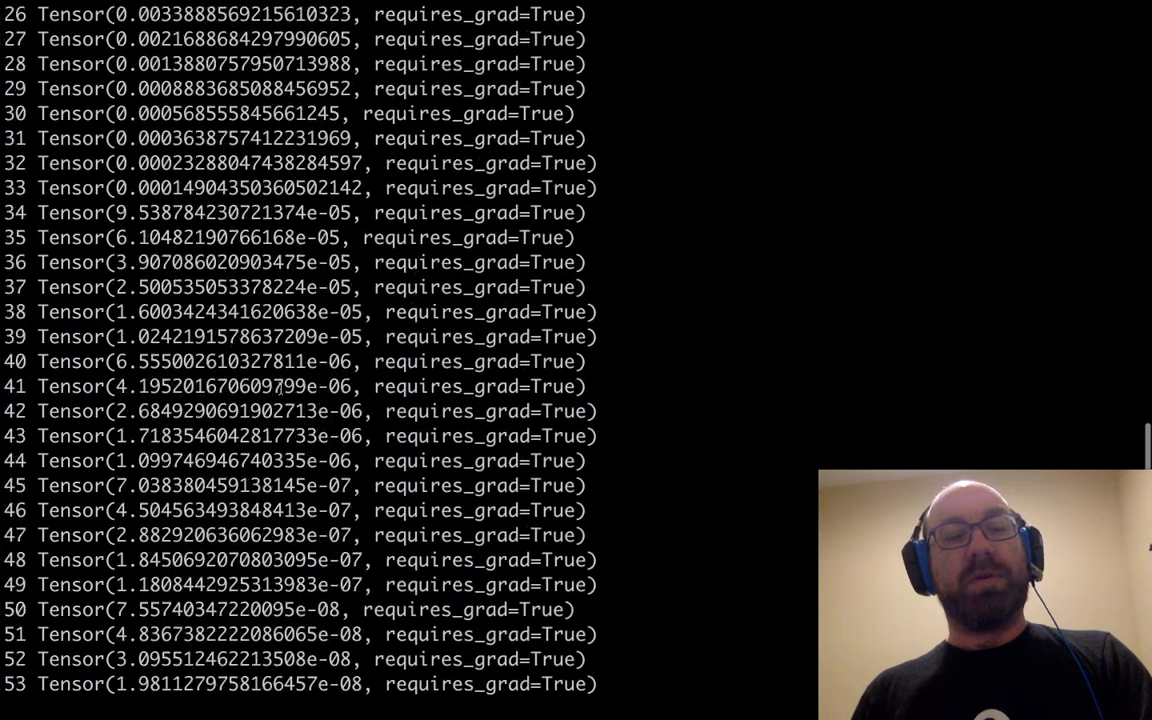
# Step: Scroll through minimize_a_function.py's output, where the sum of squares shrinks toward zero
pyautogui.scroll(-3)
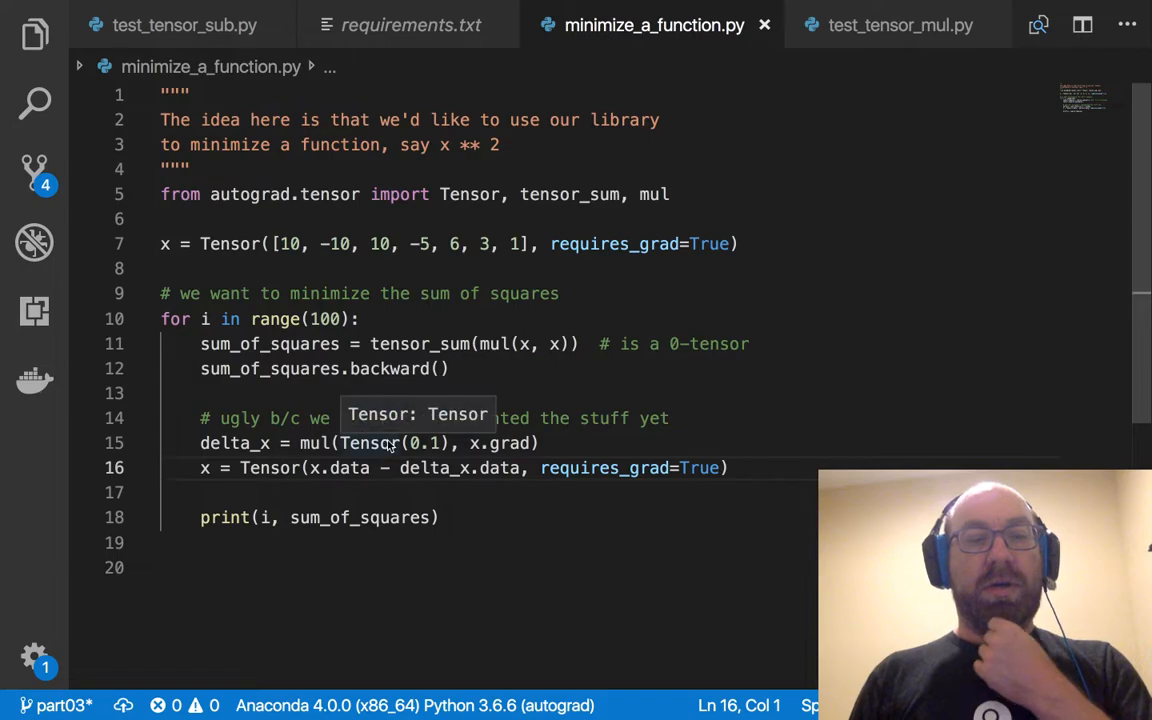
pyautogui.moveTo(516, 314)
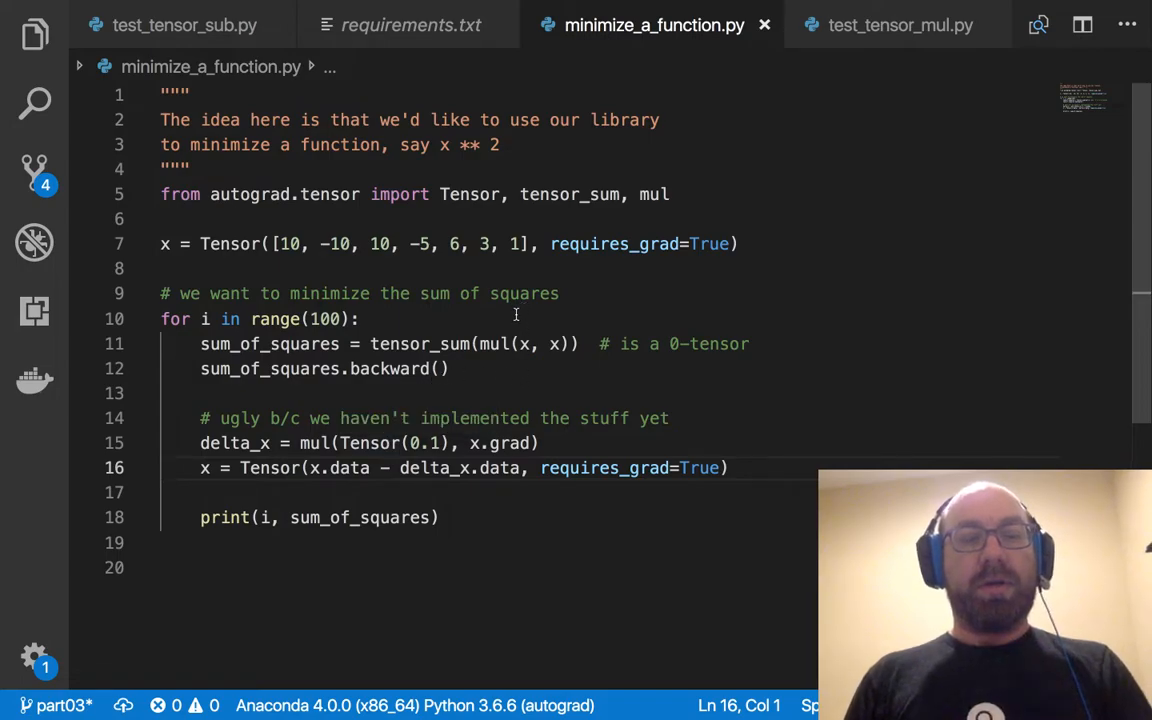
pyautogui.moveTo(549, 343)
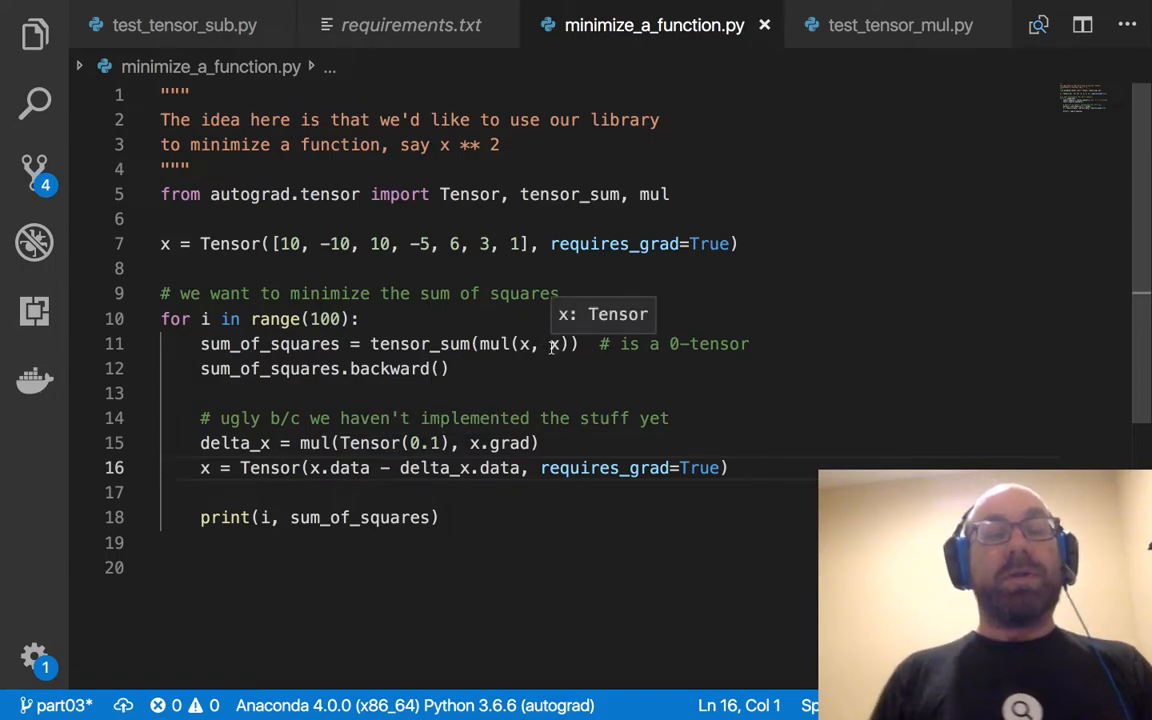
pyautogui.moveTo(800, 307)
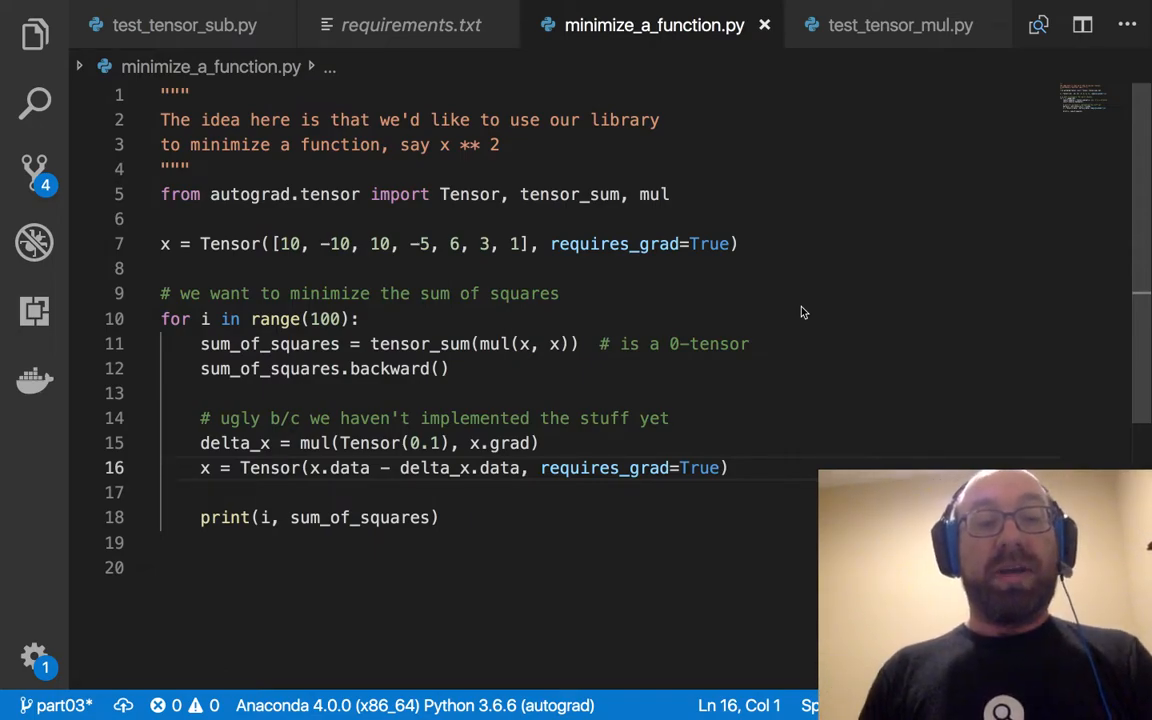
pyautogui.click(34, 34)
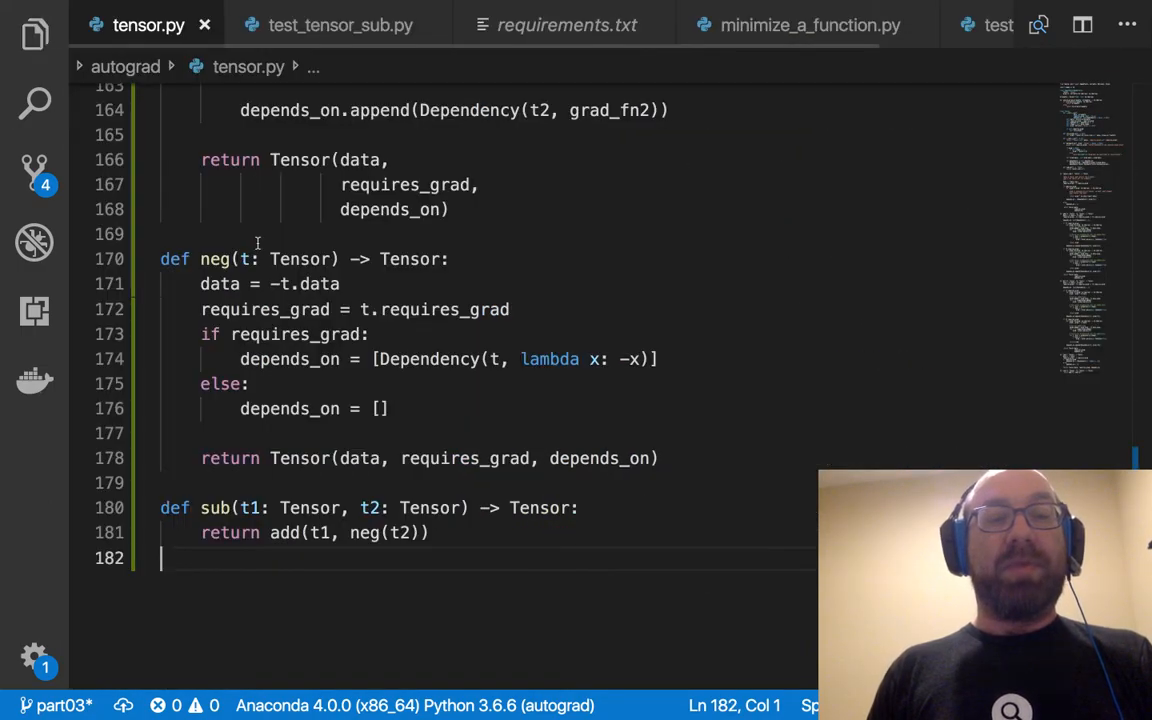
# Step: Scroll through tensor.py to look over the Tensor class and its sum method
pyautogui.scroll(3)
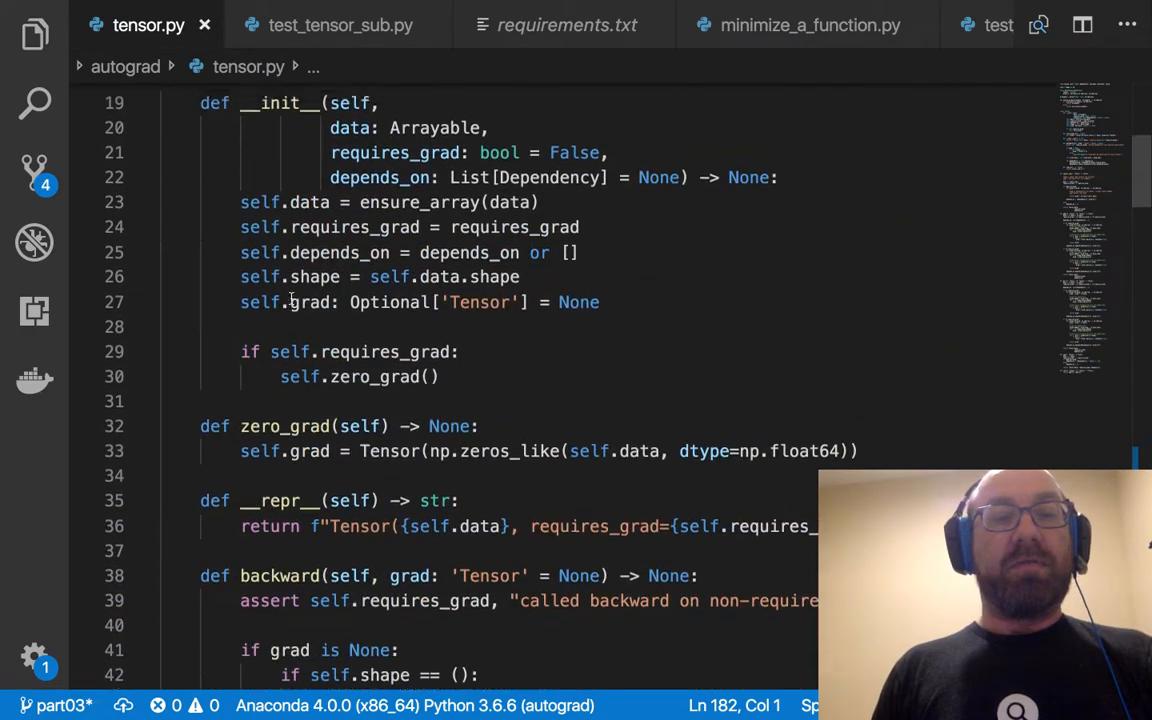
pyautogui.scroll(-3)
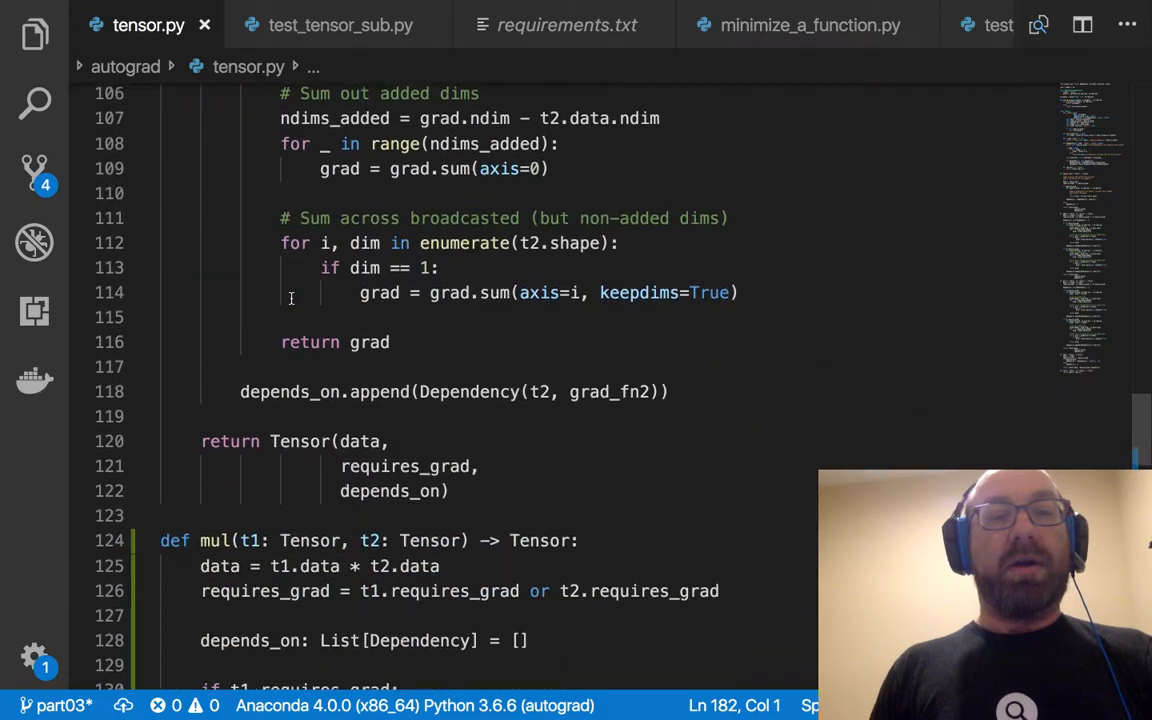
pyautogui.scroll(-3)
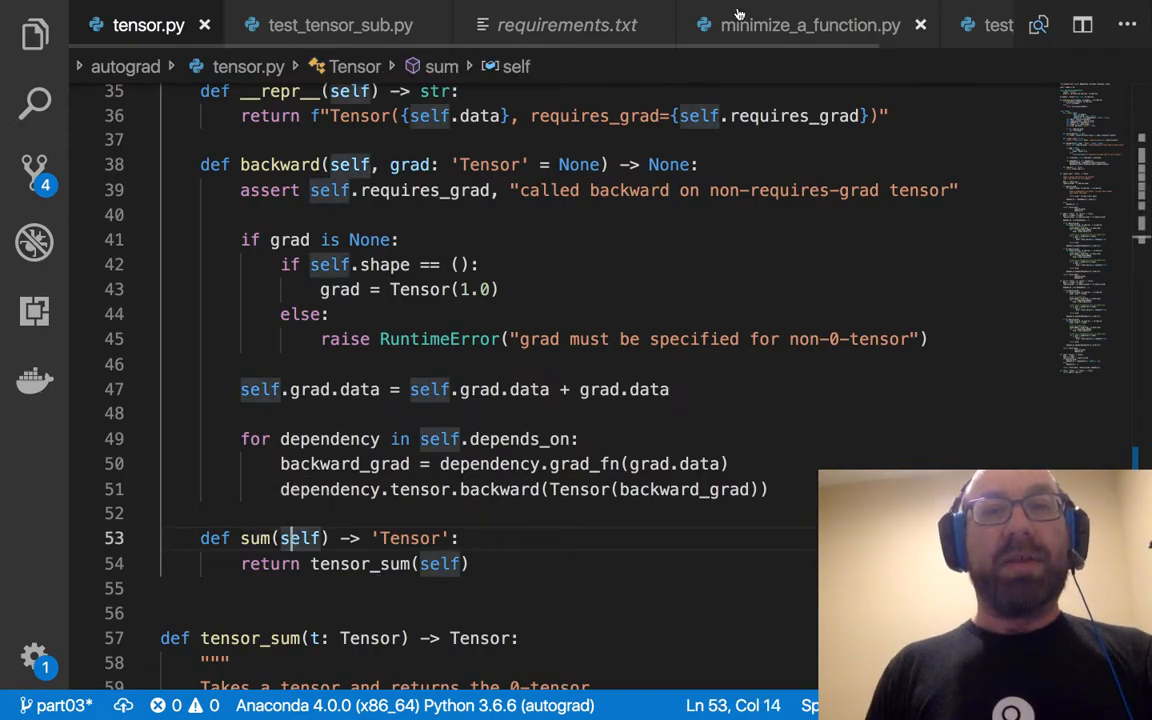
# Step: In minimize_a_function.py, delete the tensor_sum import now replaced by mul(x, x).sum()
pyautogui.click(810, 25)
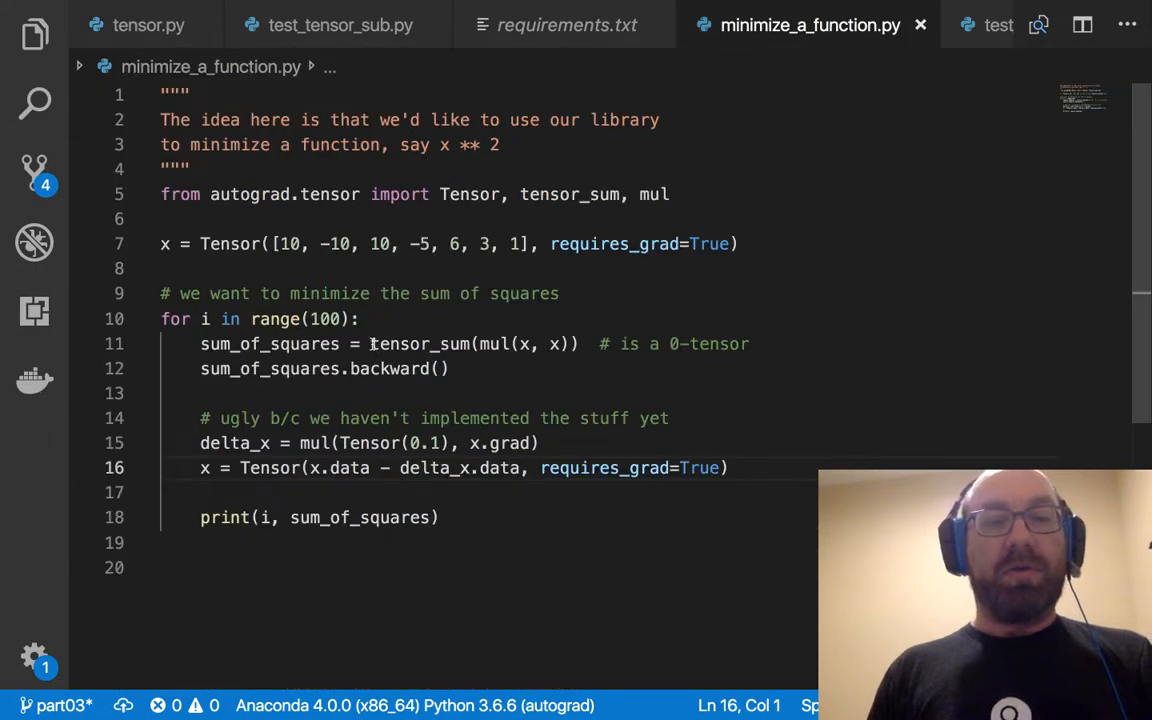
pyautogui.doubleClick(419, 343)
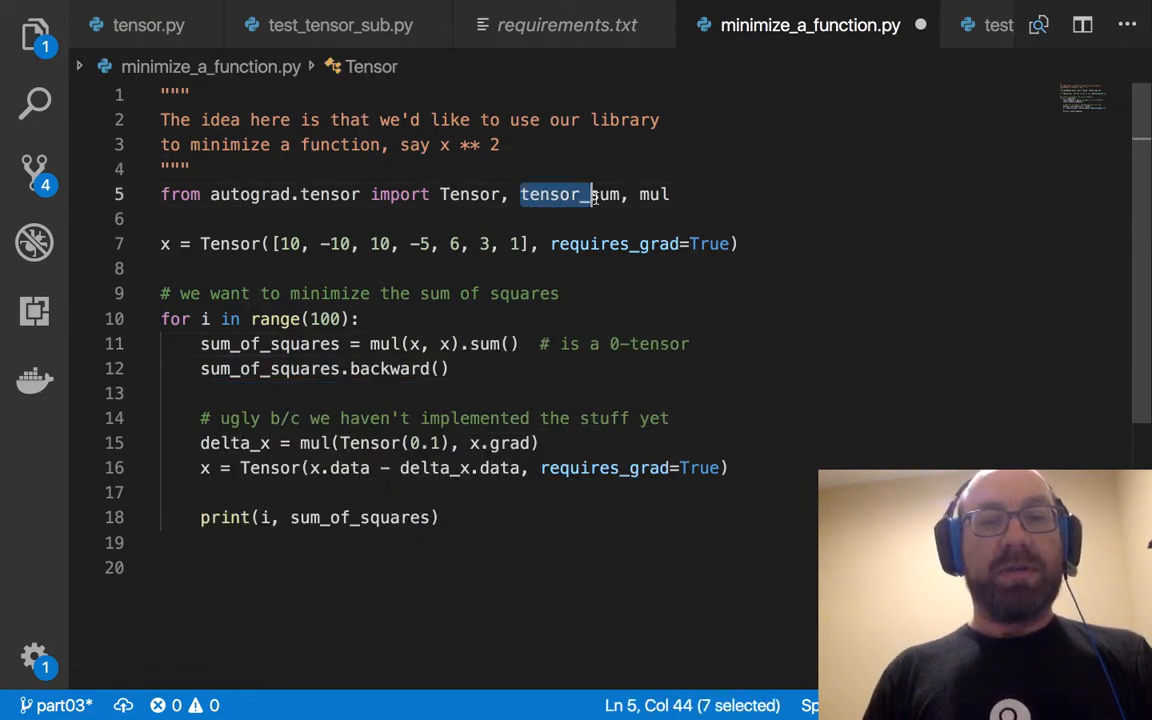
pyautogui.press('Delete')
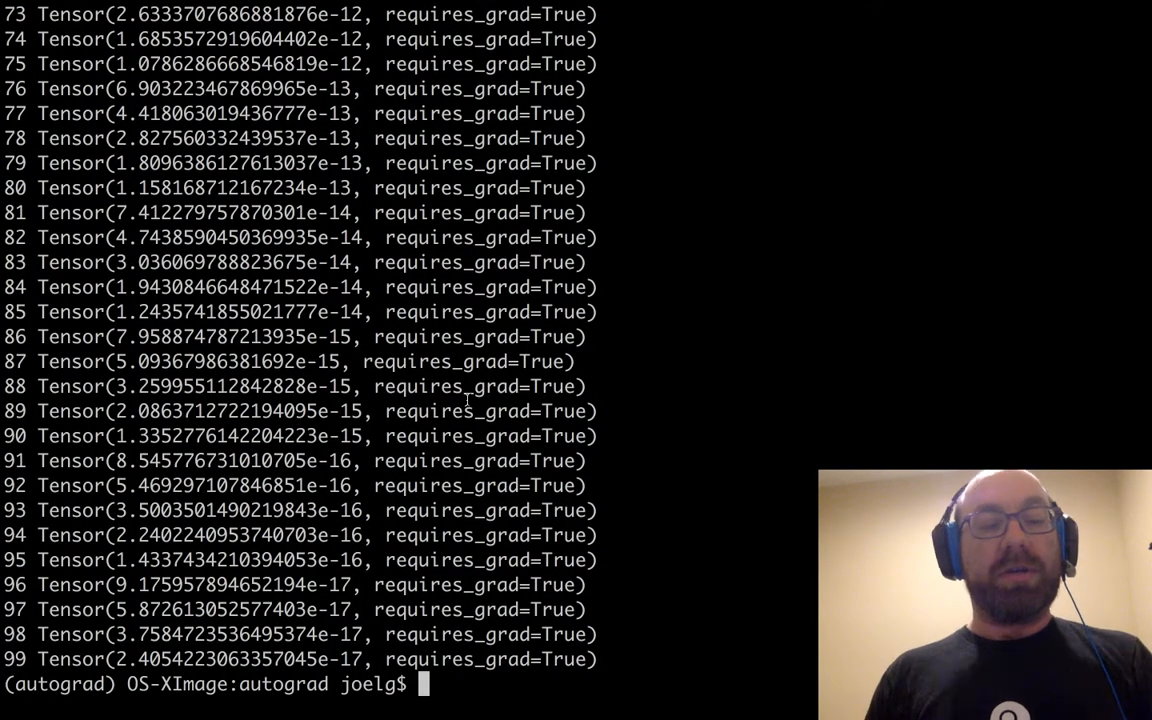
# Step: Check git status and stage autograd/tensor.py, minimize_a_function.py and tests
pyautogui.write('git status')
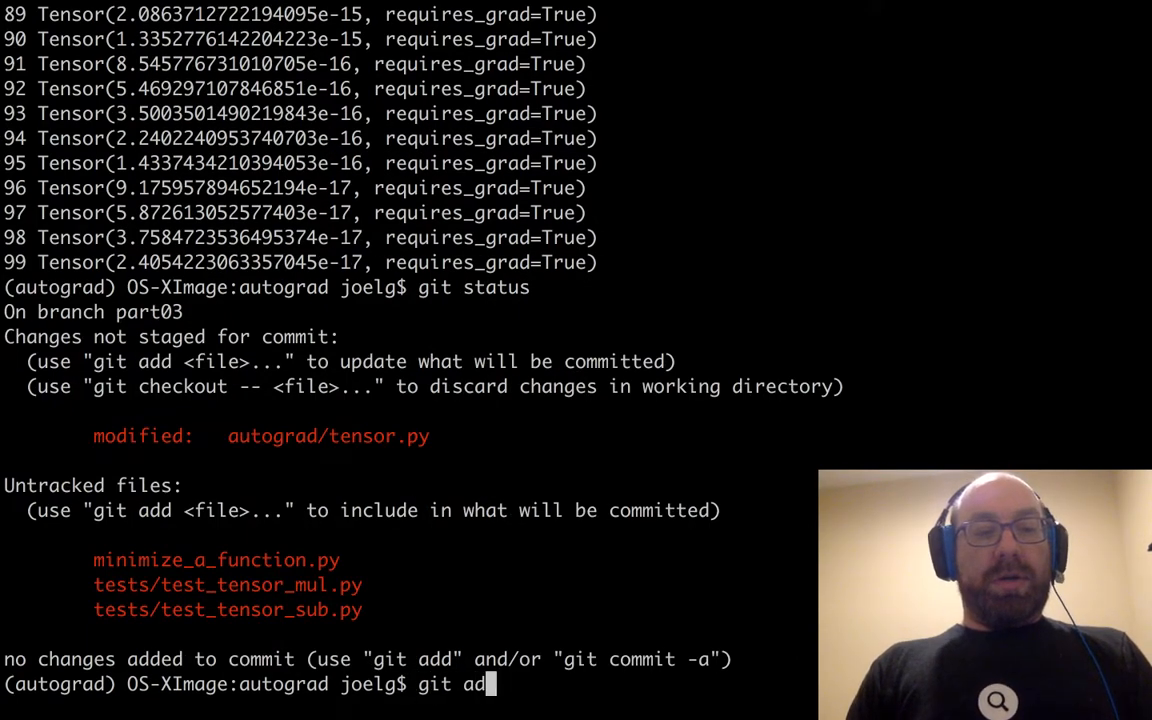
pyautogui.write('d autograd/tensor.py')
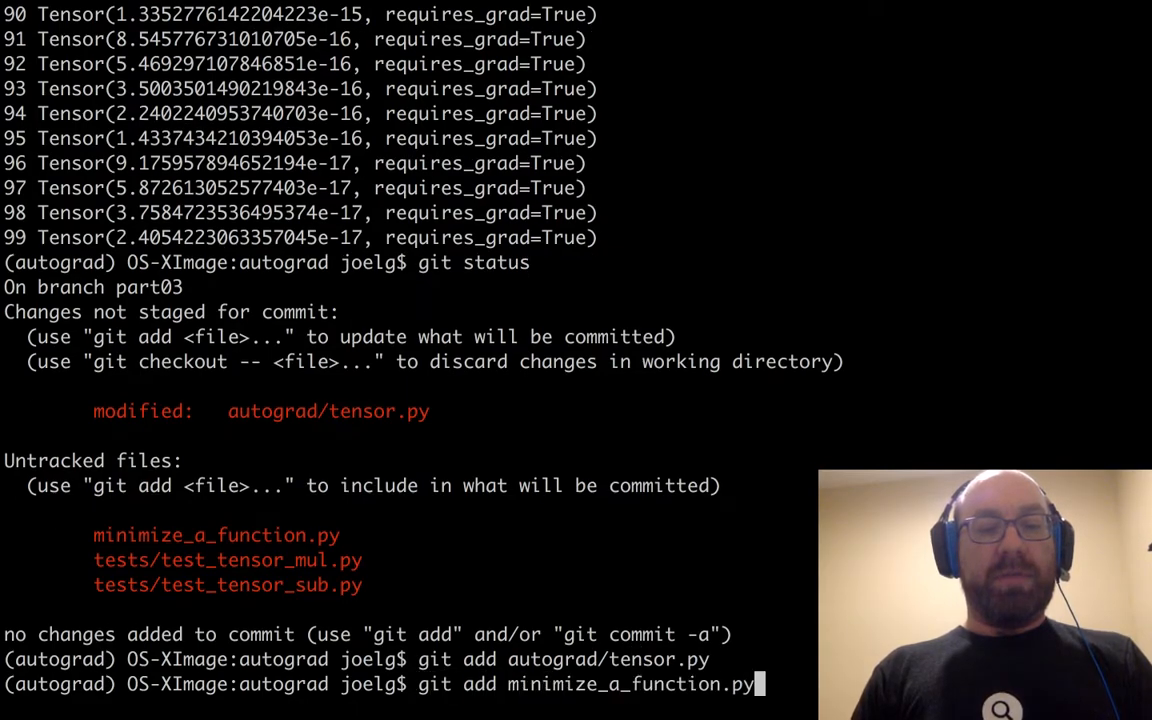
pyautogui.press('enter')
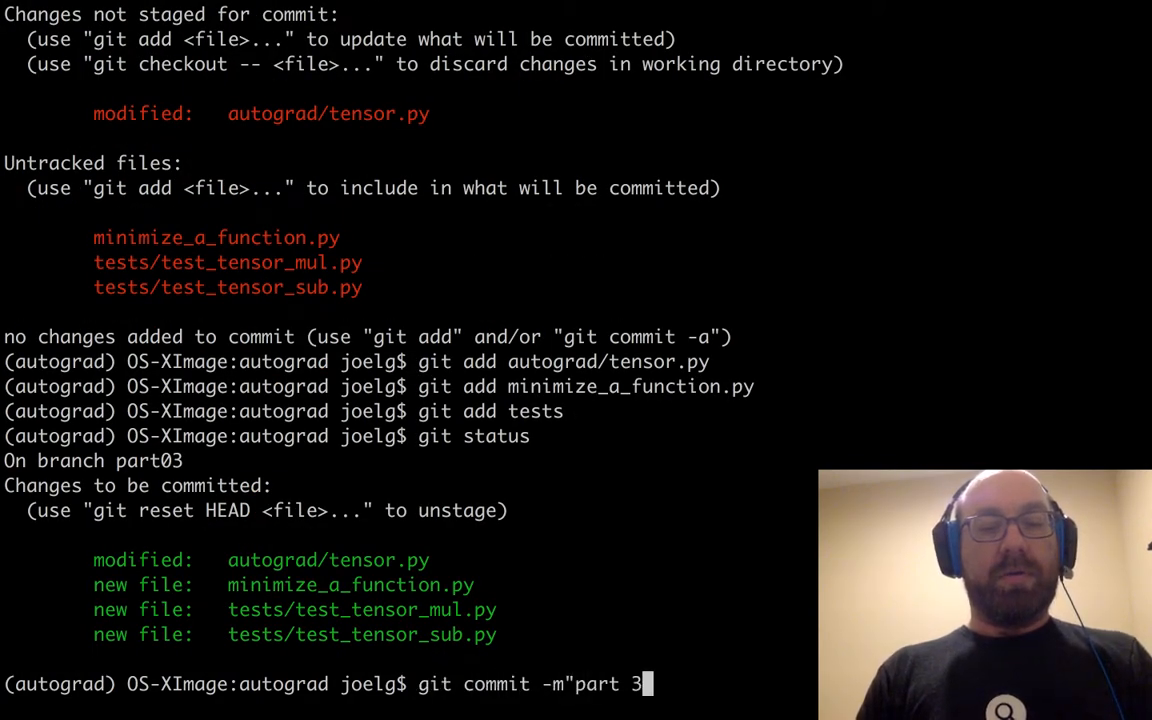
# Step: Commit the staged changes as "part 3" and push to origin part03 with joelgru credentials
pyautogui.press('Enter')
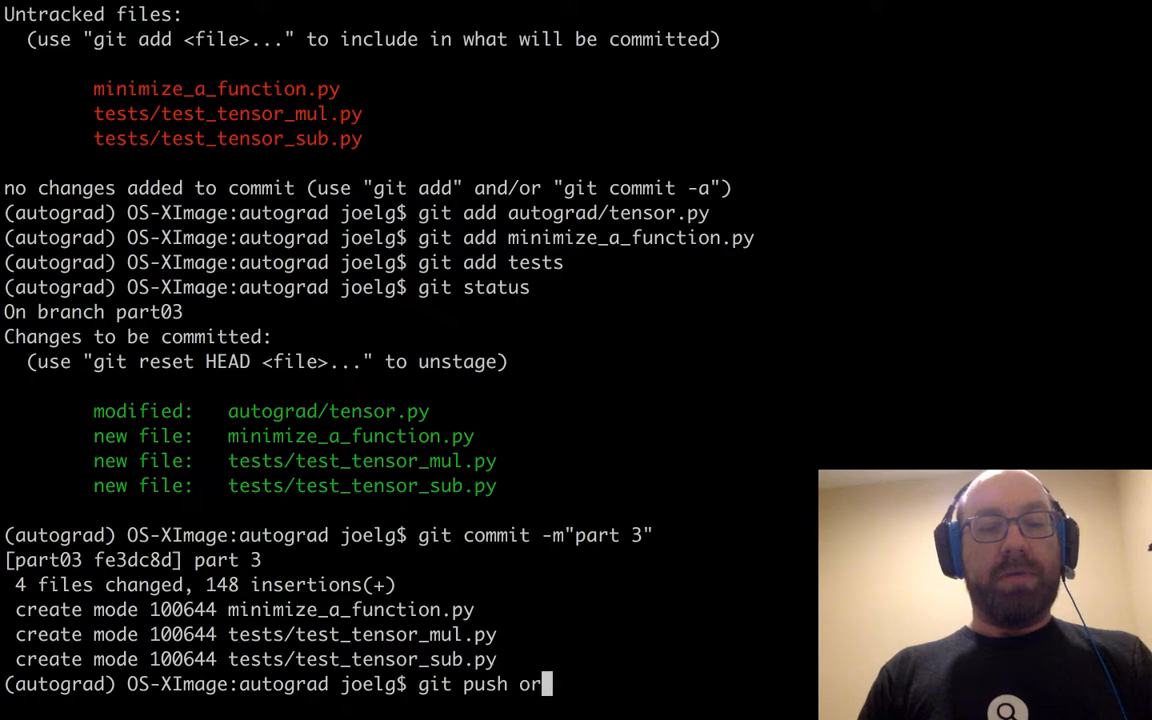
pyautogui.write('igin part03')
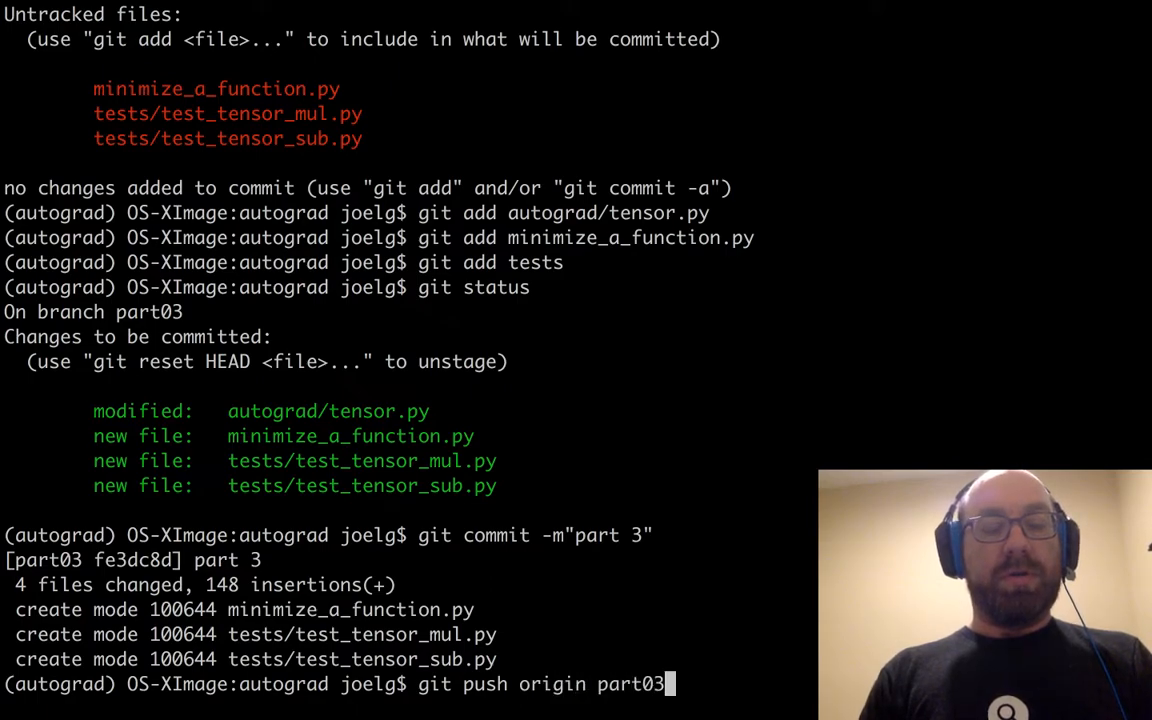
pyautogui.press('Return')
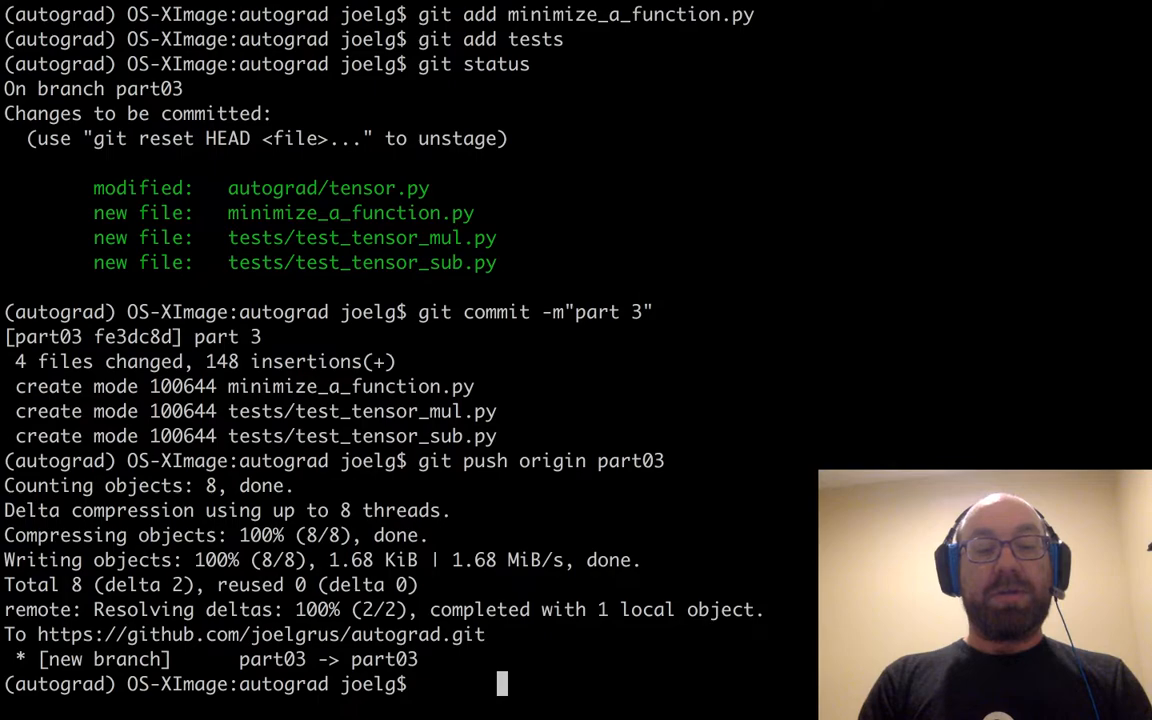
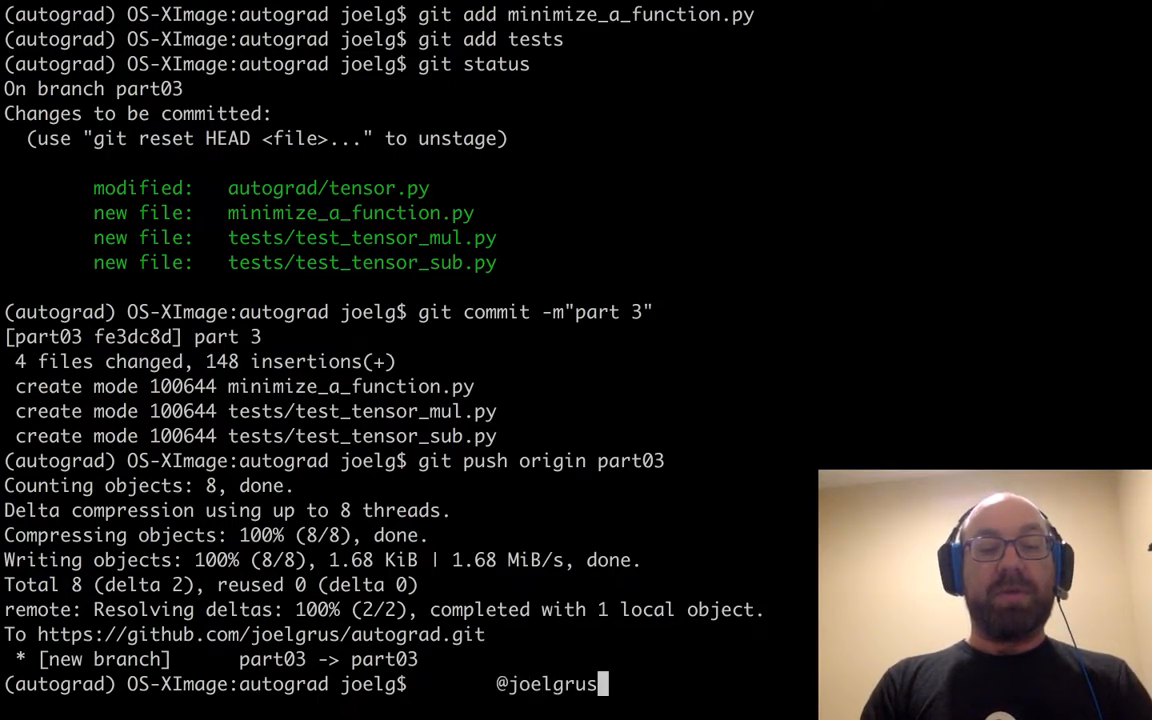